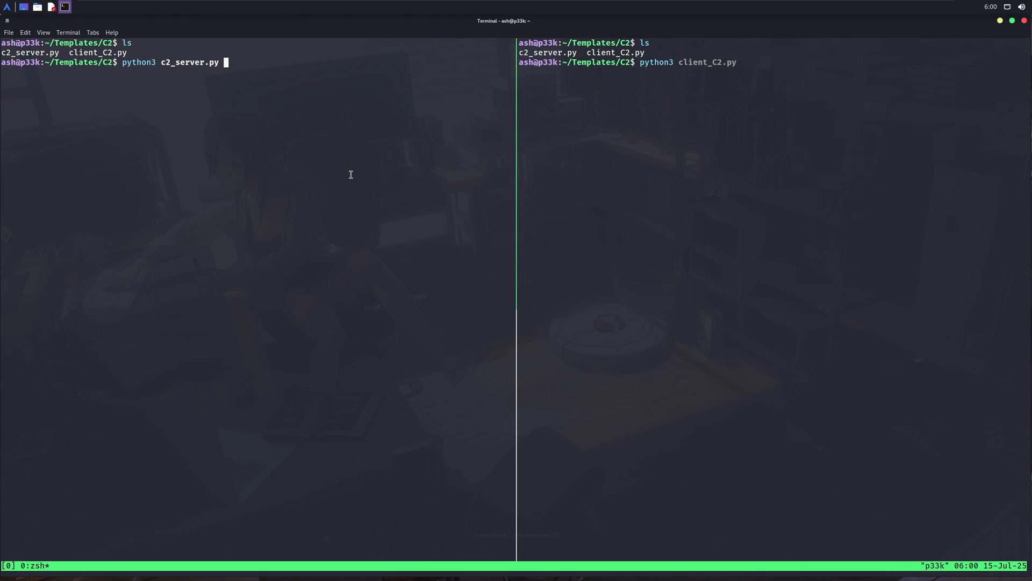
pyautogui.moveTo(139, 55)
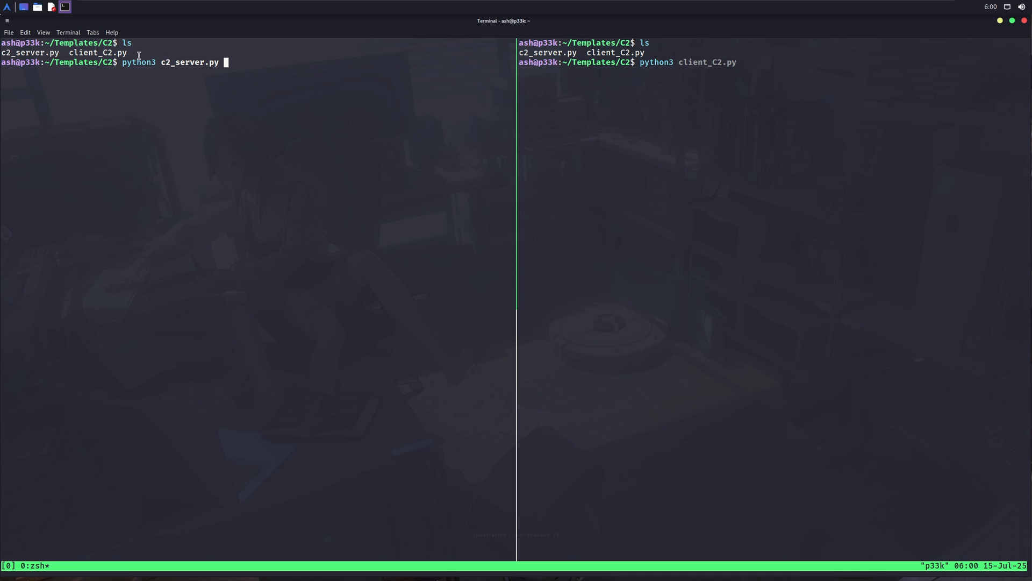
pyautogui.moveTo(169, 75)
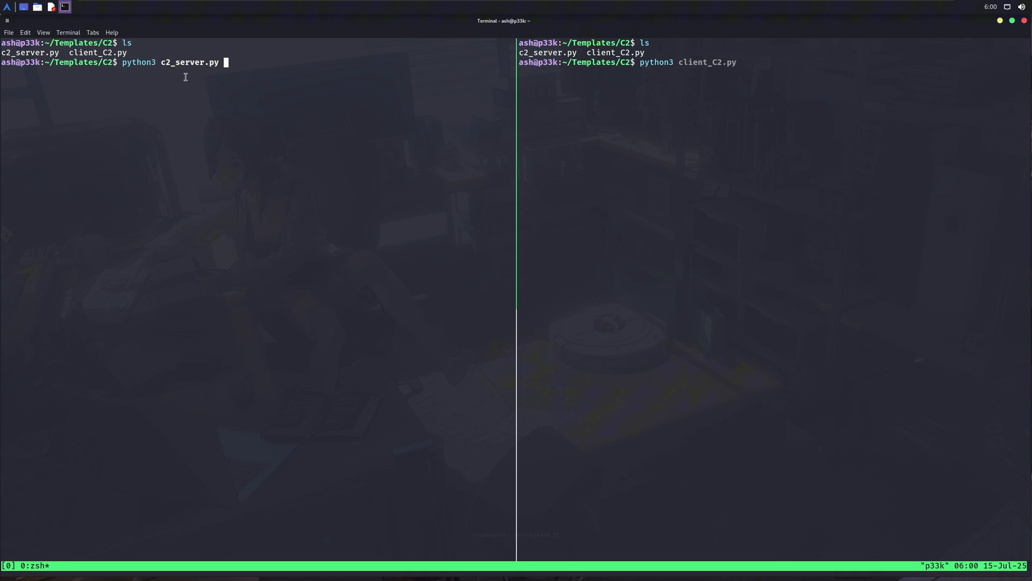
pyautogui.moveTo(718, 76)
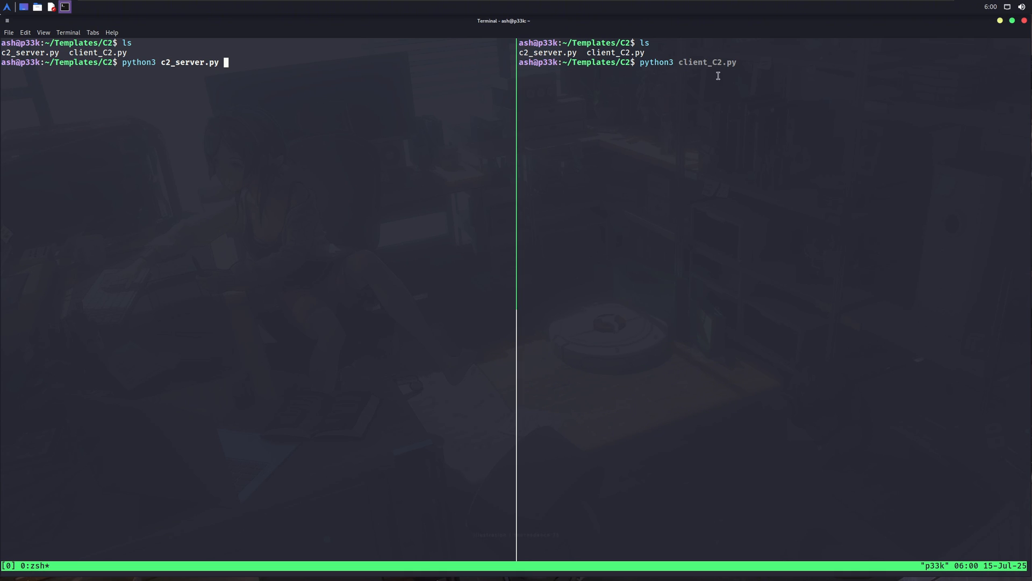
pyautogui.moveTo(705, 67)
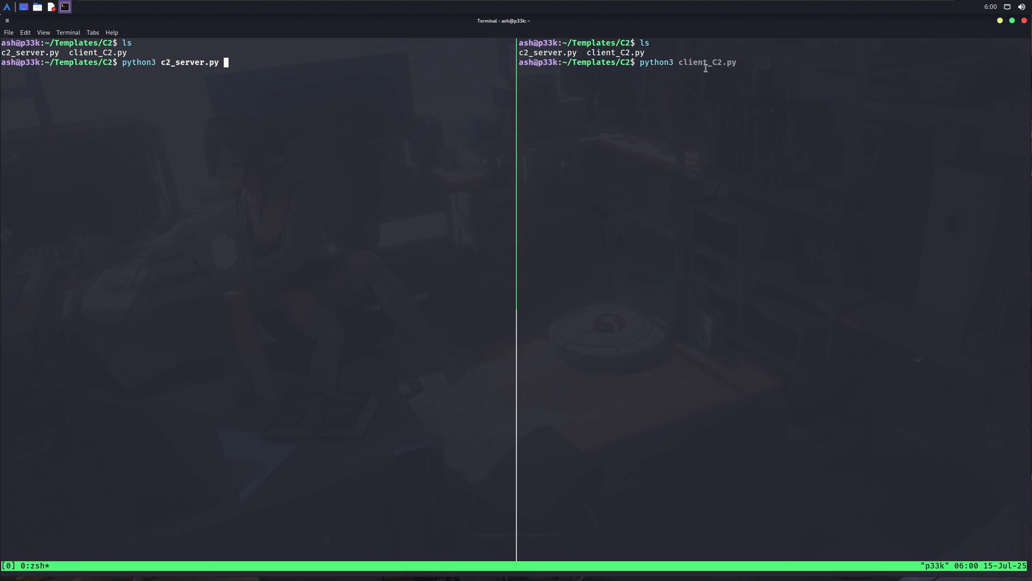
pyautogui.moveTo(368, 91)
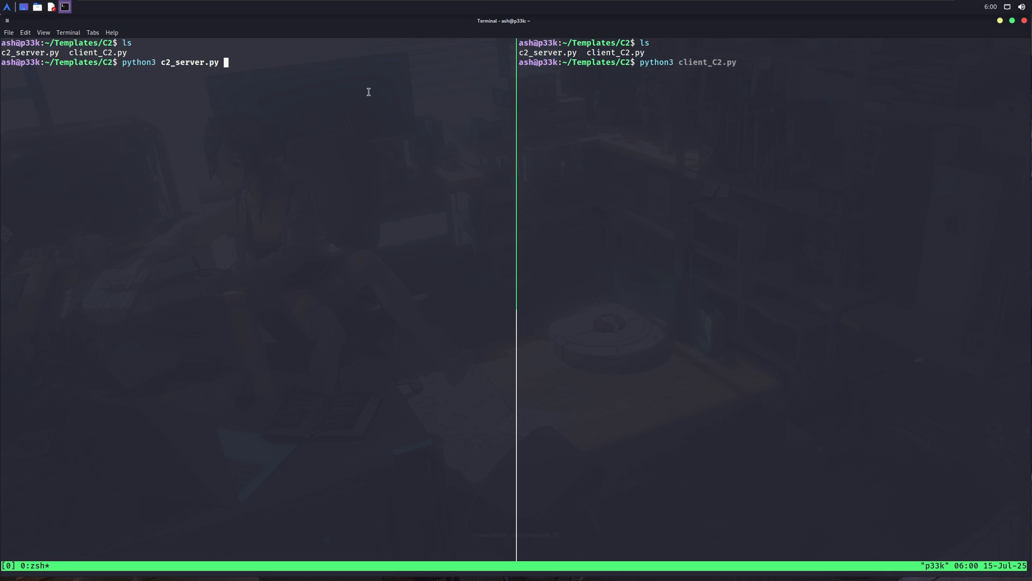
pyautogui.moveTo(233, 140)
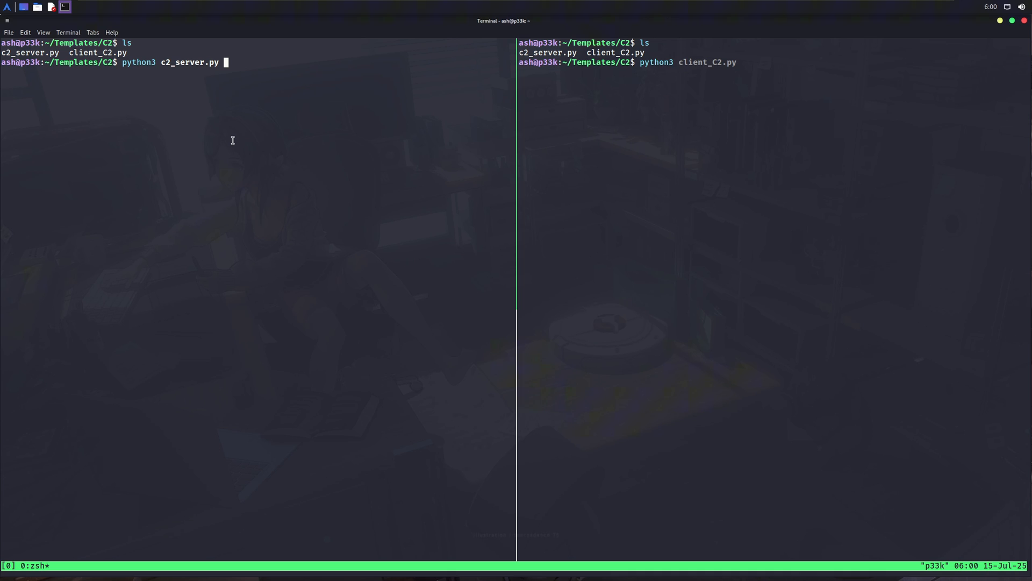
# Run c2_server.py on port 4444 and connect four client_C2.py clients from the right pane.
pyautogui.press('Return')
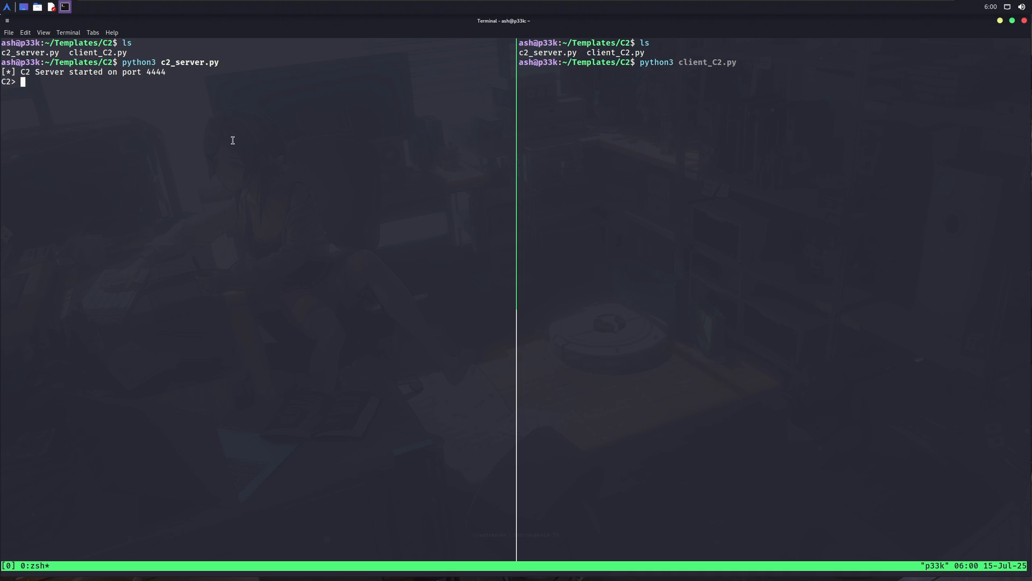
pyautogui.moveTo(403, 182)
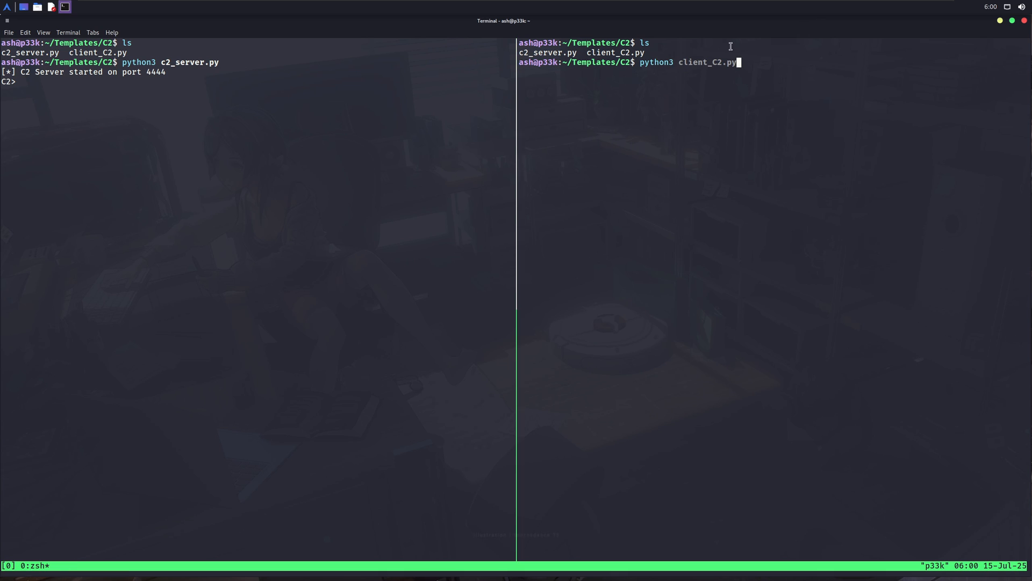
pyautogui.moveTo(689, 48)
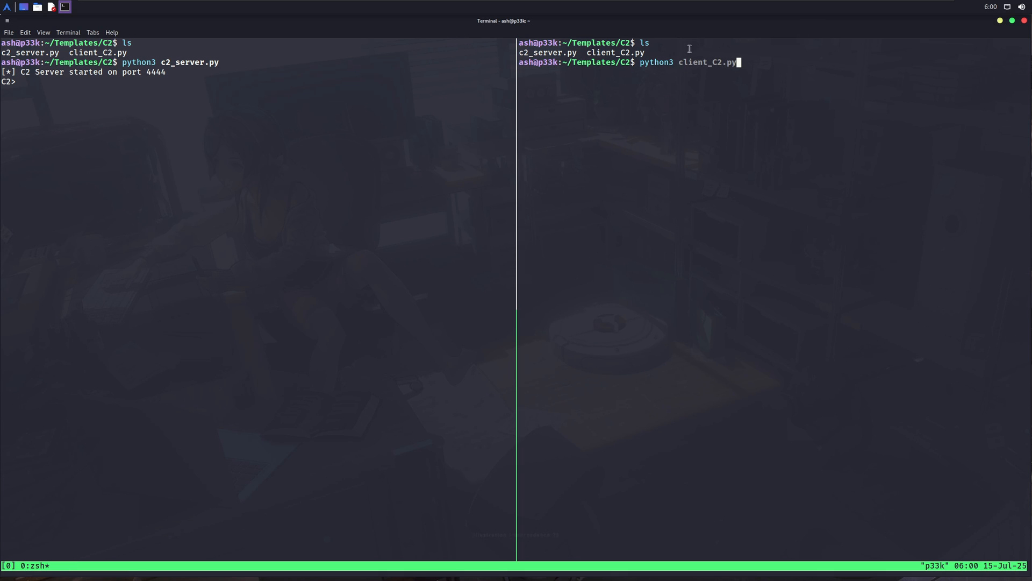
pyautogui.moveTo(683, 99)
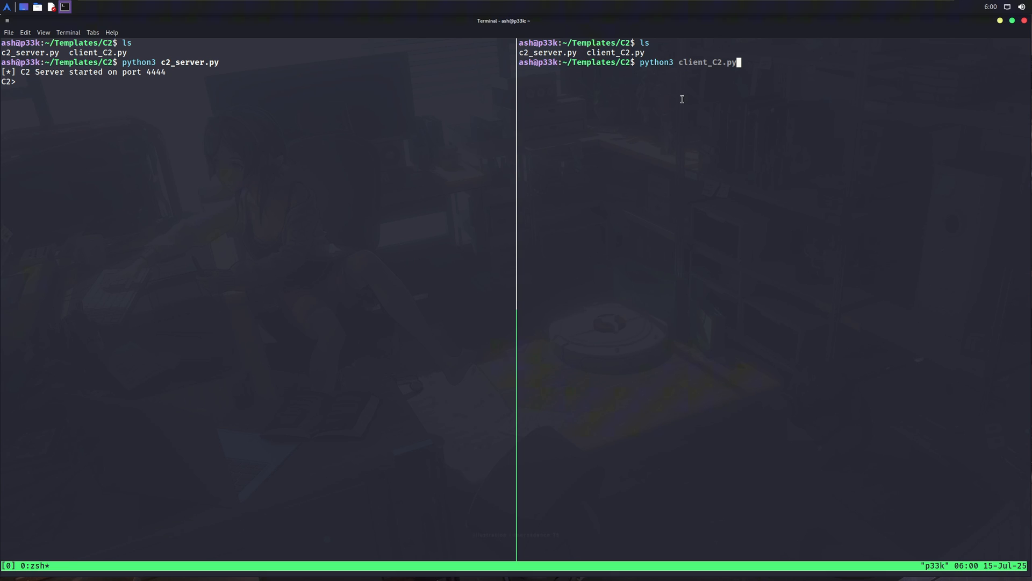
pyautogui.press('Return')
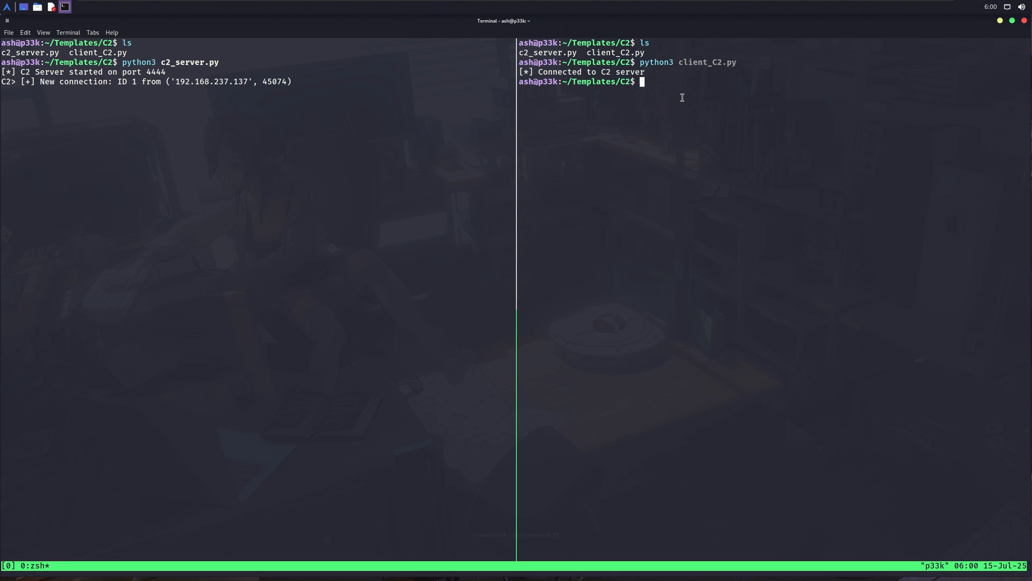
pyautogui.moveTo(558, 116)
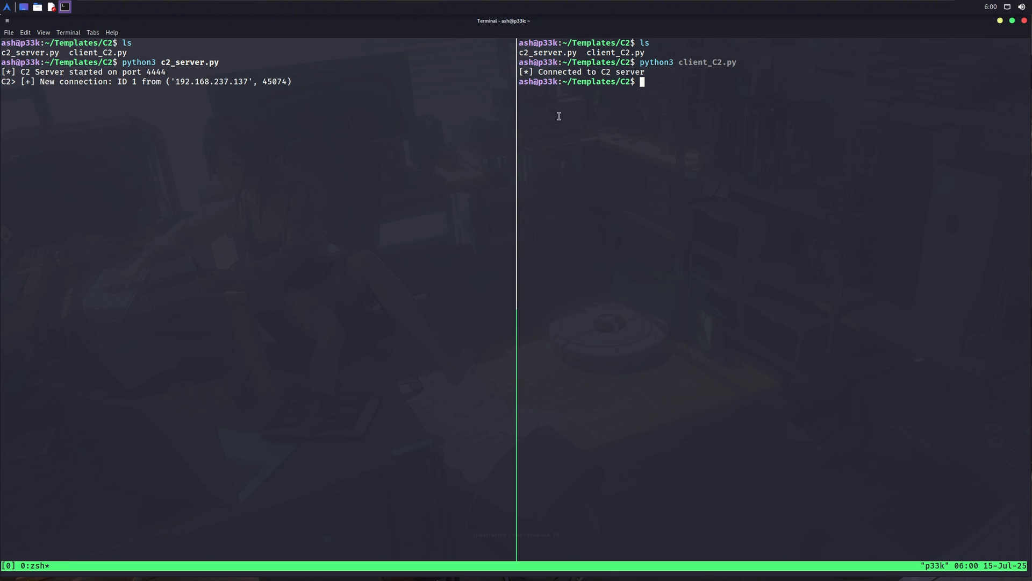
pyautogui.write('python3 client_C2.py')
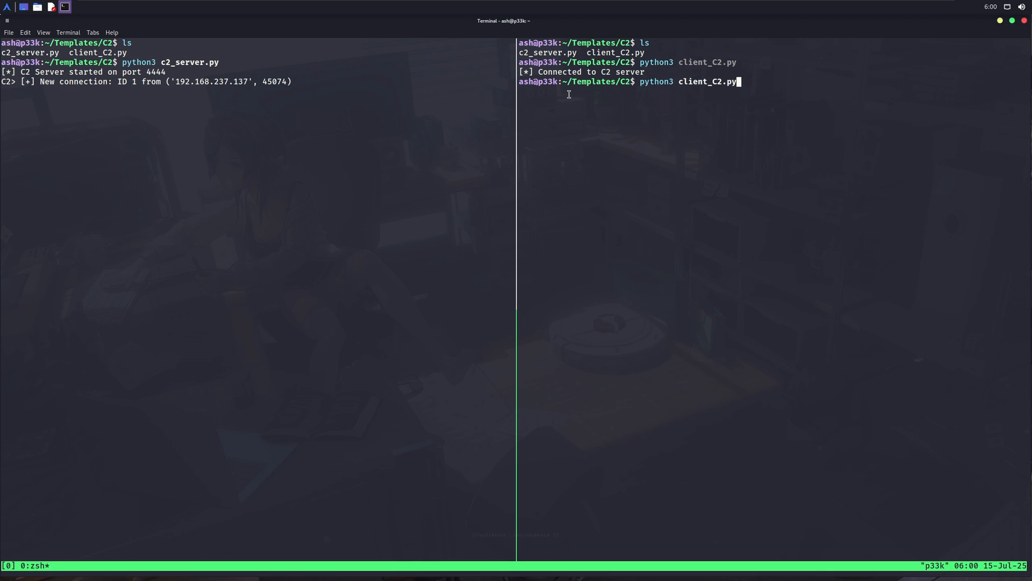
pyautogui.press('Return')
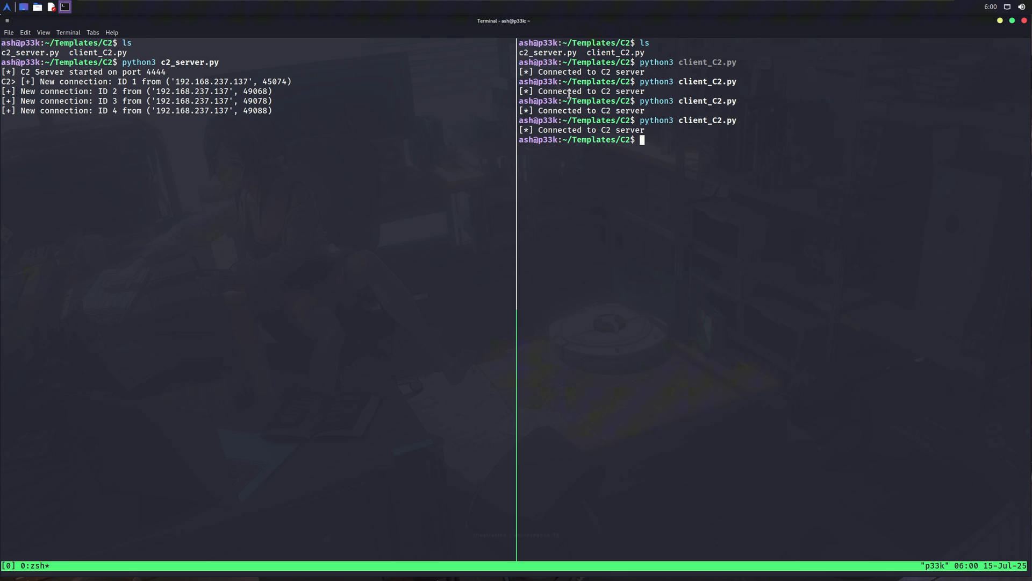
# List sessions, run ls and whoami on session 3, then background it.
pyautogui.write('sessions')
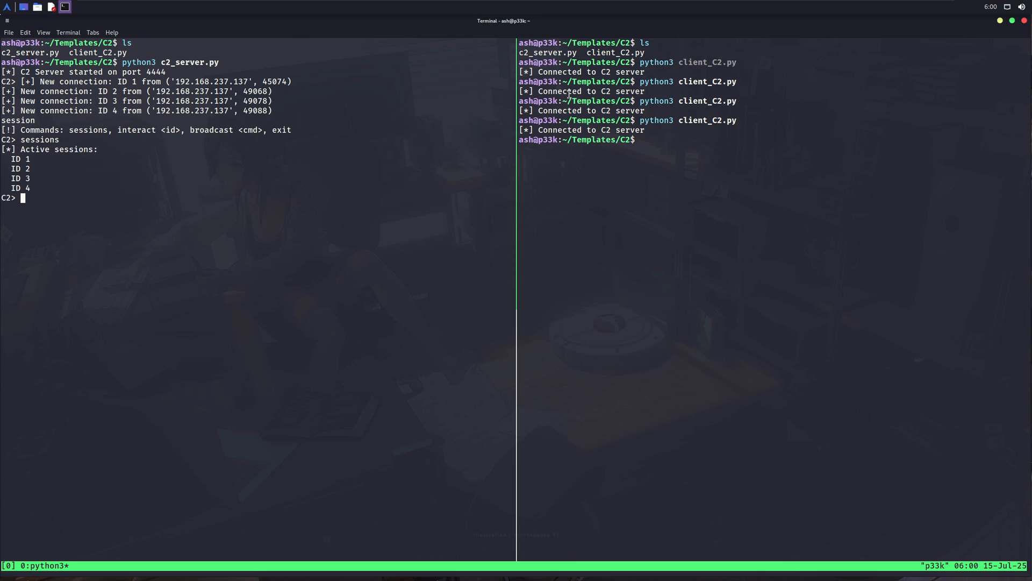
pyautogui.write('interac')
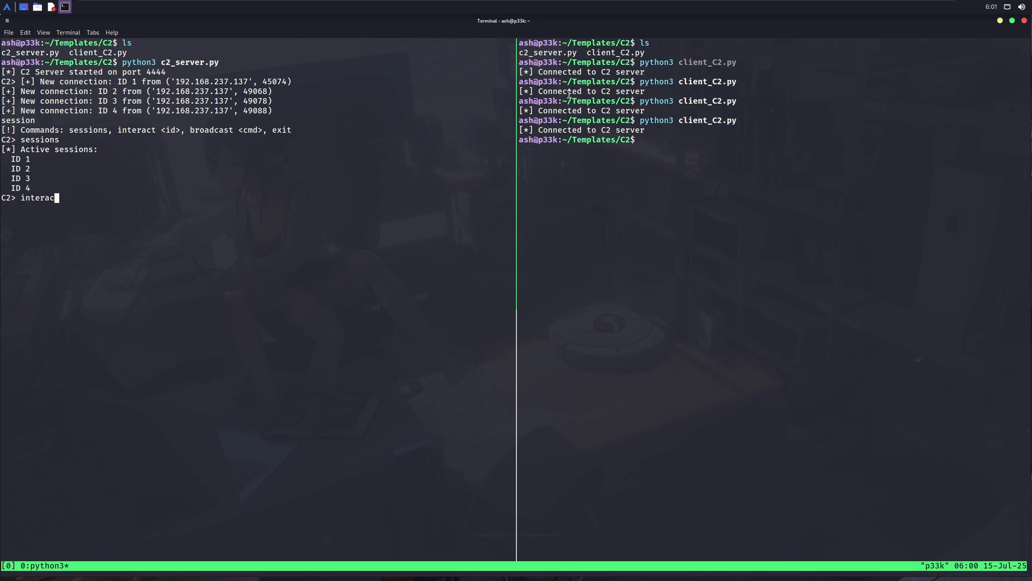
pyautogui.press('Return')
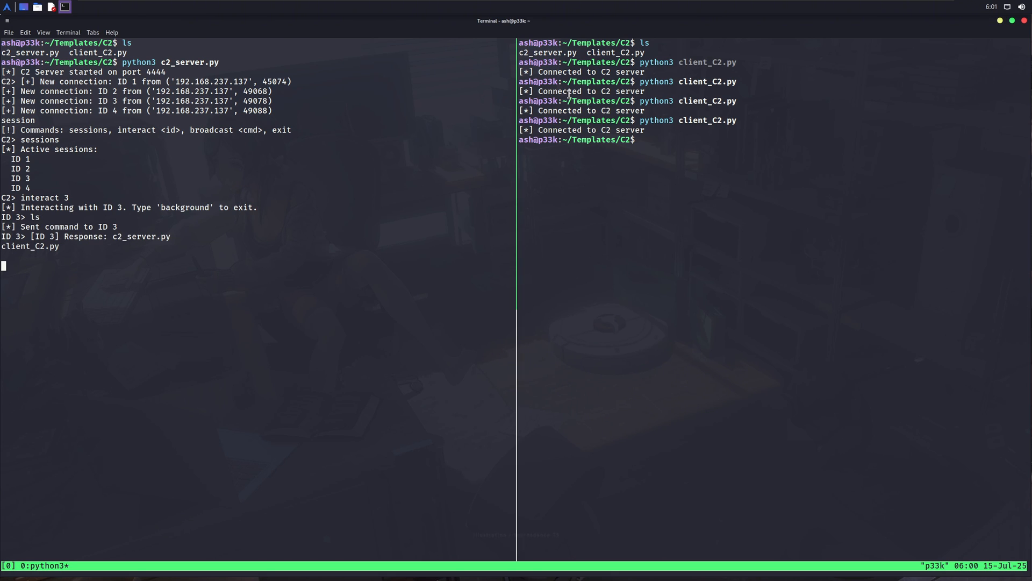
pyautogui.write('whoami')
pyautogui.write('backgrou')
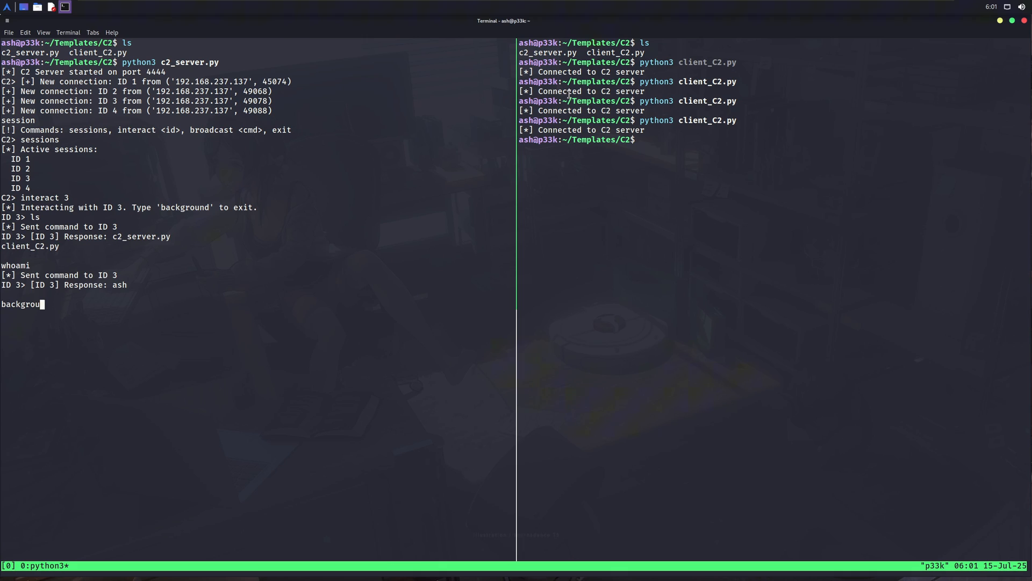
pyautogui.press('Return')
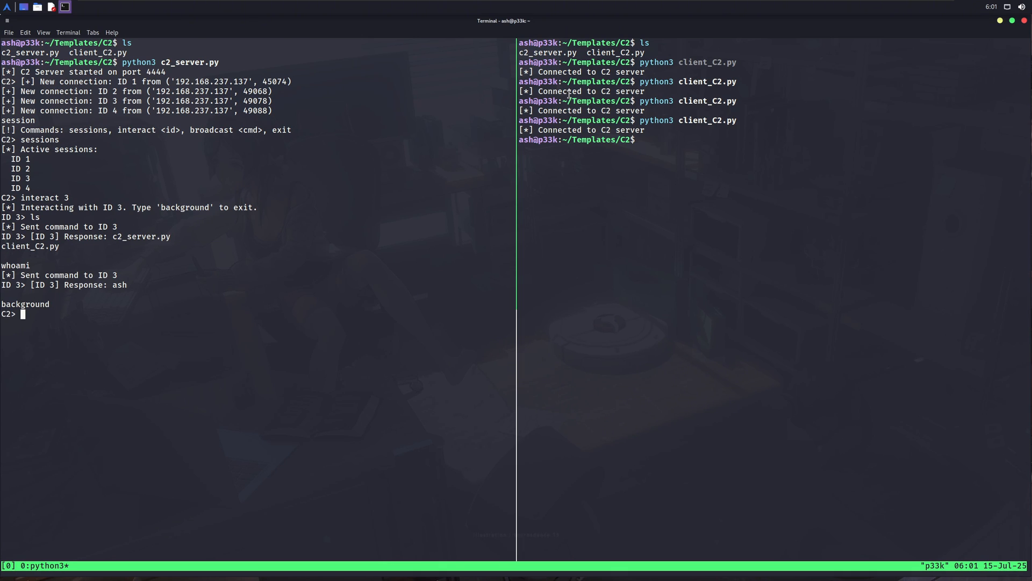
# Broadcast id to all four clients, then launch another python3 client_C2.py instance.
pyautogui.write('broadcast id')
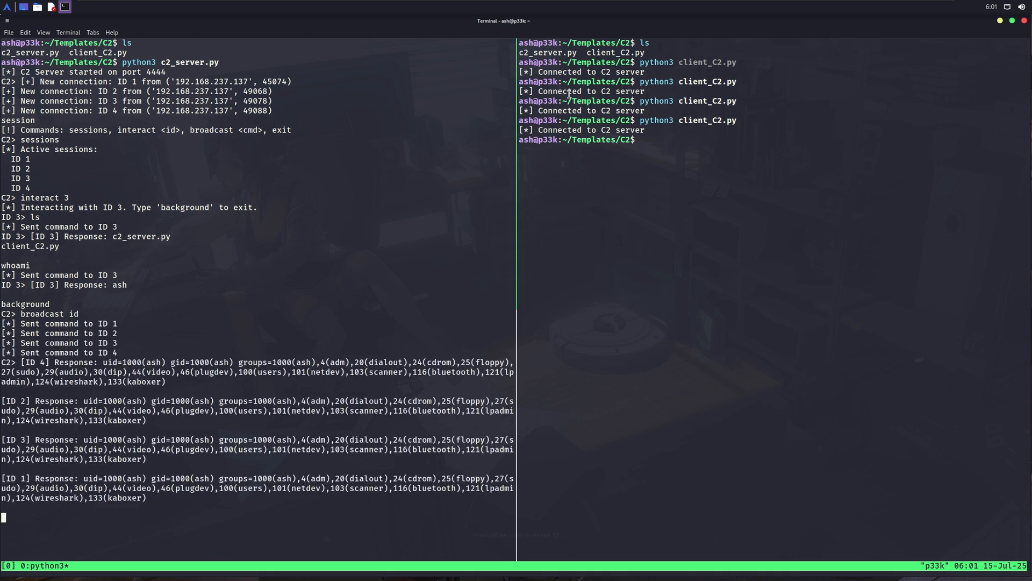
pyautogui.moveTo(227, 299)
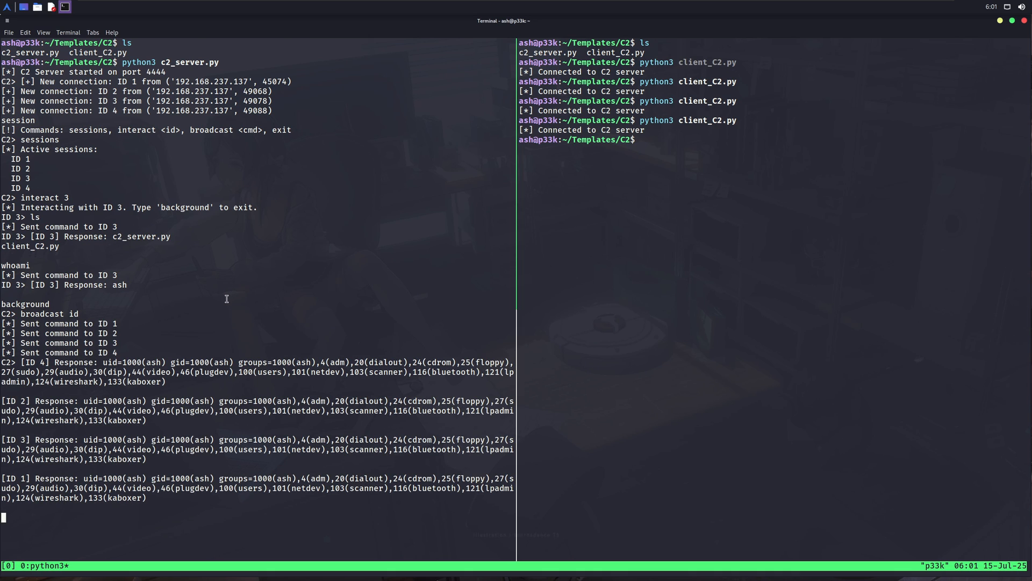
pyautogui.moveTo(150, 313)
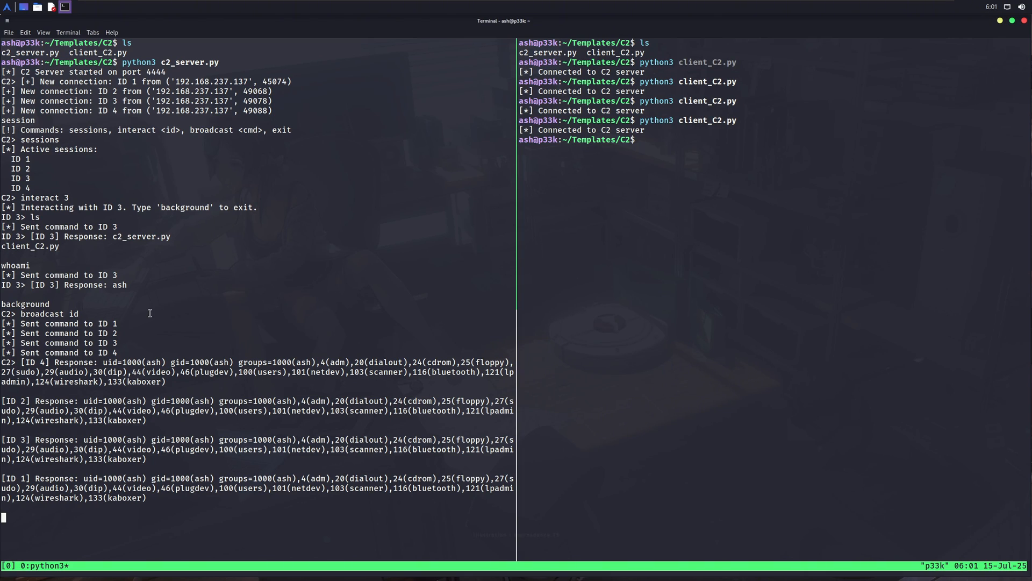
pyautogui.moveTo(315, 413)
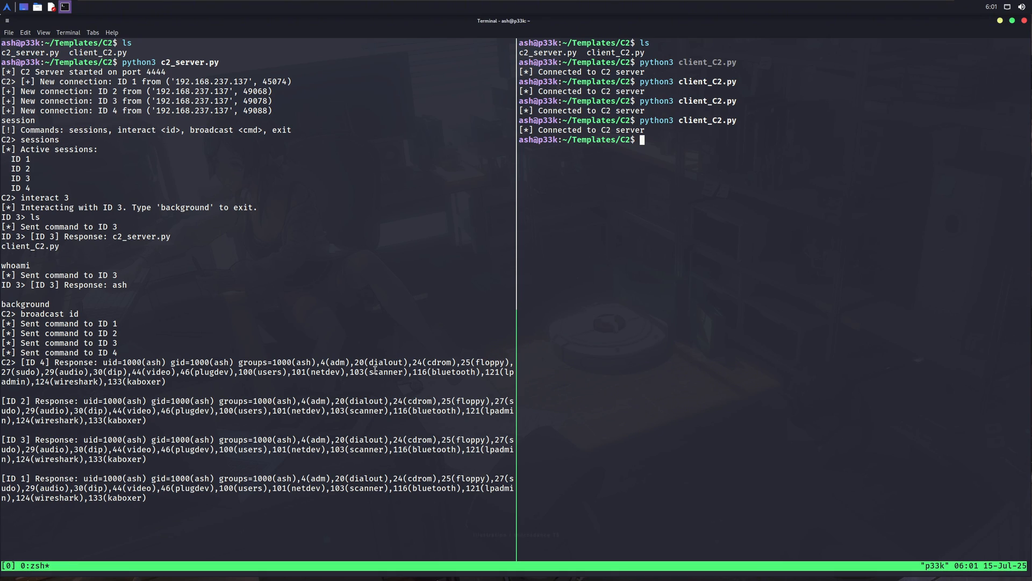
pyautogui.write('python3 client_C2.py')
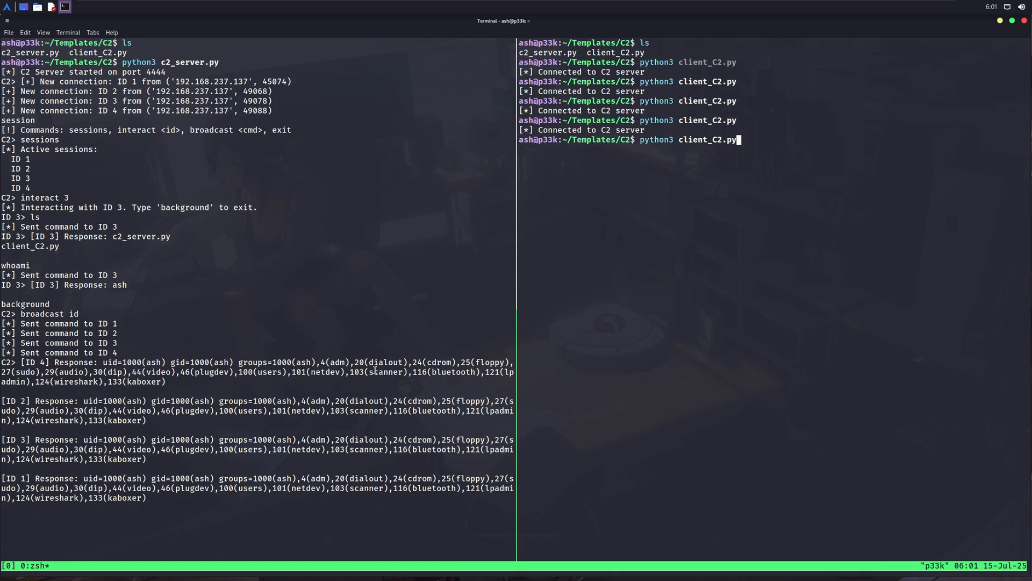
pyautogui.press('Return')
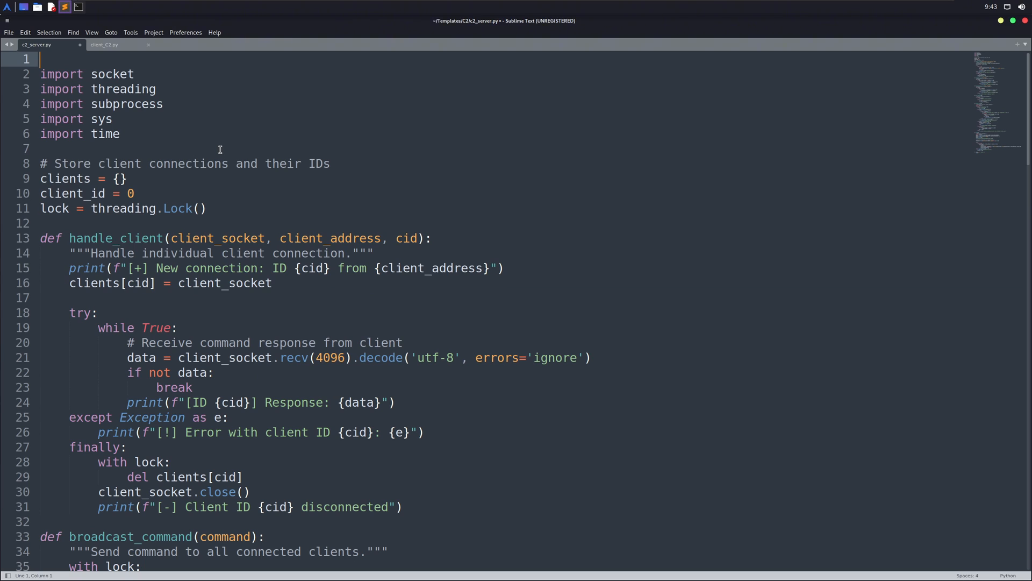
# Show c2_server.py, select its five import statements, and remove the empty first line.
pyautogui.click(90, 74)
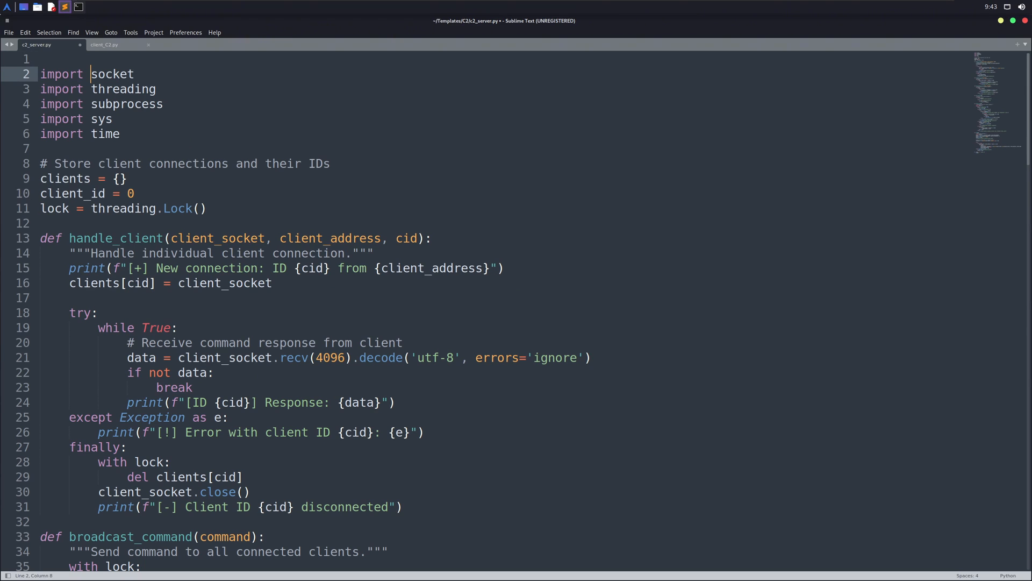
pyautogui.moveTo(55, 54)
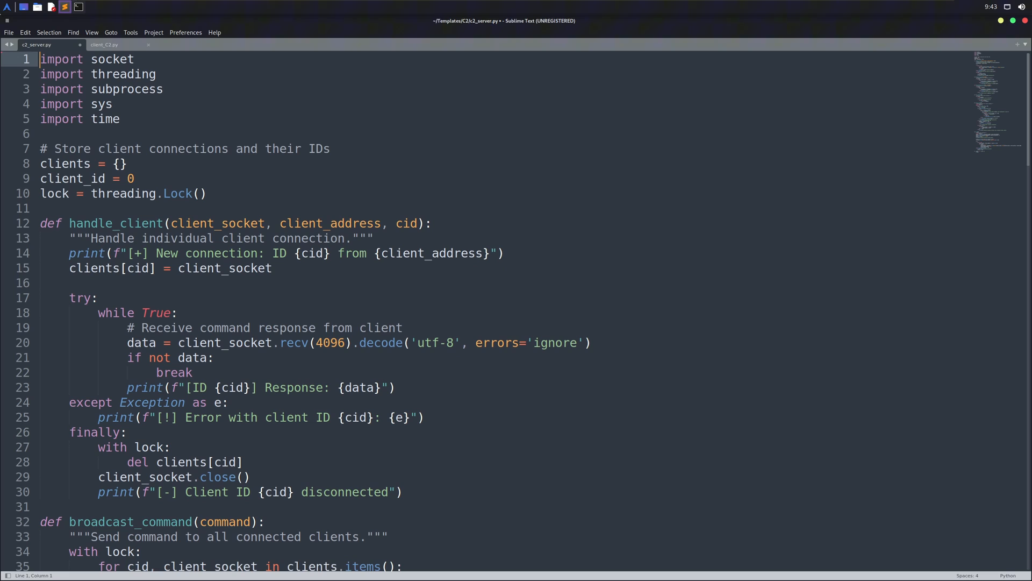
pyautogui.moveTo(94, 92)
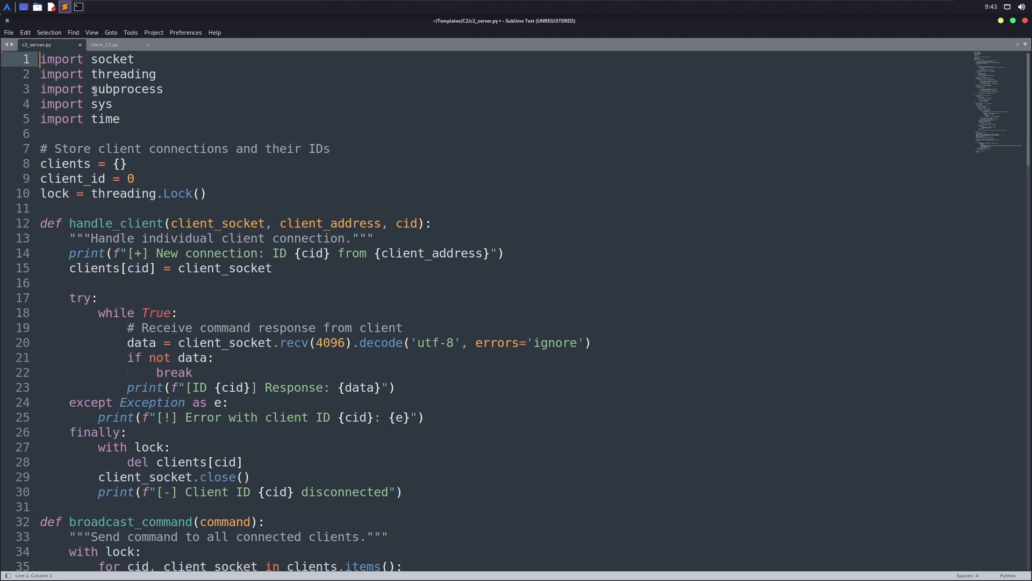
pyautogui.moveTo(41, 59); pyautogui.dragTo(120, 119)
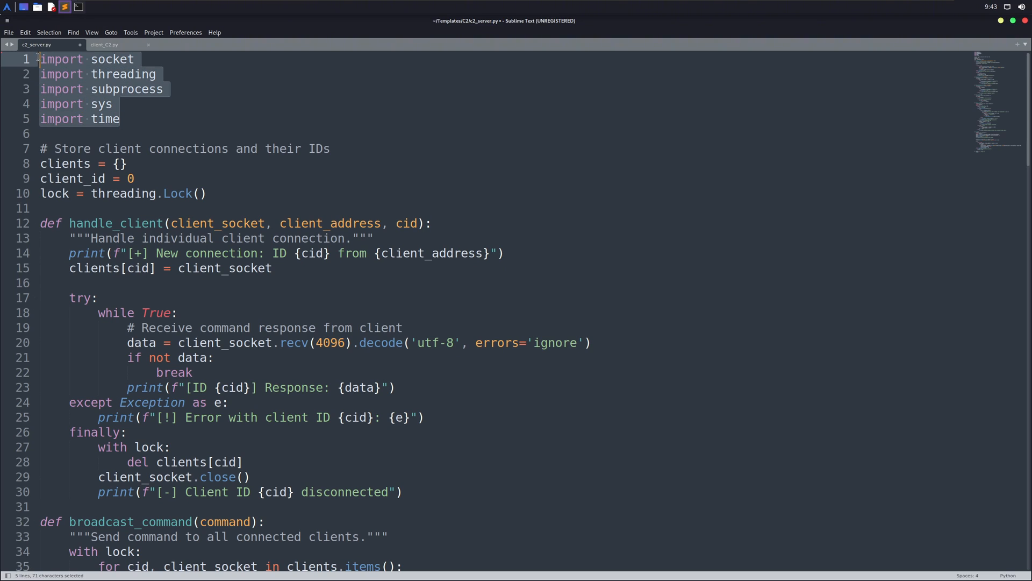
pyautogui.moveTo(130, 128)
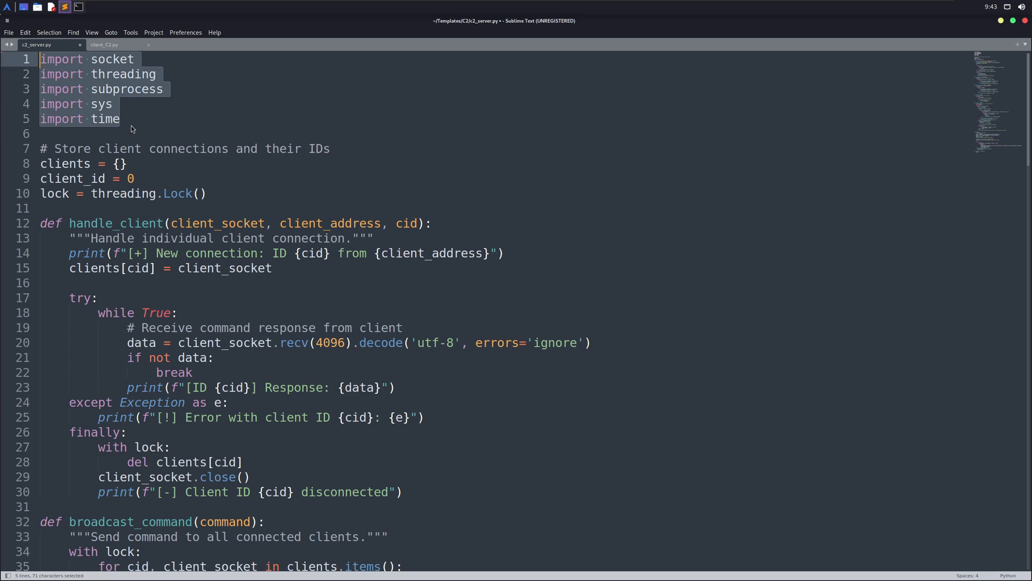
pyautogui.click(130, 59)
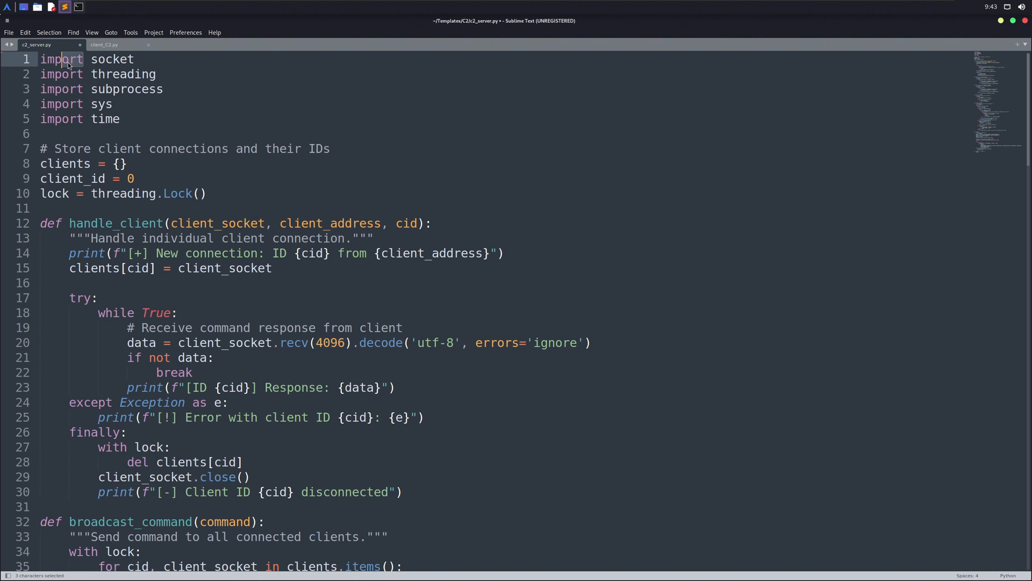
pyautogui.click(103, 89)
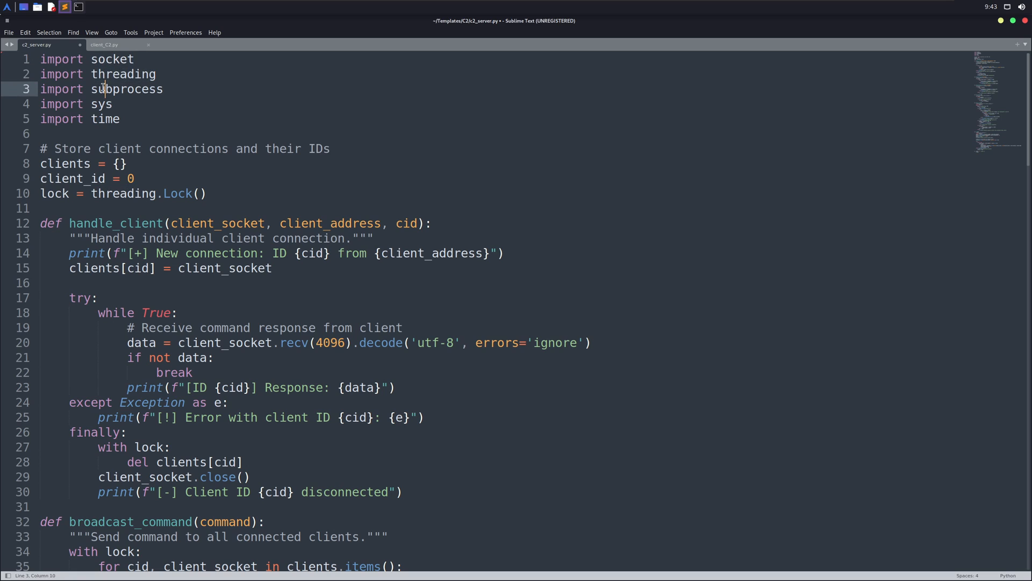
pyautogui.click(96, 119)
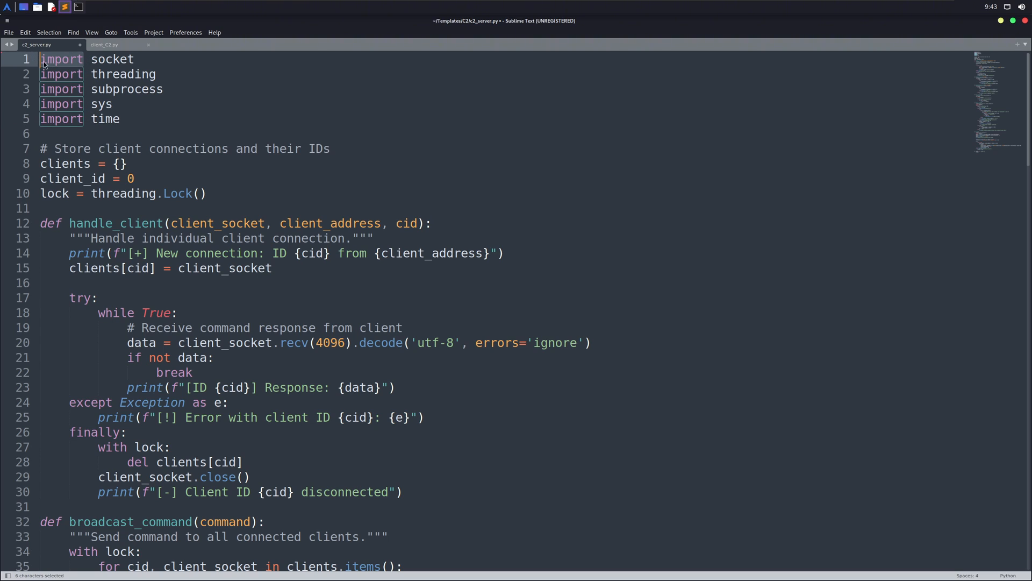
pyautogui.moveTo(68, 74)
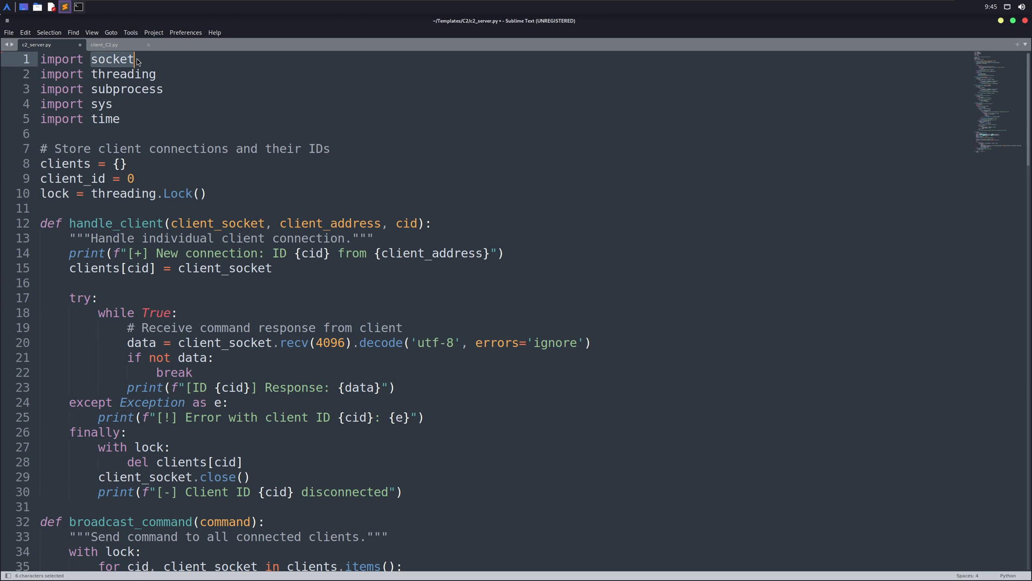
pyautogui.moveTo(133, 77)
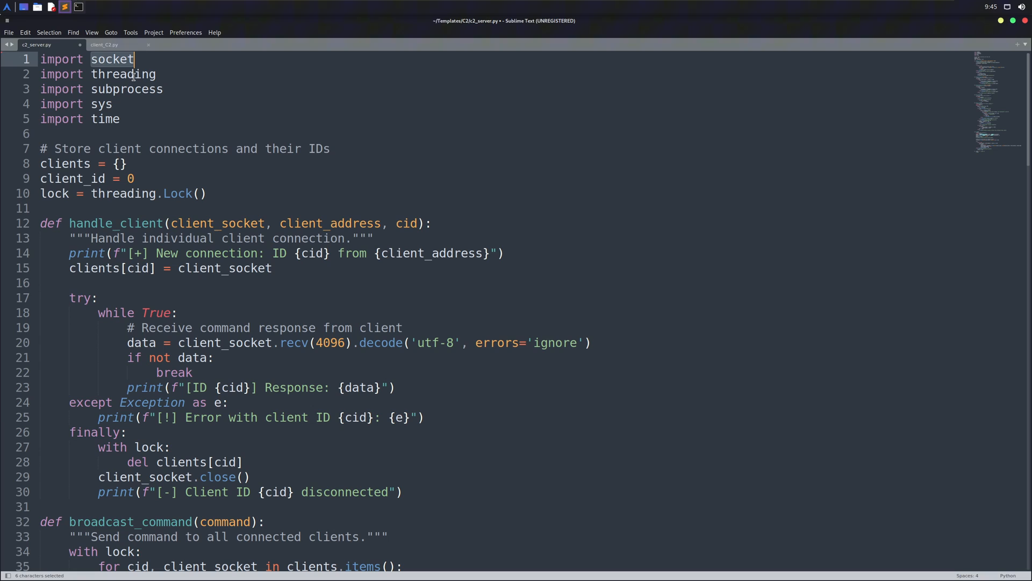
pyautogui.doubleClick(124, 74)
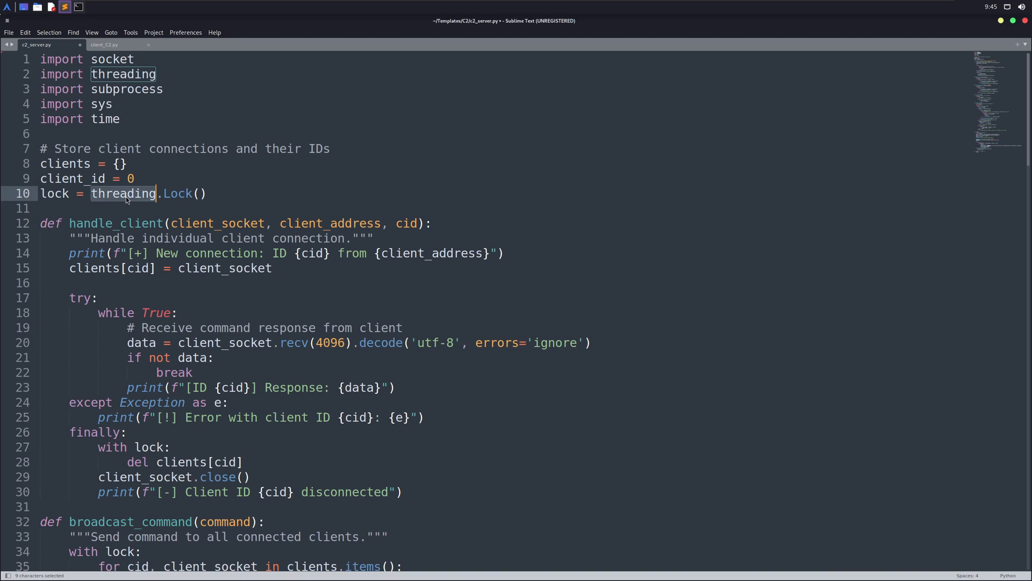
pyautogui.moveTo(124, 134)
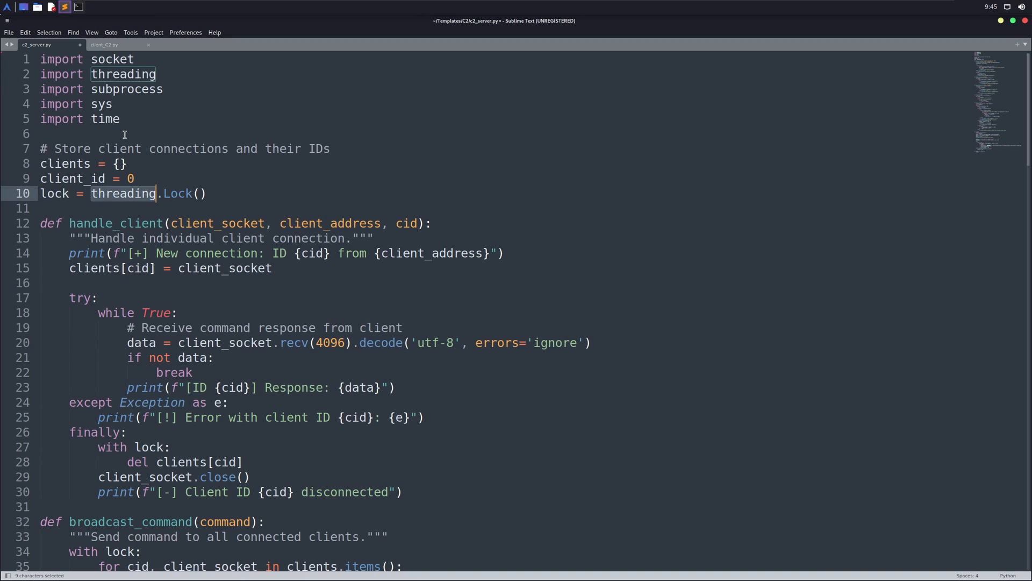
pyautogui.moveTo(128, 100)
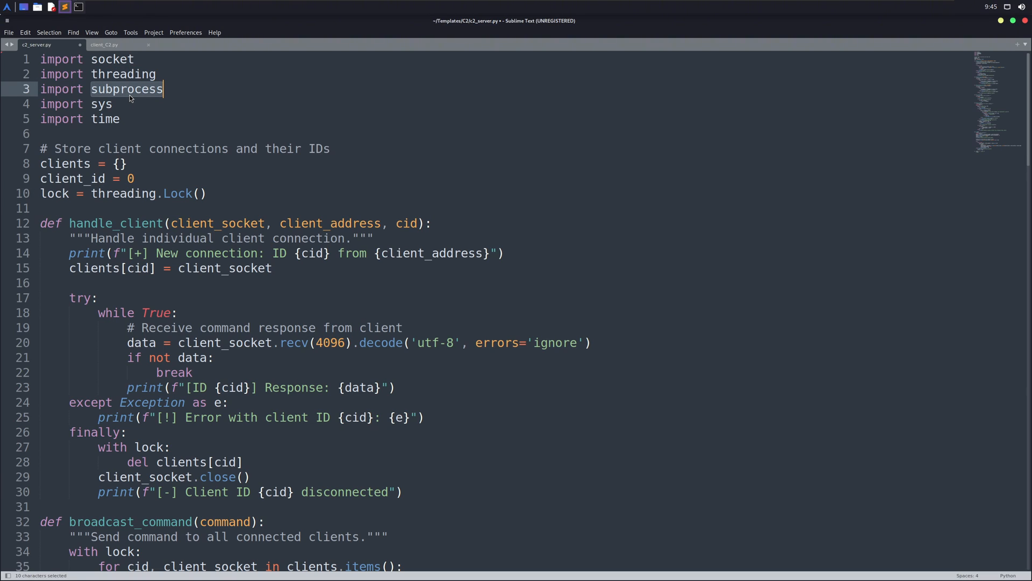
pyautogui.moveTo(117, 103)
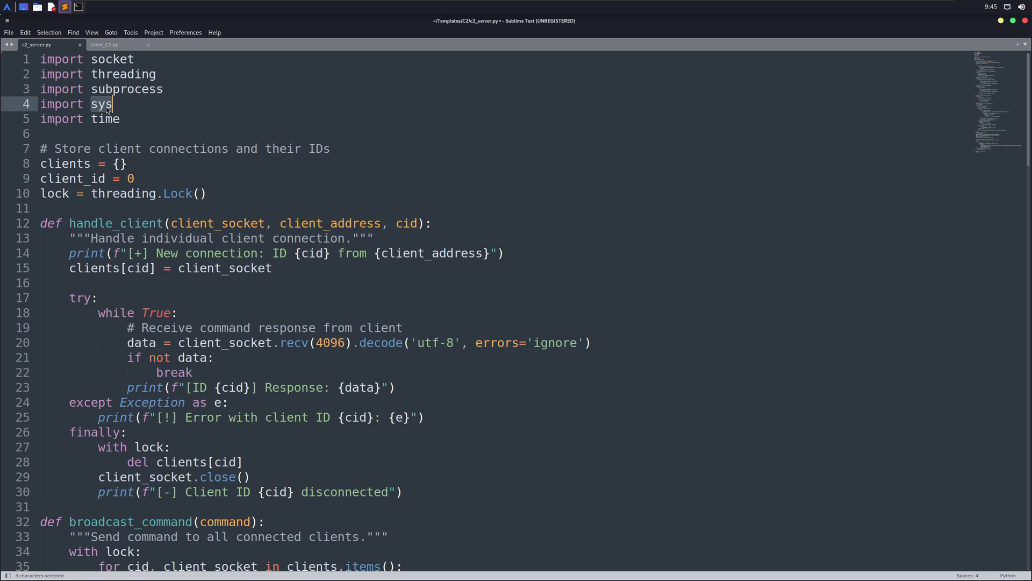
pyautogui.moveTo(108, 127)
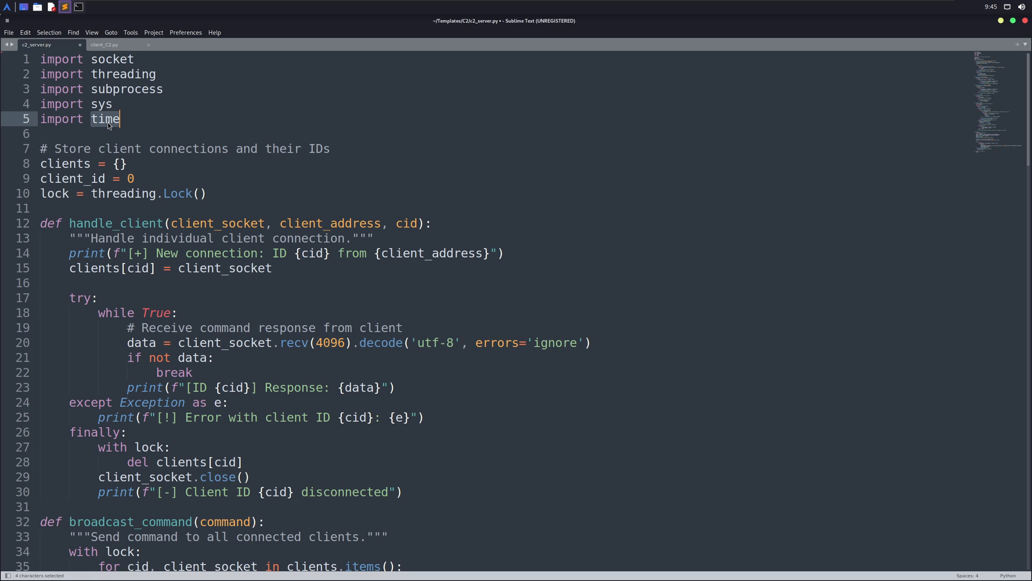
pyautogui.moveTo(109, 163)
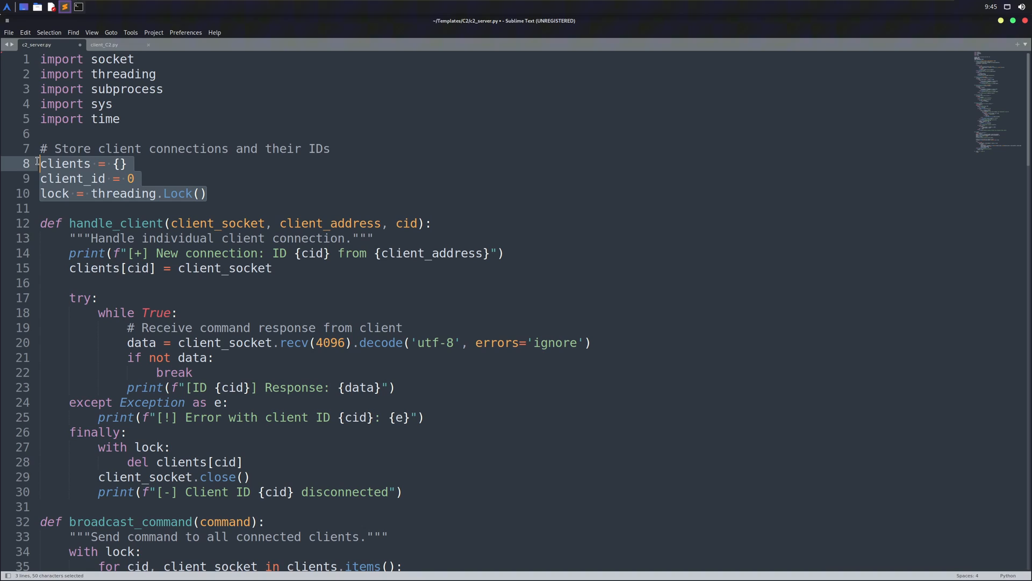
pyautogui.moveTo(80, 170)
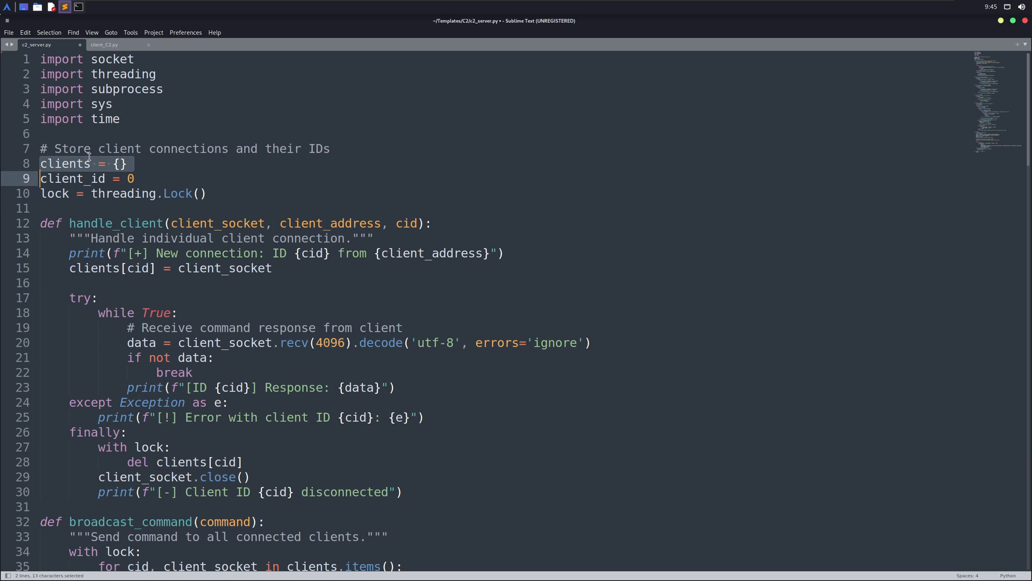
pyautogui.click(129, 164)
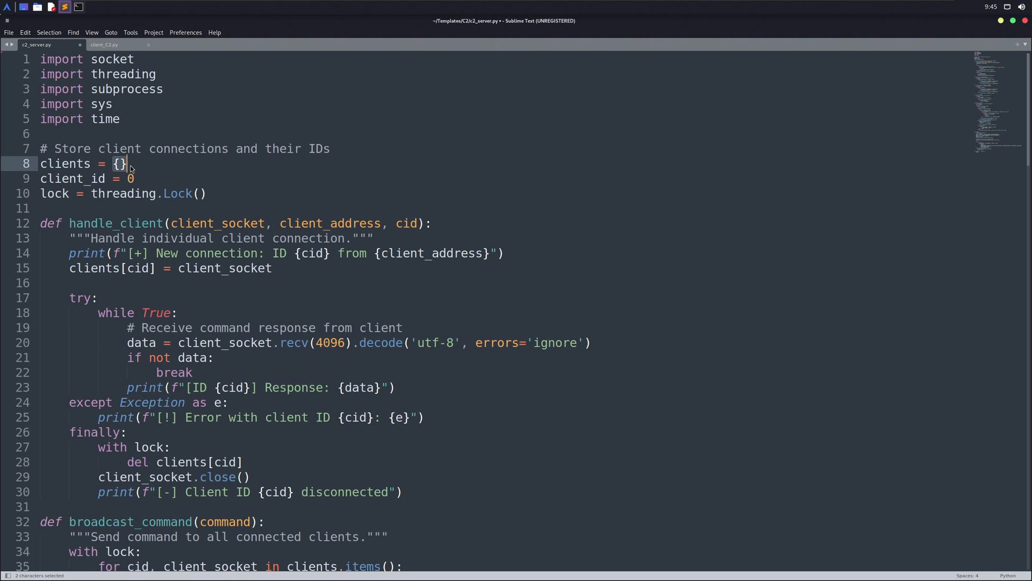
pyautogui.moveTo(130, 170)
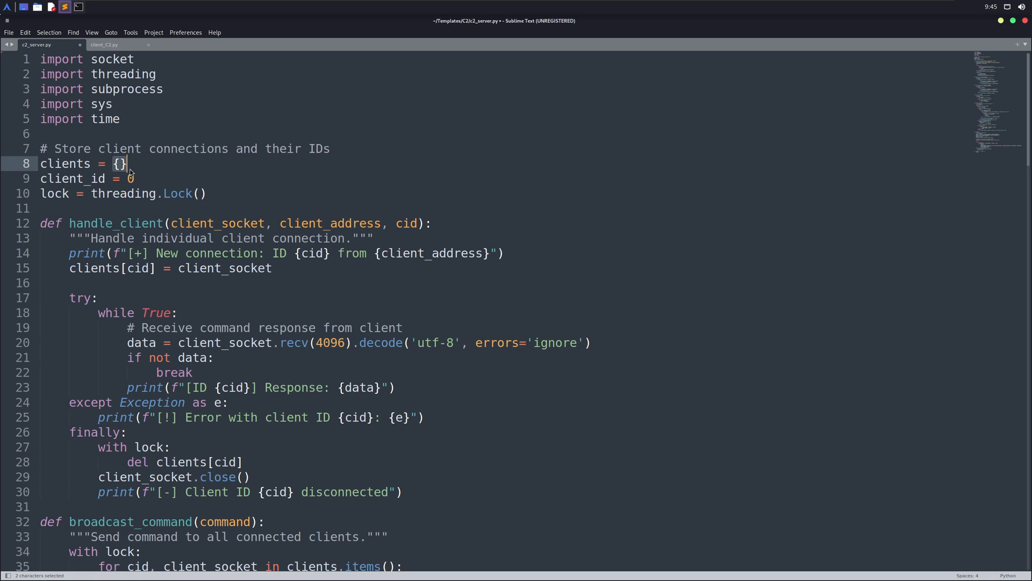
pyautogui.click(121, 179)
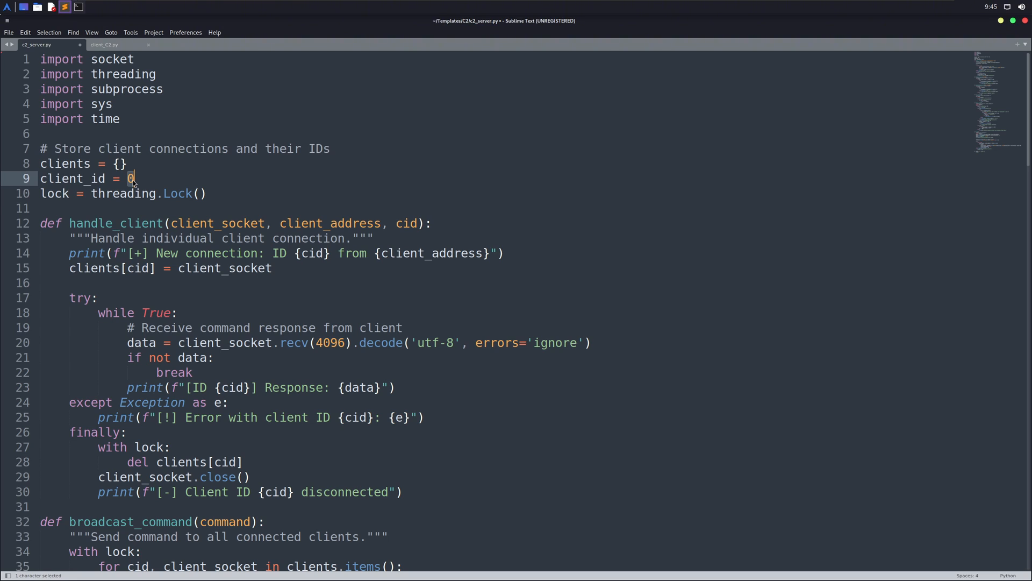
pyautogui.doubleClick(54, 193)
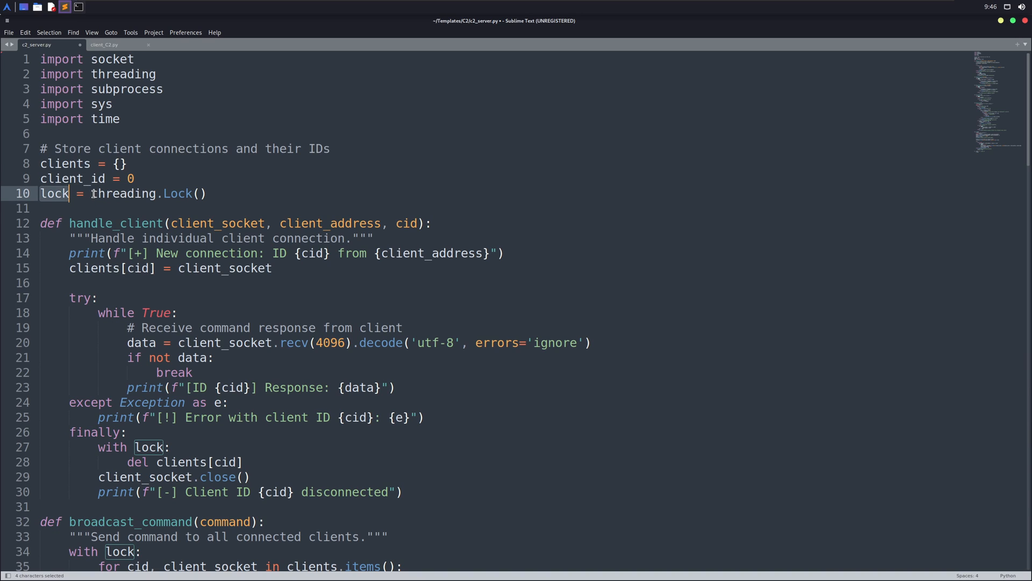
pyautogui.doubleClick(148, 193)
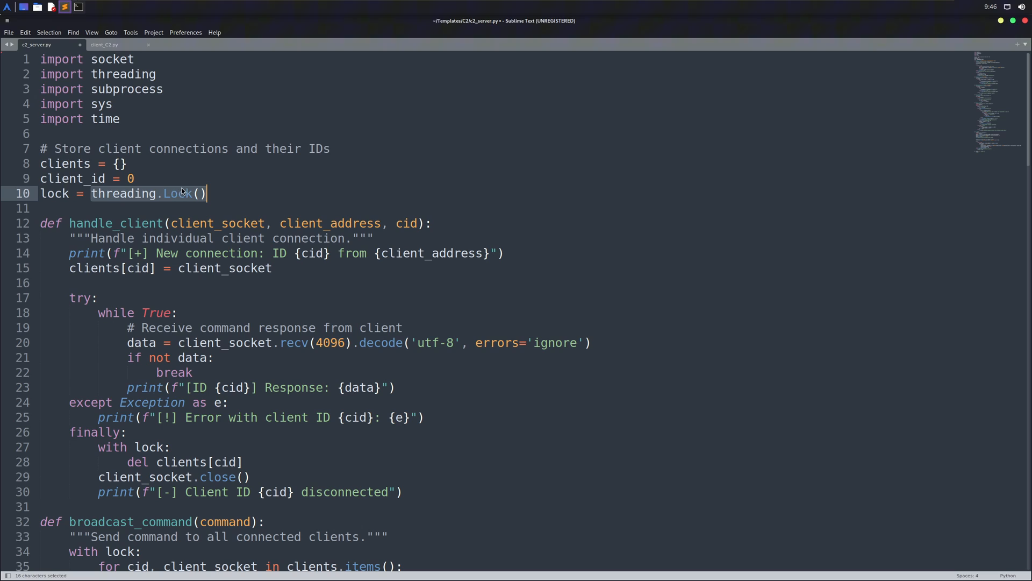
pyautogui.moveTo(185, 191)
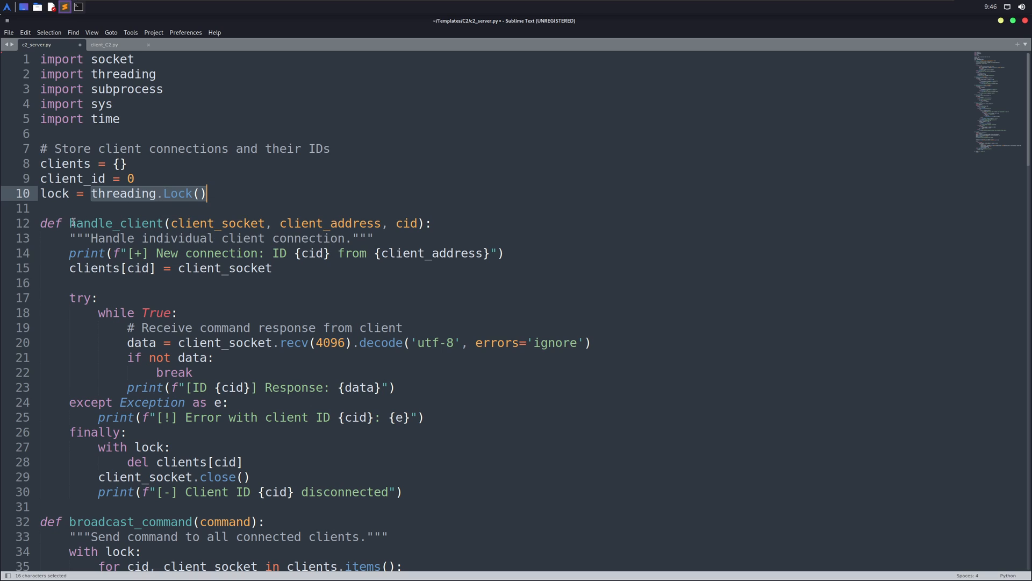
pyautogui.moveTo(116, 223)
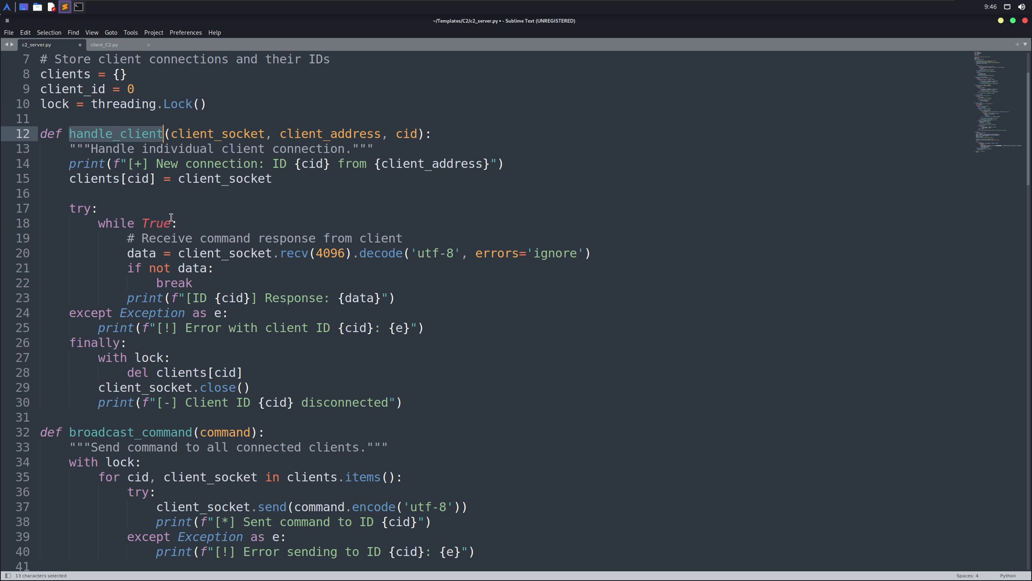
pyautogui.moveTo(183, 253)
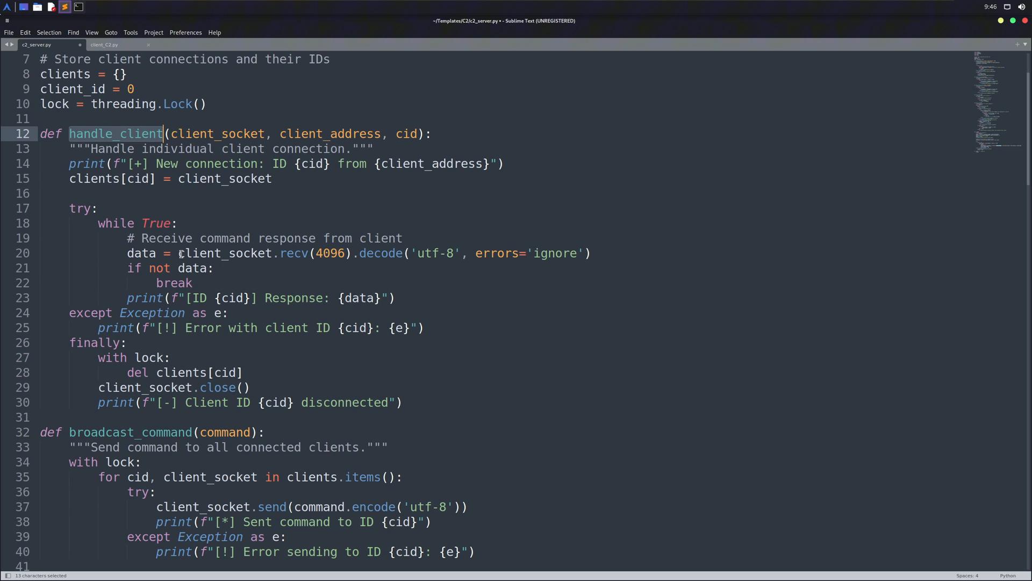
pyautogui.moveTo(175, 253)
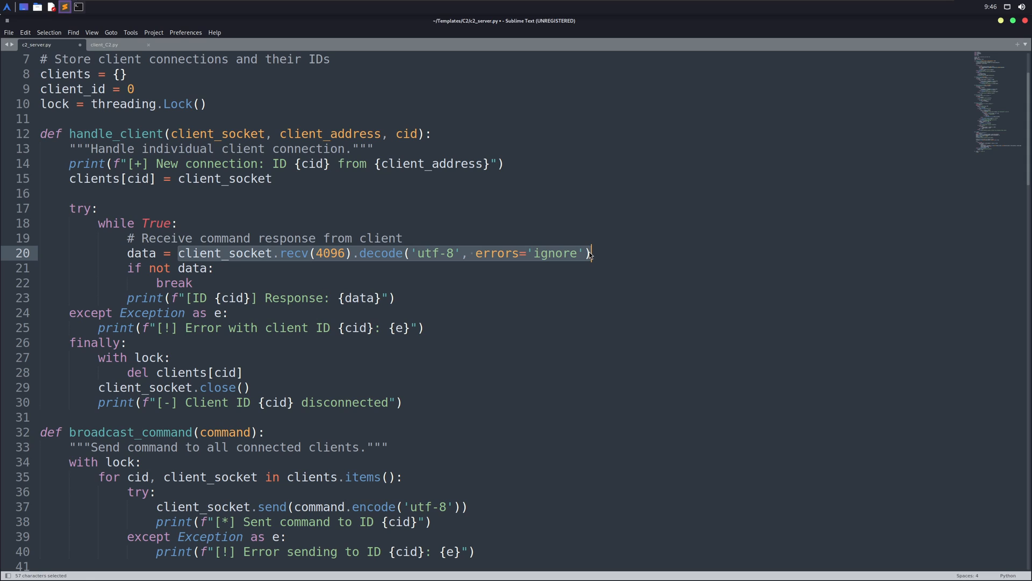
pyautogui.moveTo(270, 302)
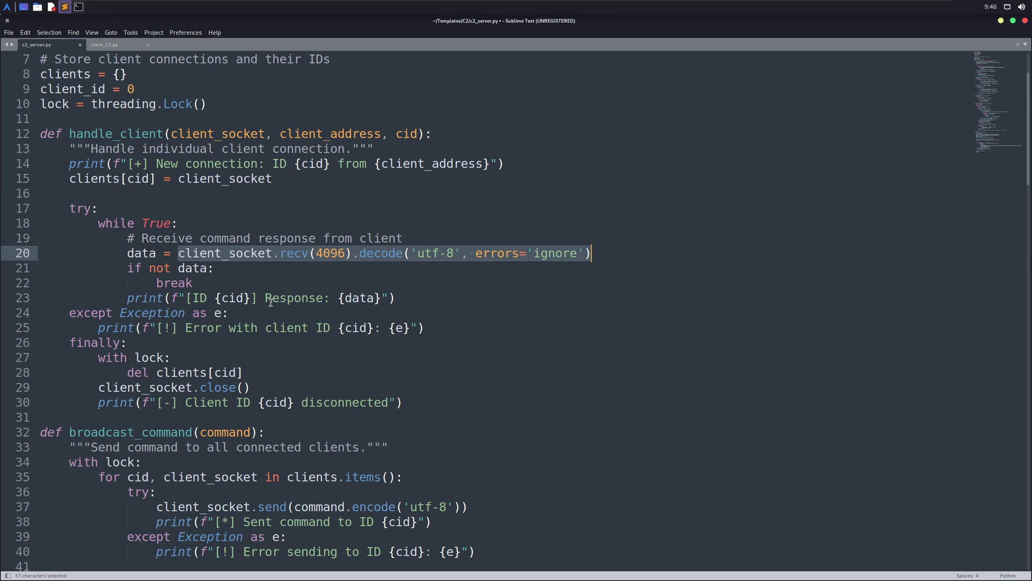
pyautogui.moveTo(234, 336)
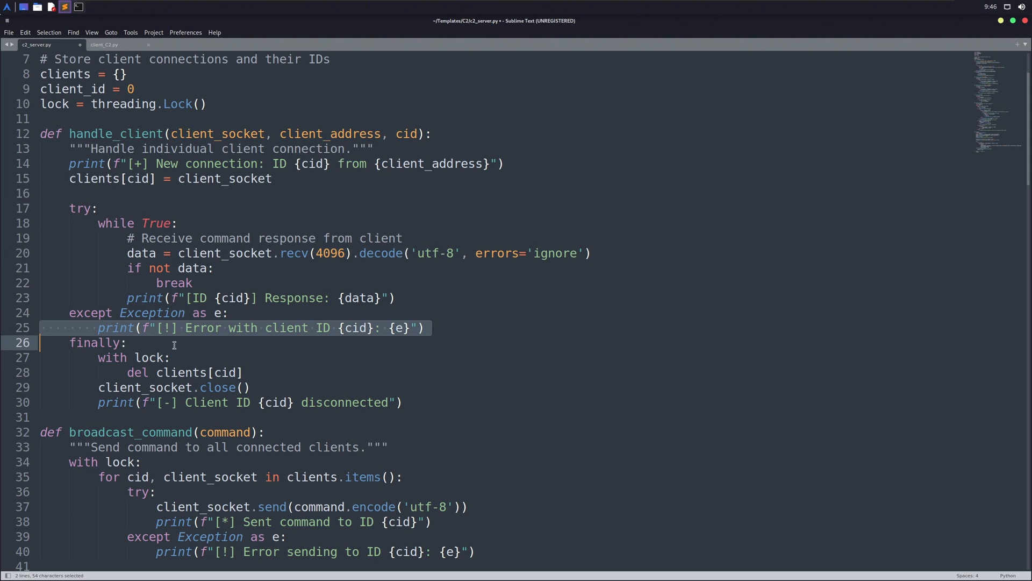
pyautogui.moveTo(227, 317)
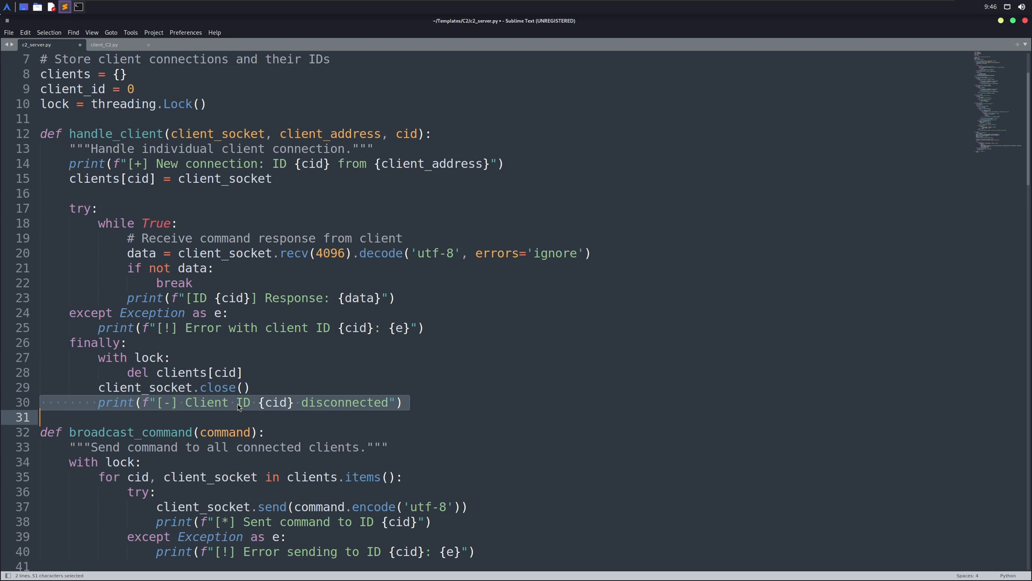
pyautogui.click(288, 417)
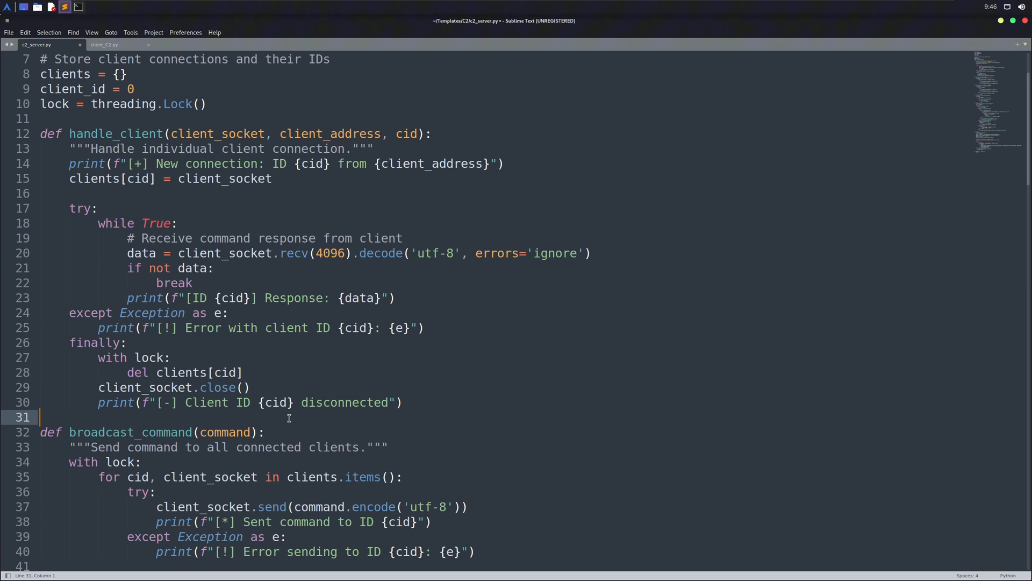
pyautogui.scroll(-3)
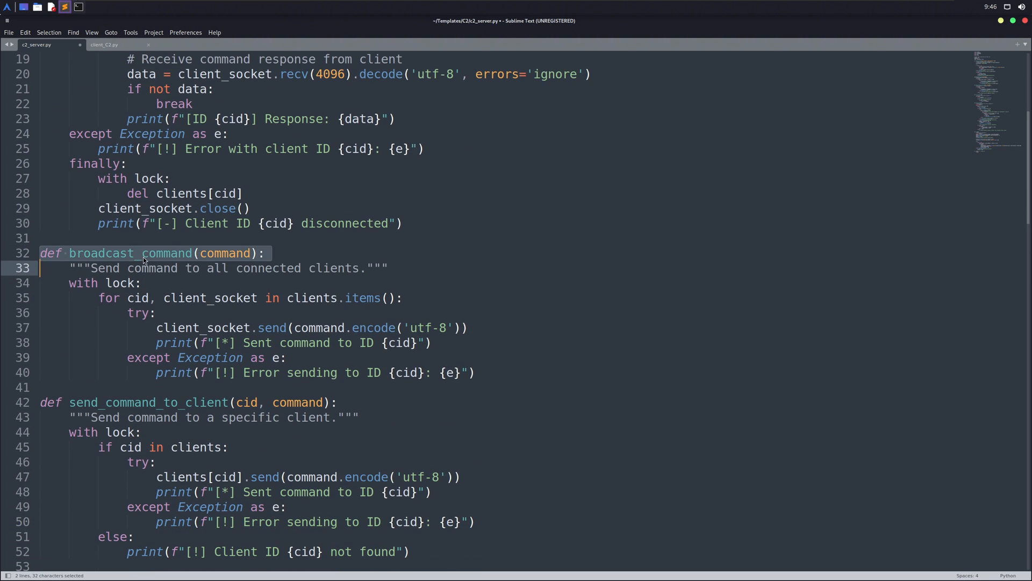
pyautogui.click(140, 253)
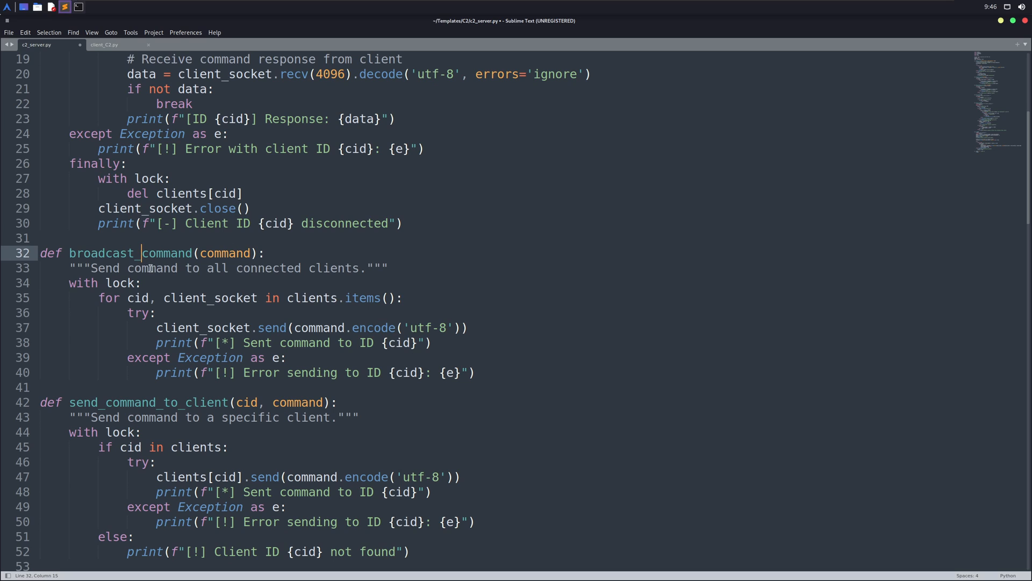
pyautogui.doubleClick(225, 253)
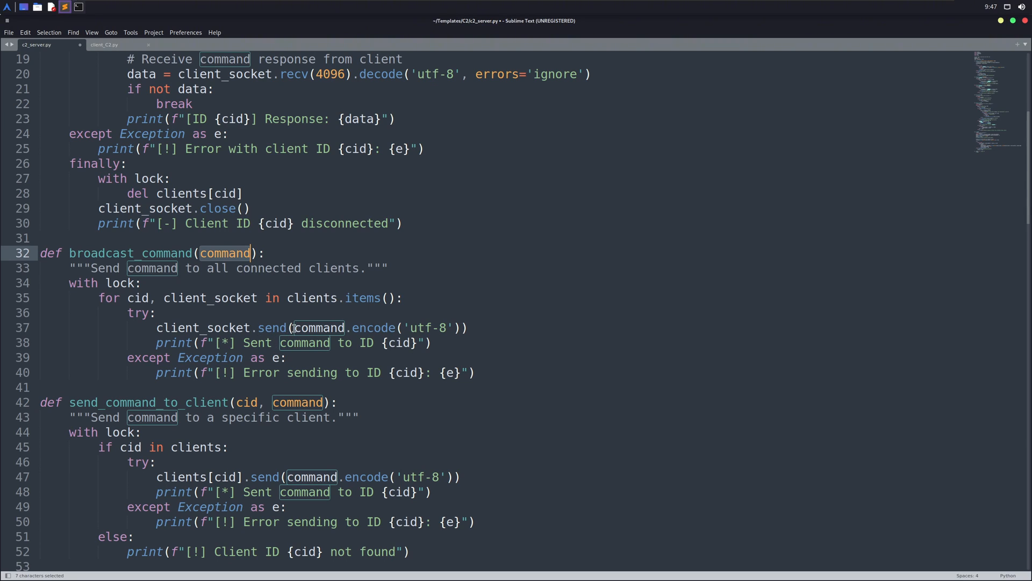
pyautogui.moveTo(200, 345)
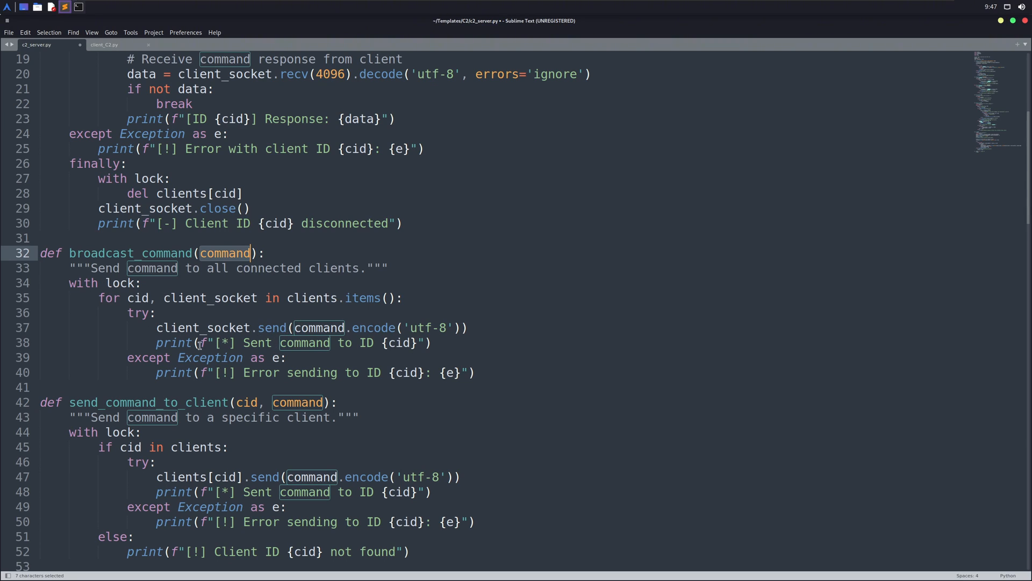
pyautogui.scroll(-3)
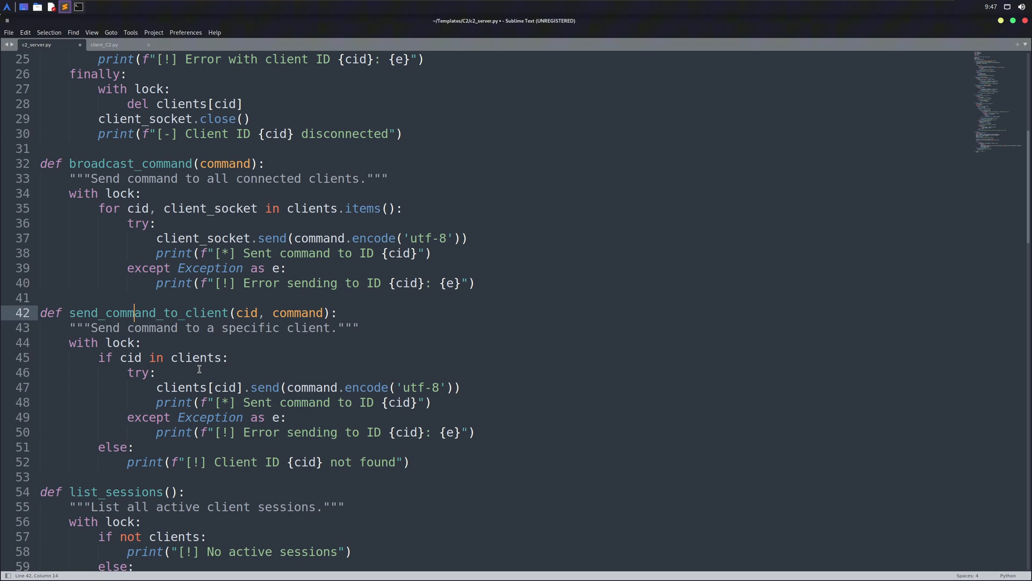
pyautogui.moveTo(229, 355)
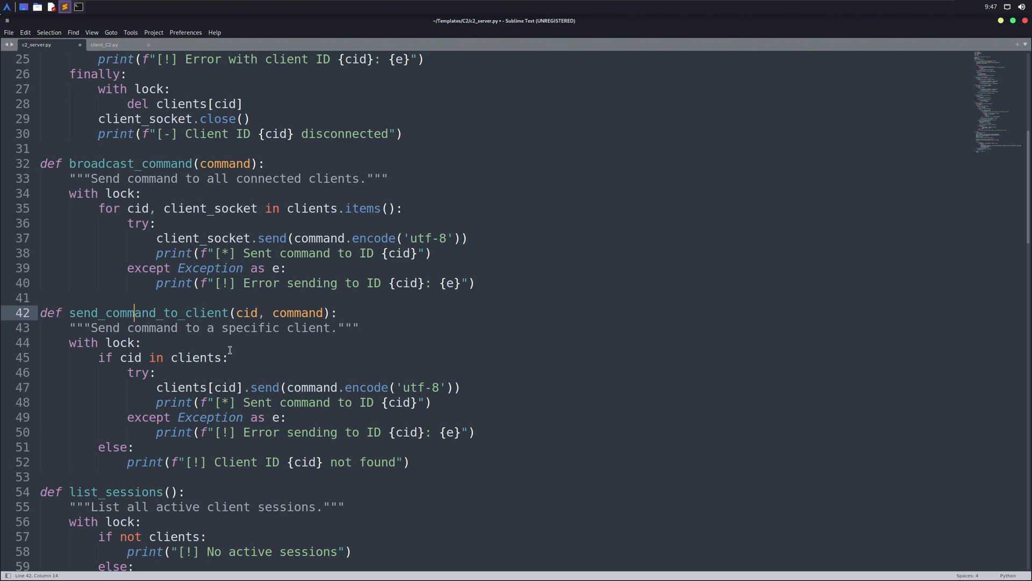
pyautogui.scroll(-3)
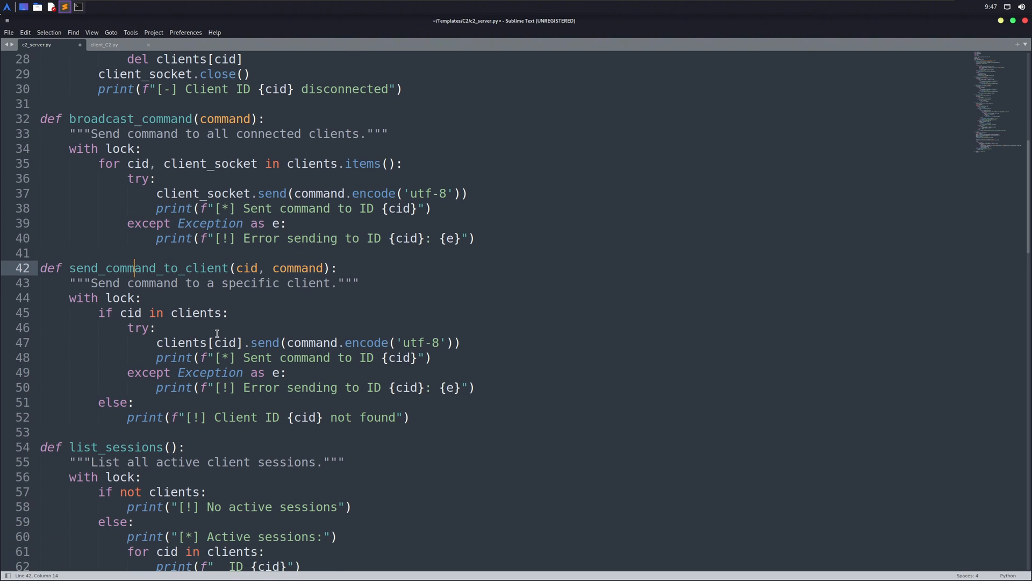
pyautogui.doubleClick(264, 342)
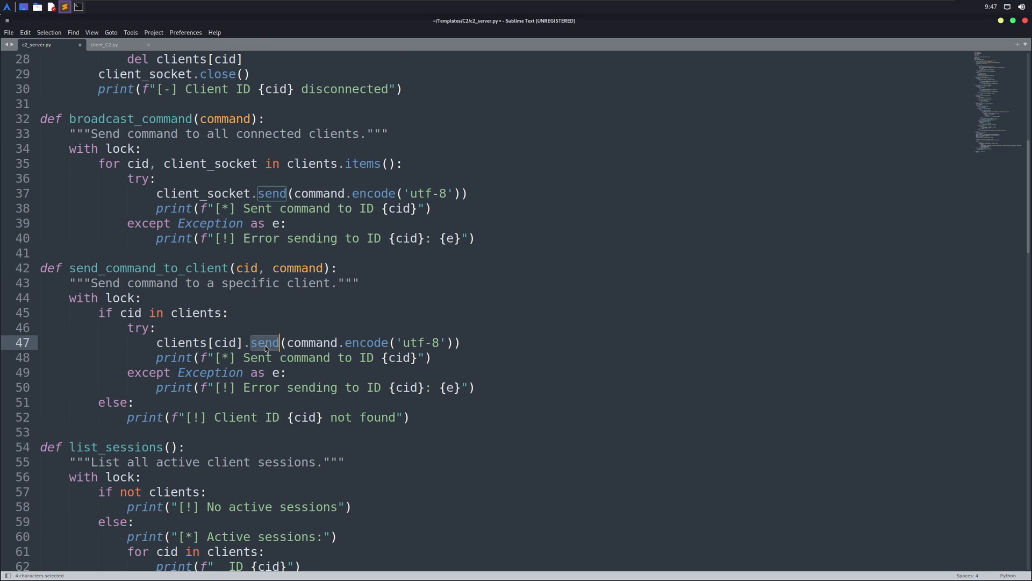
pyautogui.click(263, 343)
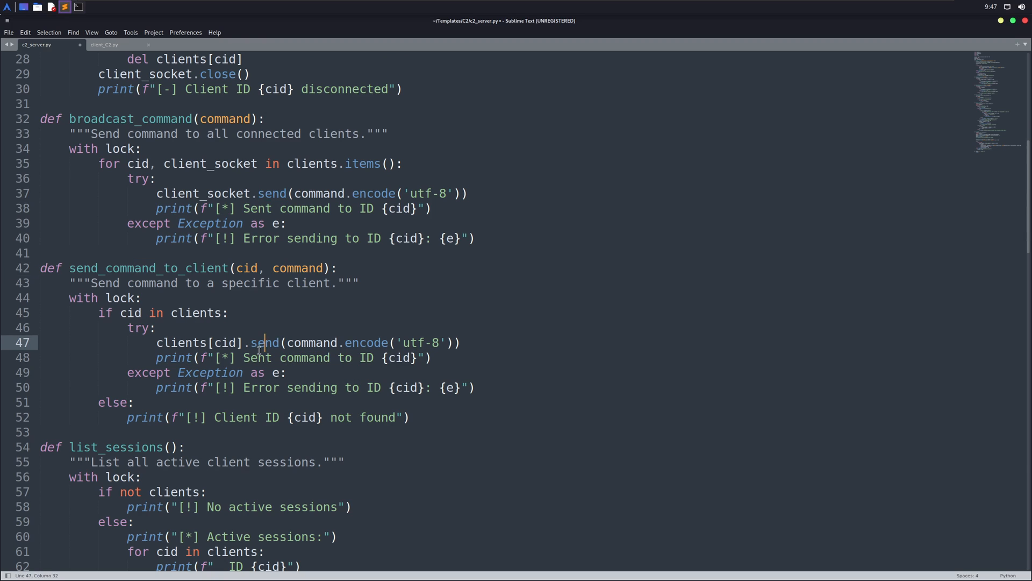
pyautogui.scroll(-3)
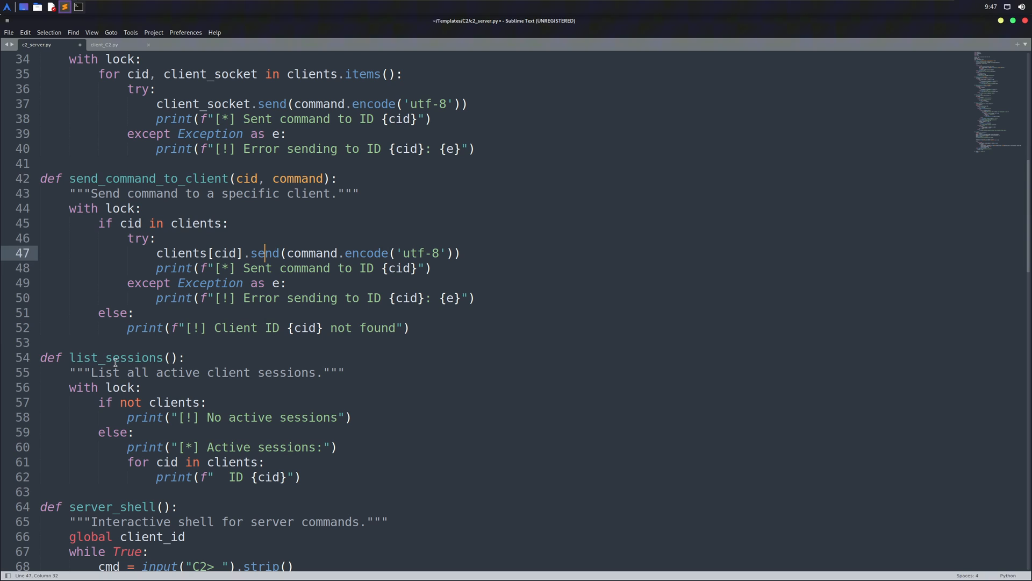
pyautogui.scroll(-3)
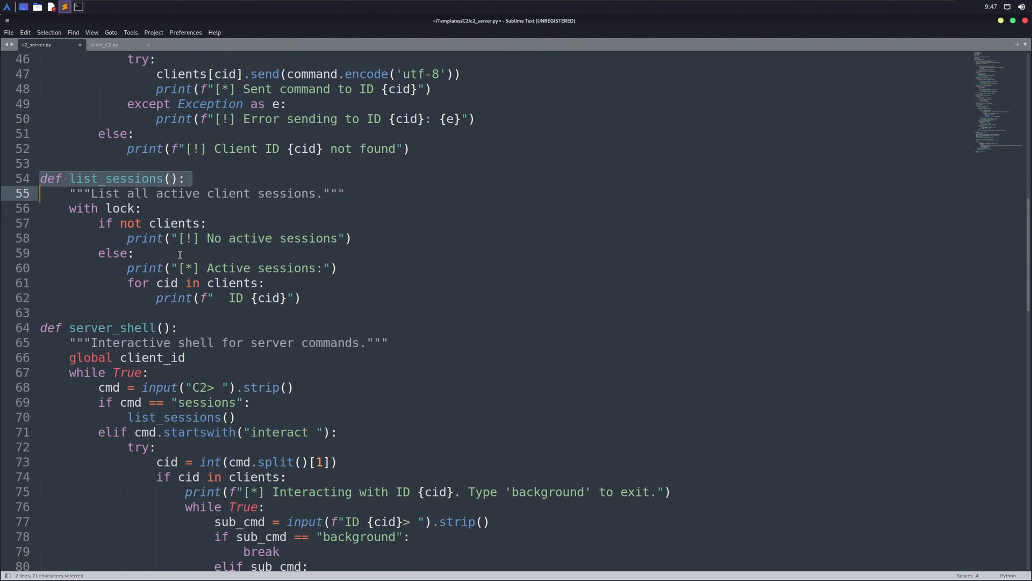
pyautogui.scroll(-3)
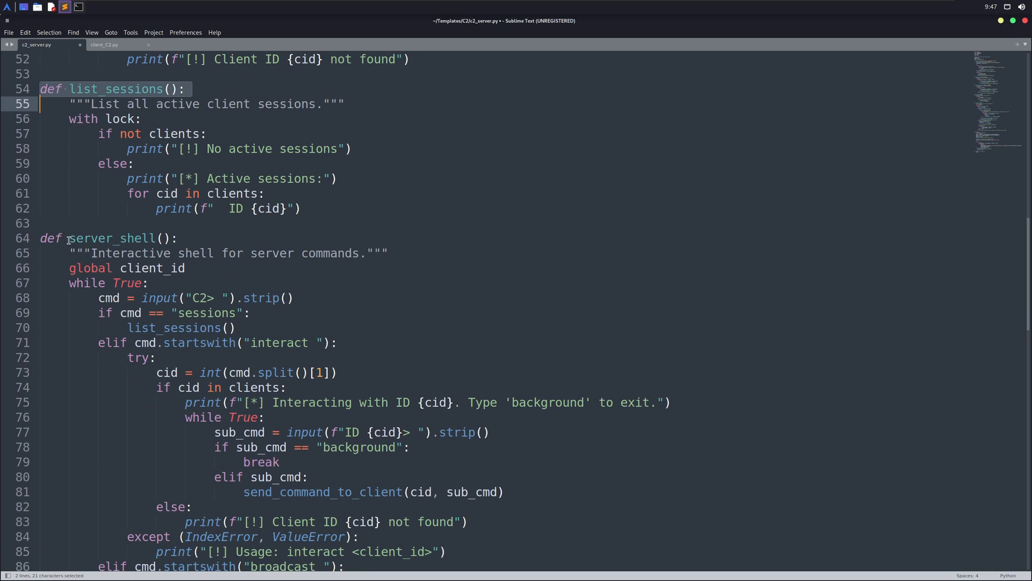
pyautogui.doubleClick(111, 238)
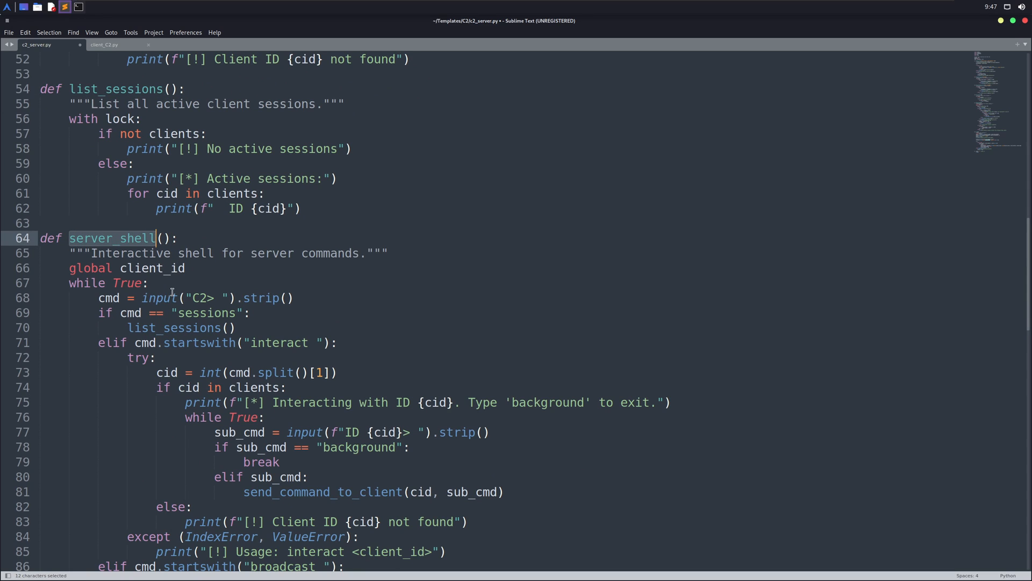
pyautogui.scroll(-3)
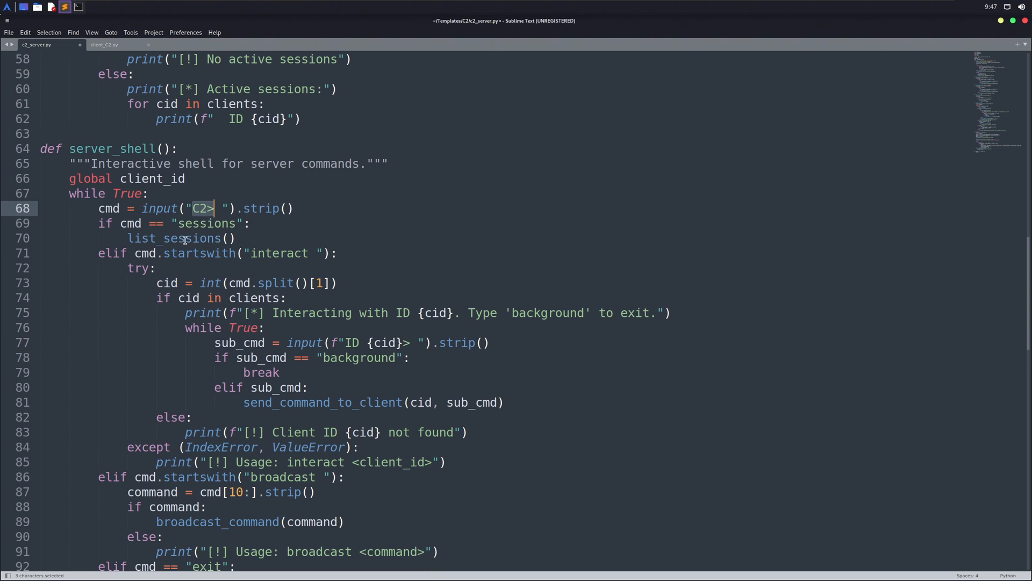
pyautogui.moveTo(175, 224)
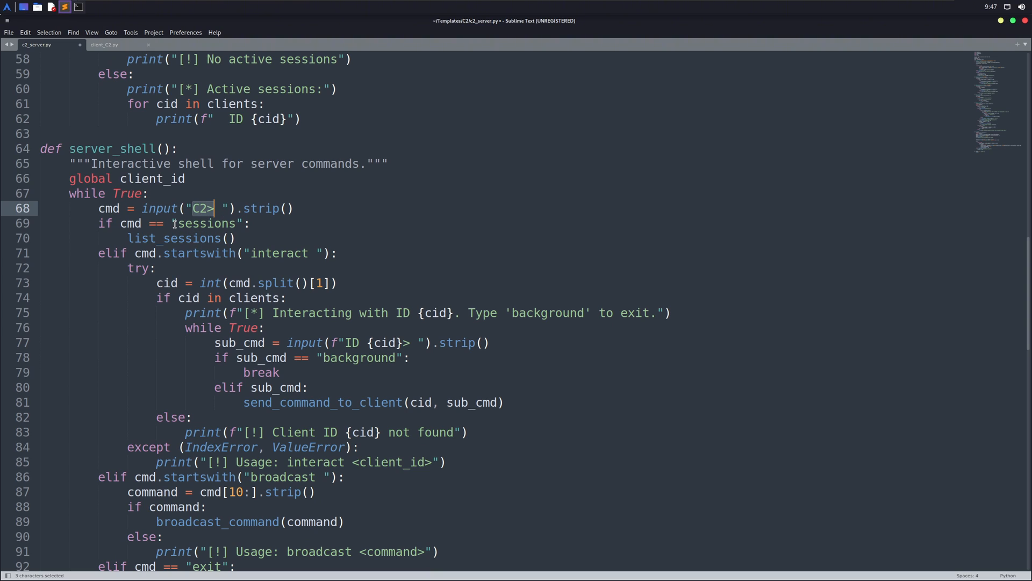
pyautogui.moveTo(209, 238)
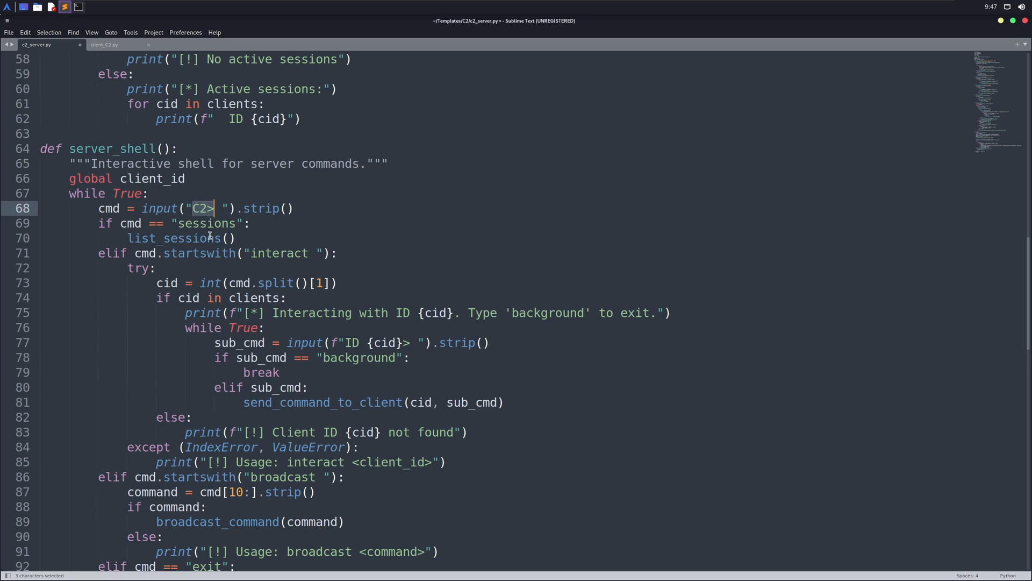
pyautogui.moveTo(176, 226)
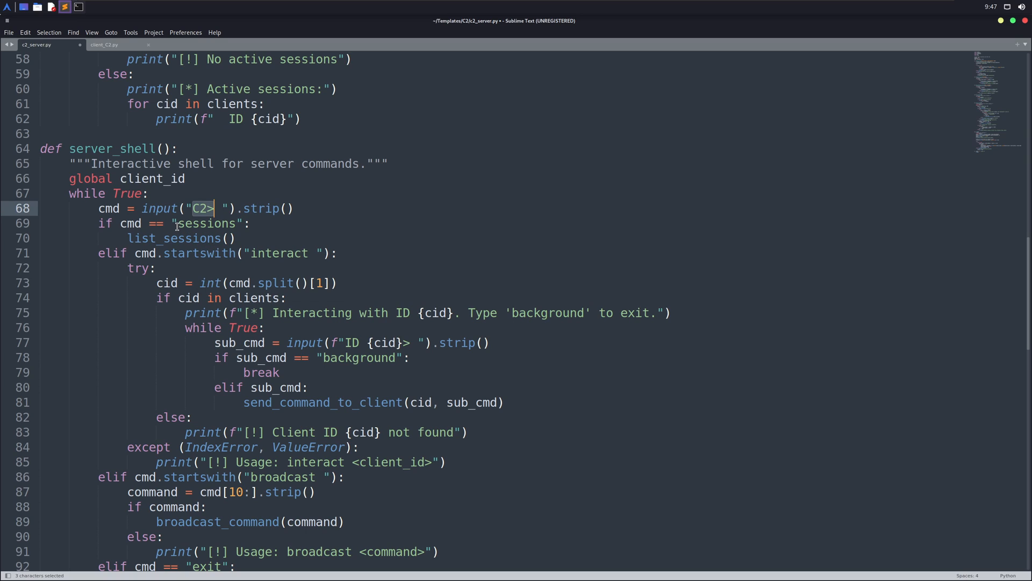
pyautogui.doubleClick(206, 223)
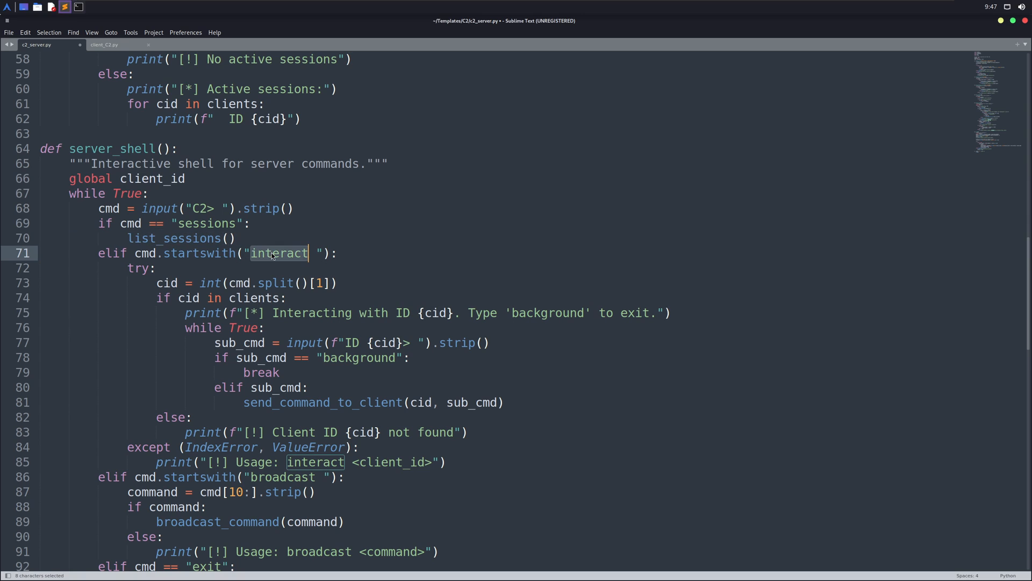
pyautogui.moveTo(309, 328)
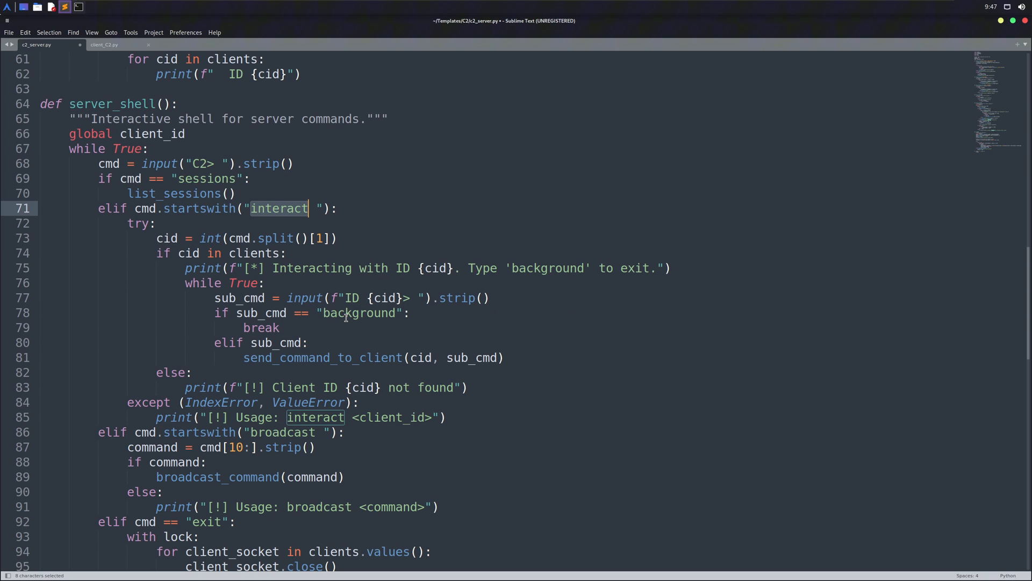
pyautogui.scroll(-3)
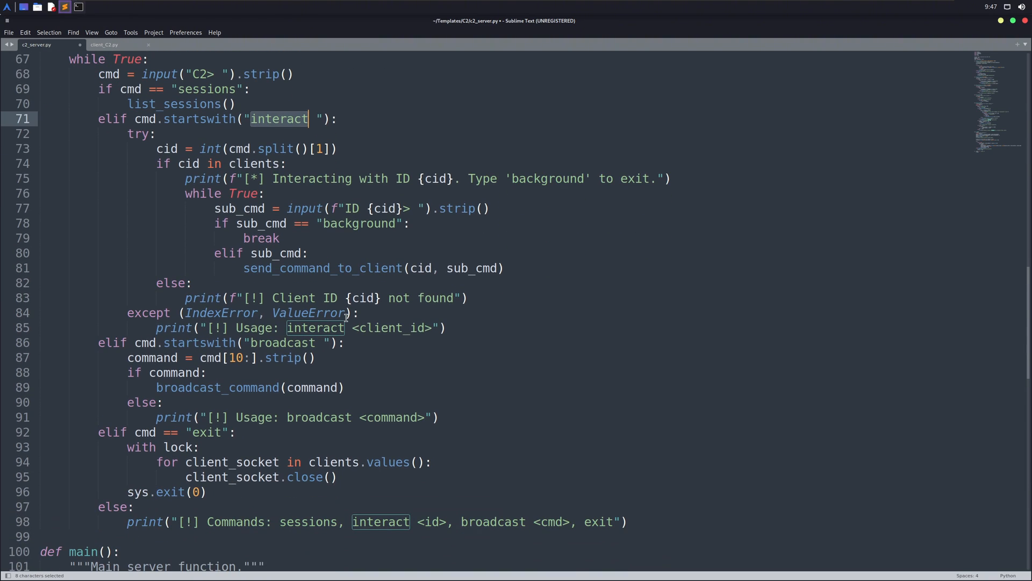
pyautogui.doubleClick(359, 224)
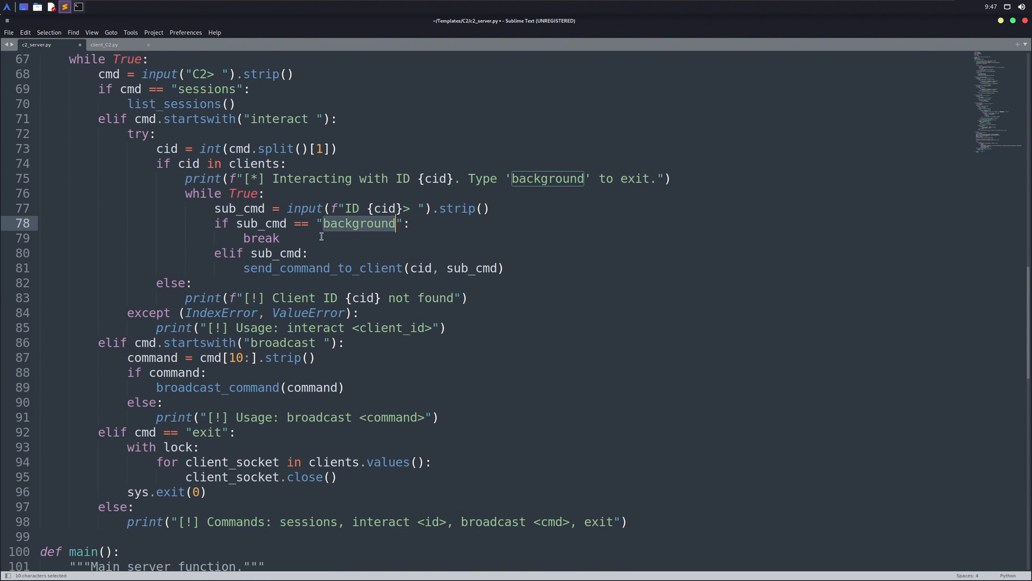
pyautogui.moveTo(315, 199)
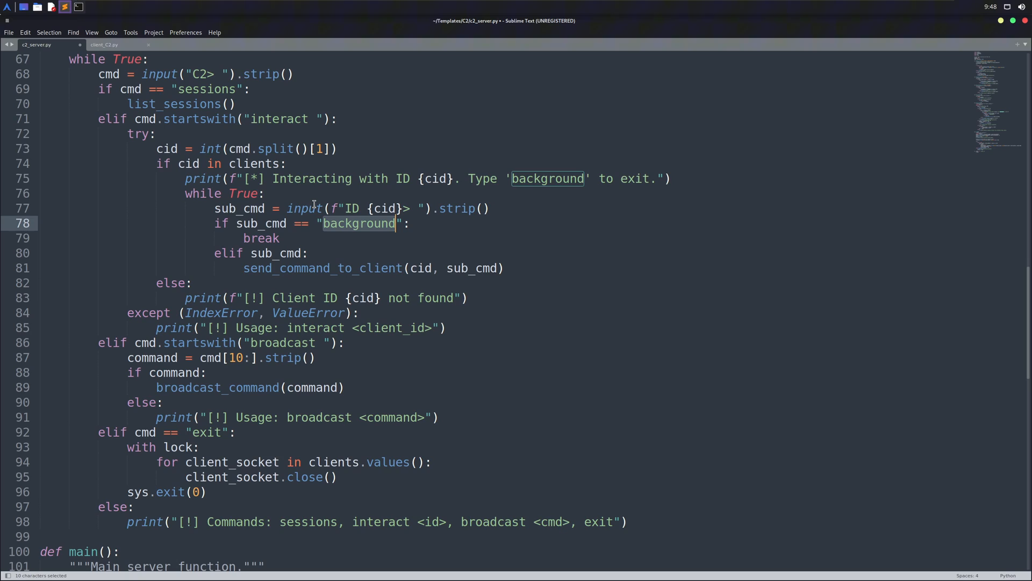
pyautogui.scroll(-3)
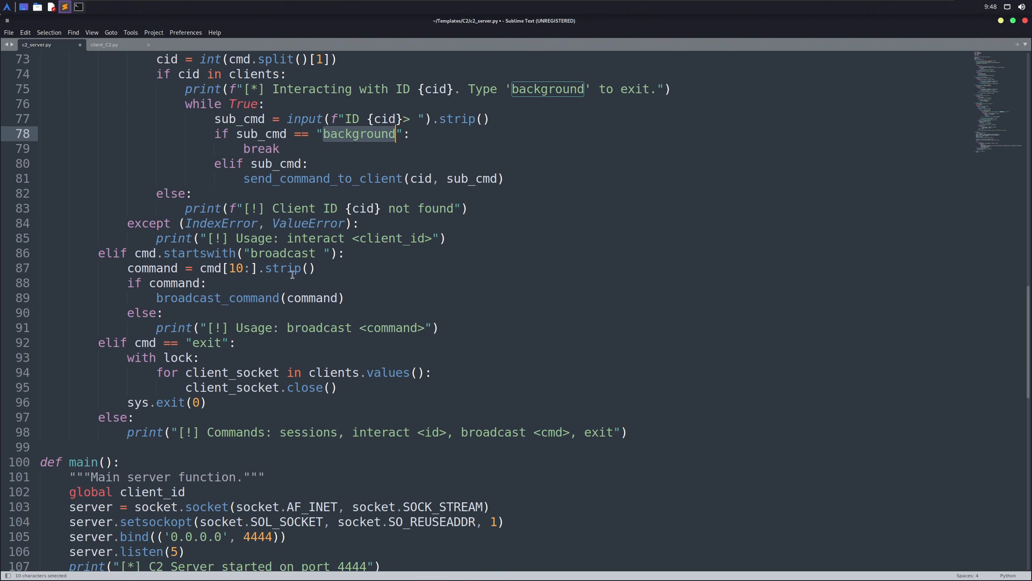
pyautogui.click(302, 440)
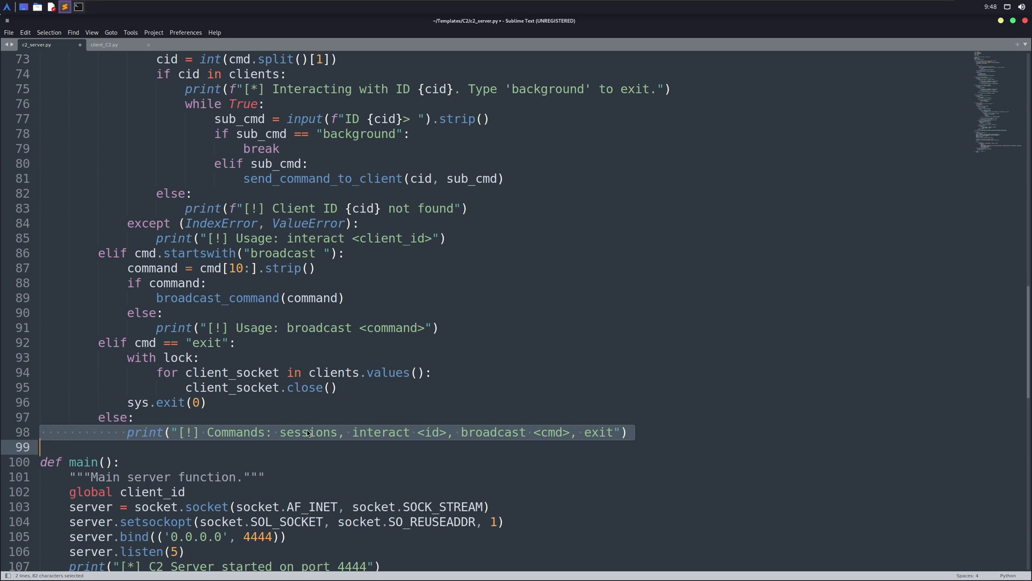
# Review main()'s 0.0.0.0 bind and KeyboardInterrupt shutdown, then show client_C2.py.
pyautogui.scroll(-3)
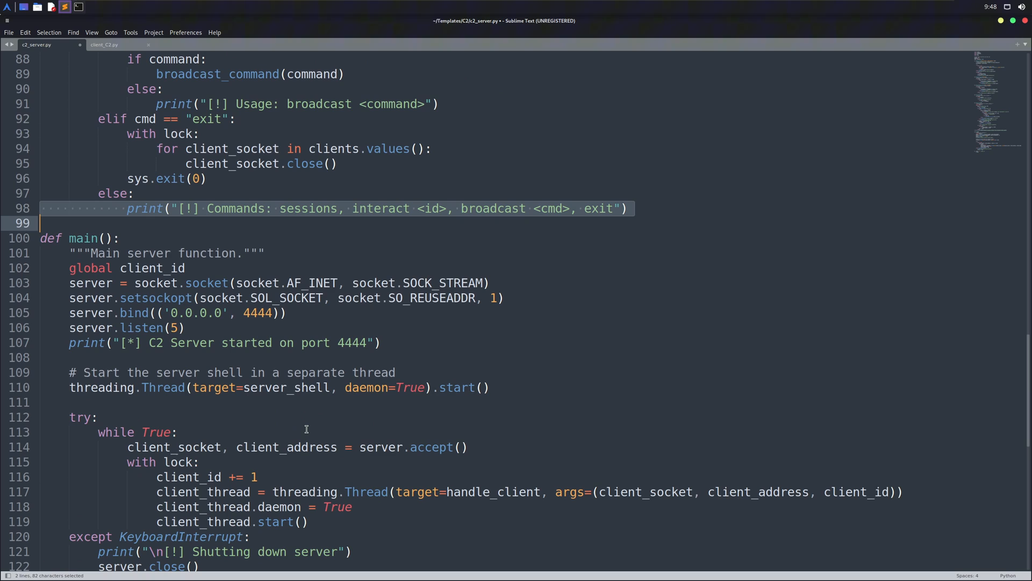
pyautogui.scroll(-3)
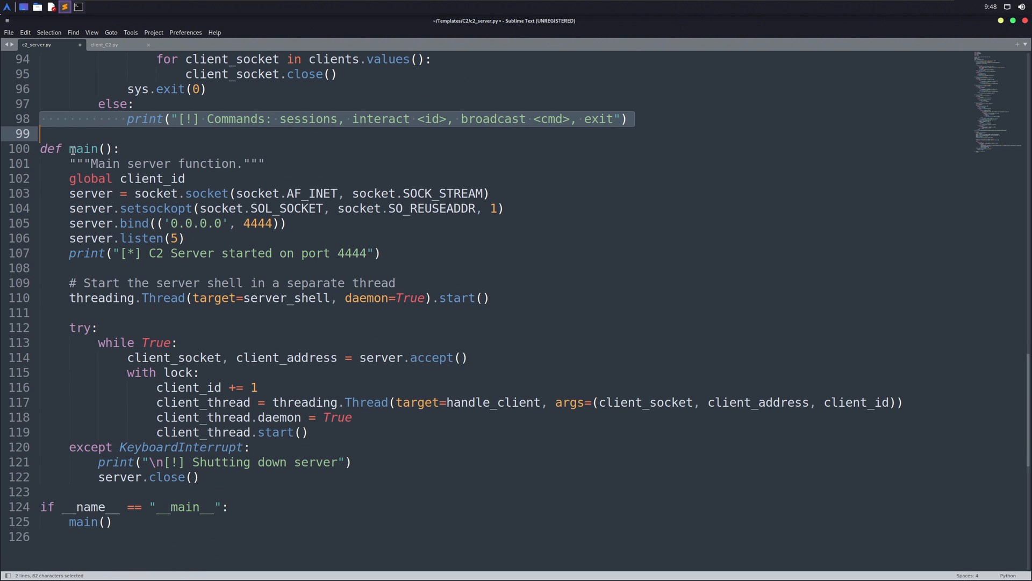
pyautogui.doubleClick(83, 149)
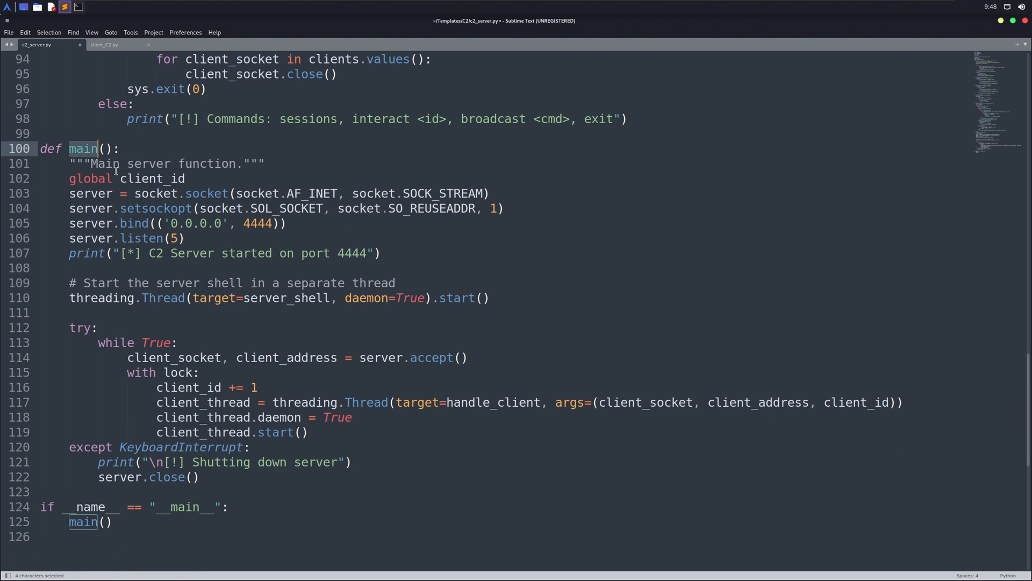
pyautogui.moveTo(155, 223)
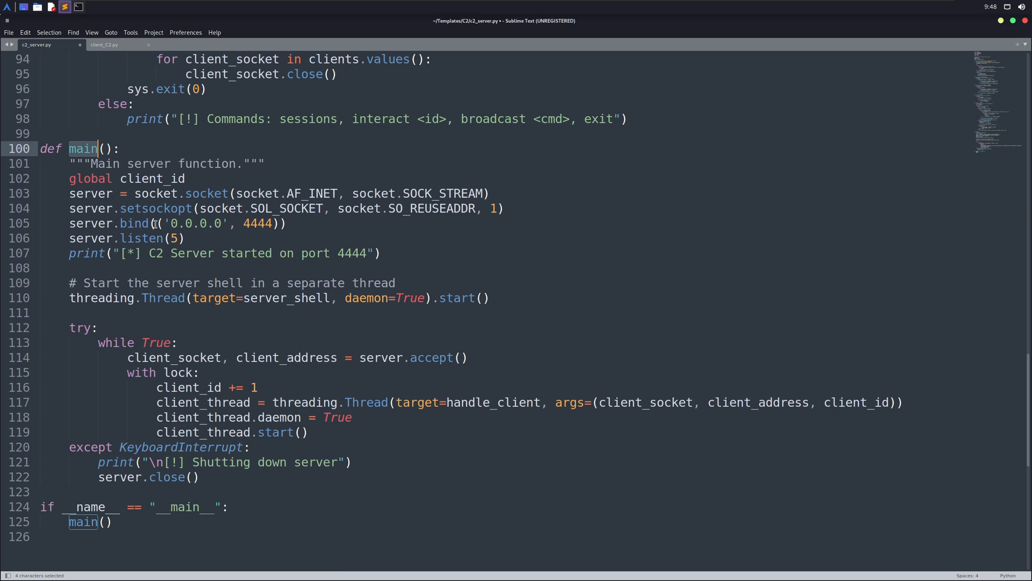
pyautogui.click(197, 223)
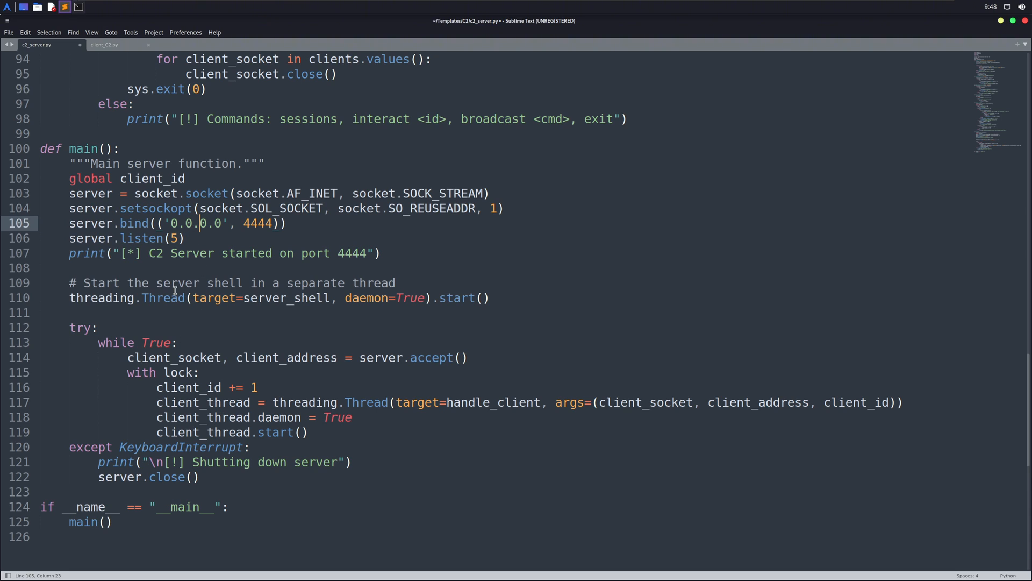
pyautogui.moveTo(378, 297)
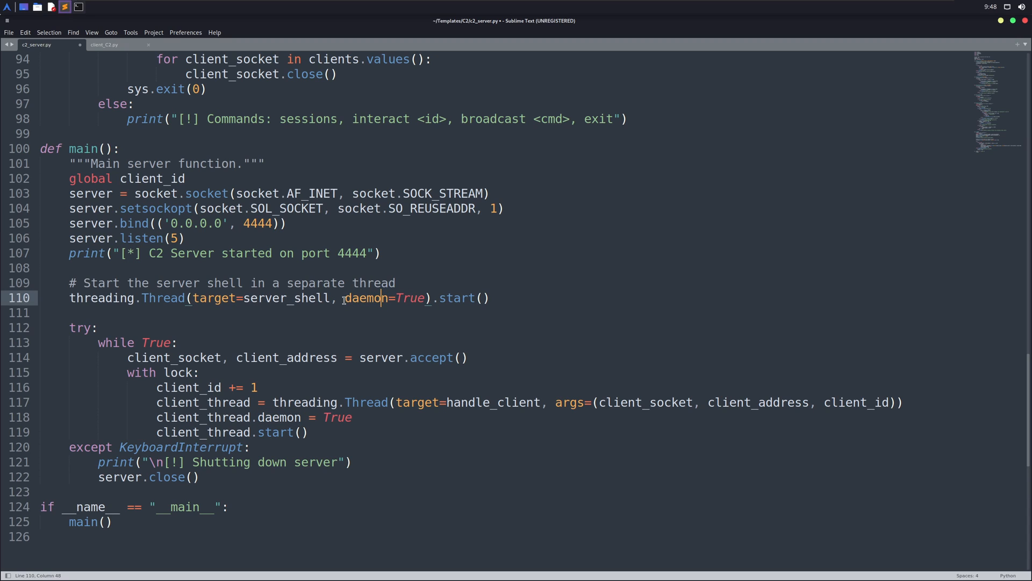
pyautogui.scroll(-3)
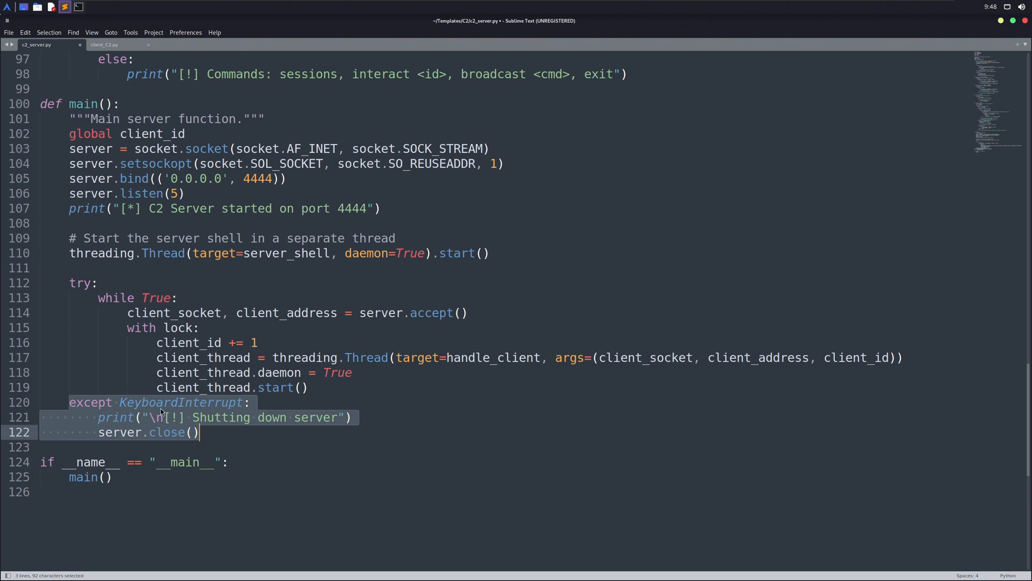
pyautogui.moveTo(224, 423)
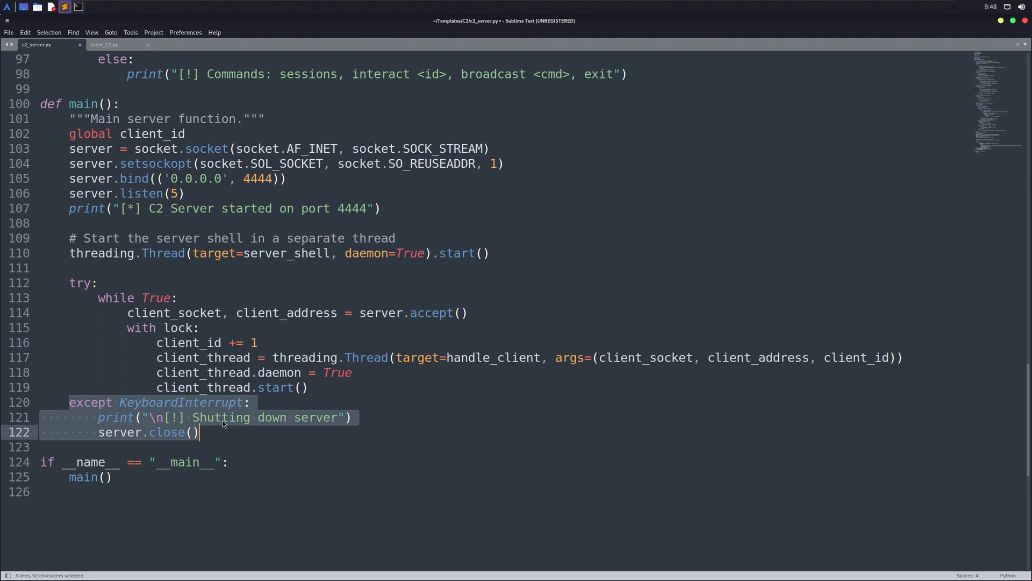
pyautogui.moveTo(126, 74)
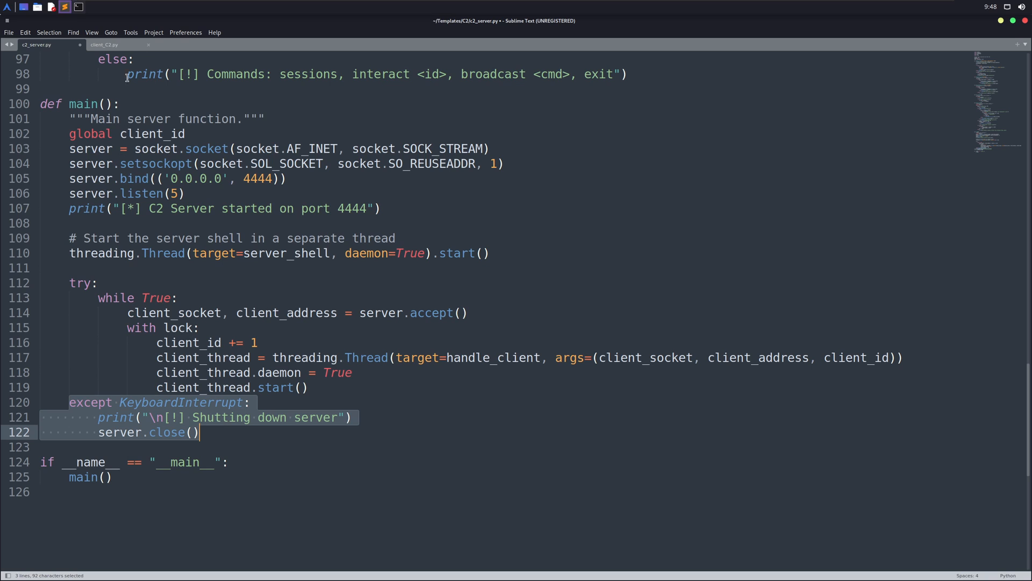
pyautogui.click(103, 44)
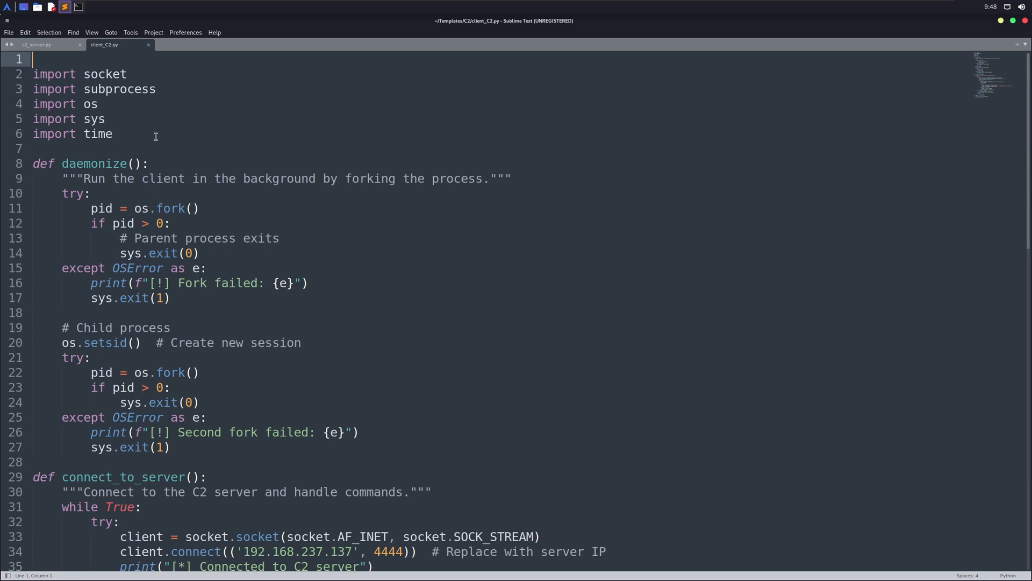
pyautogui.doubleClick(94, 164)
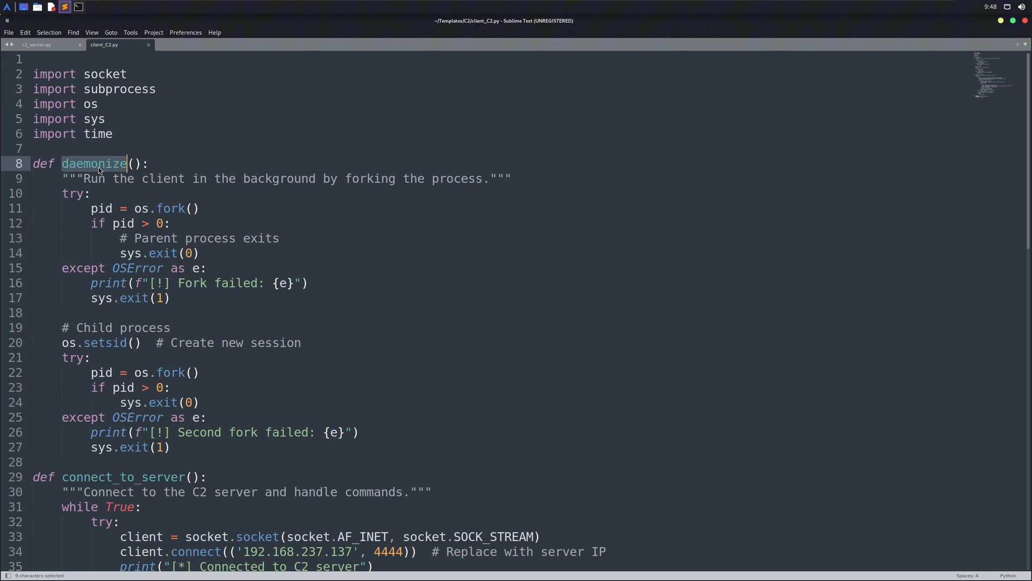
pyautogui.moveTo(104, 185)
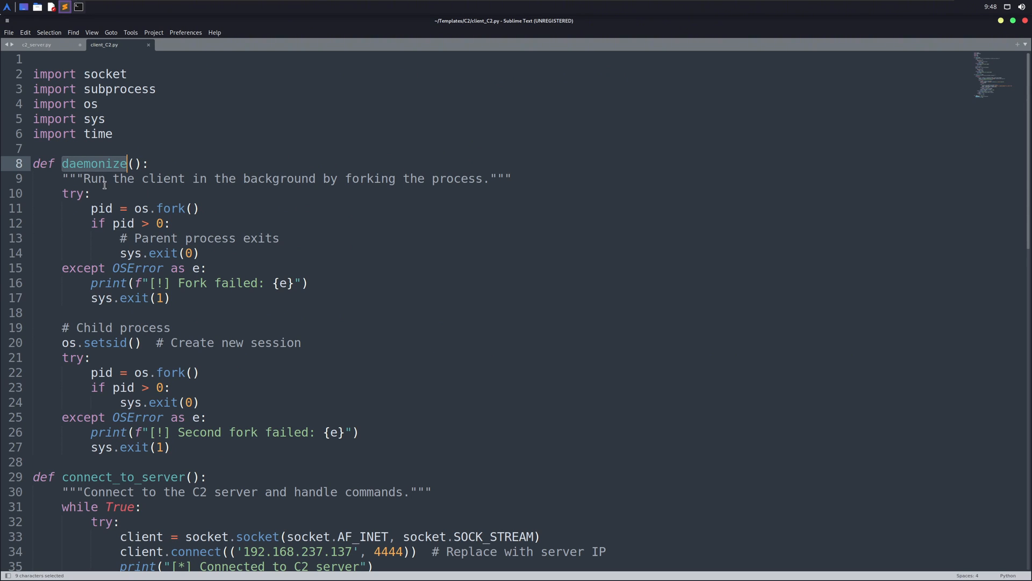
pyautogui.scroll(-3)
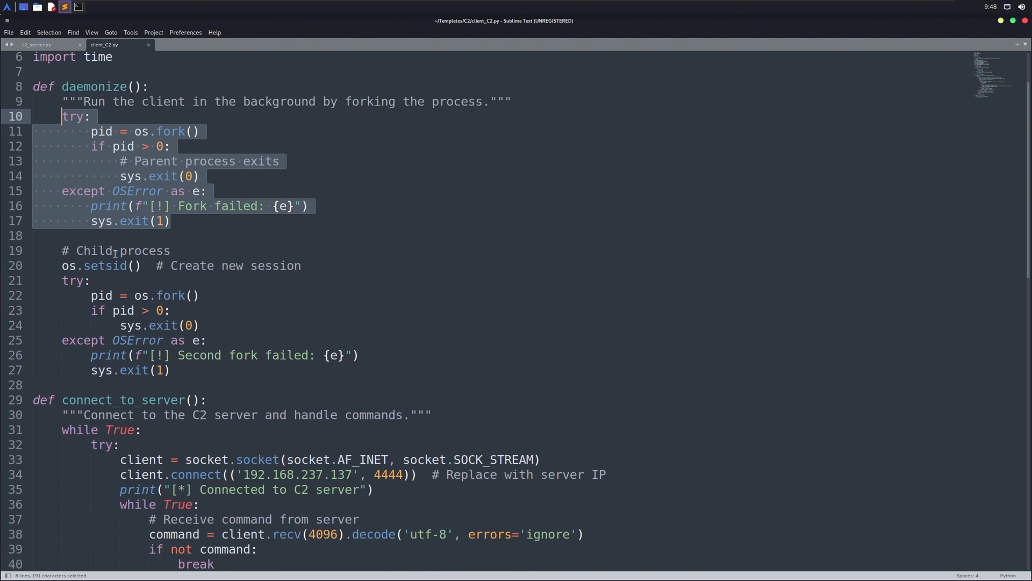
pyautogui.scroll(-3)
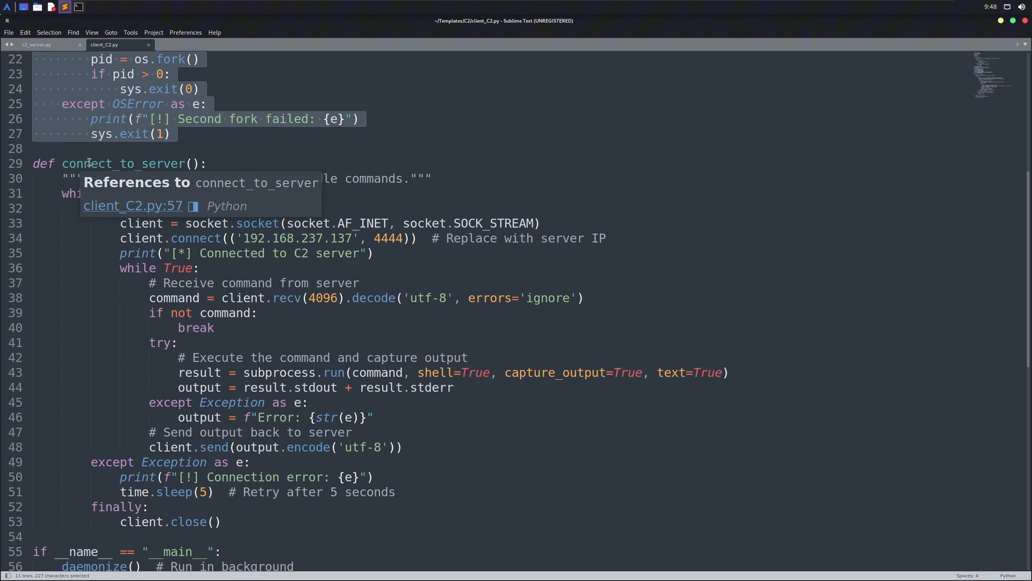
pyautogui.click(90, 163)
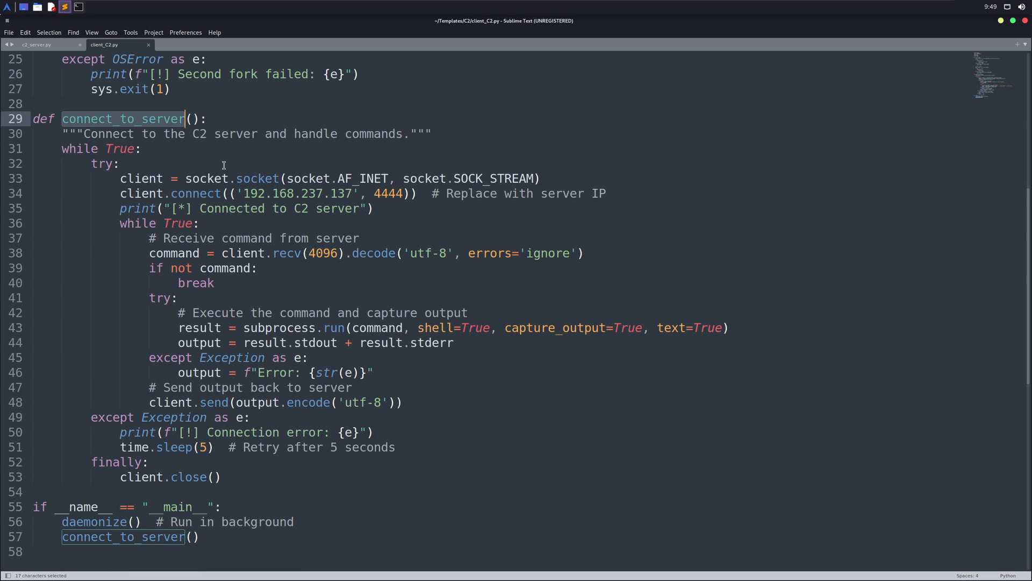
# Highlight the client's server IP, port 4444, and five-second retry sleep line.
pyautogui.click(283, 193)
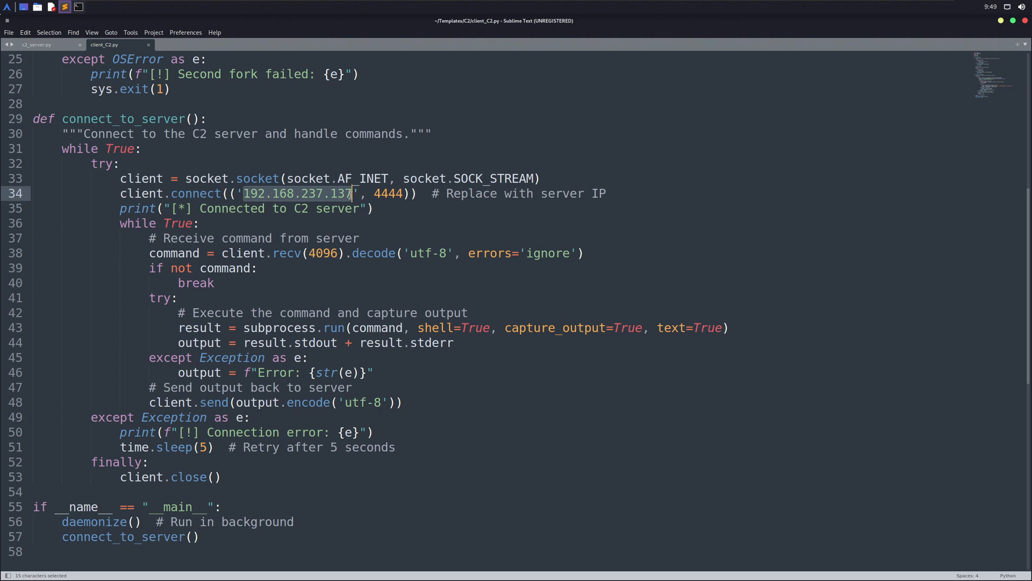
pyautogui.doubleClick(388, 194)
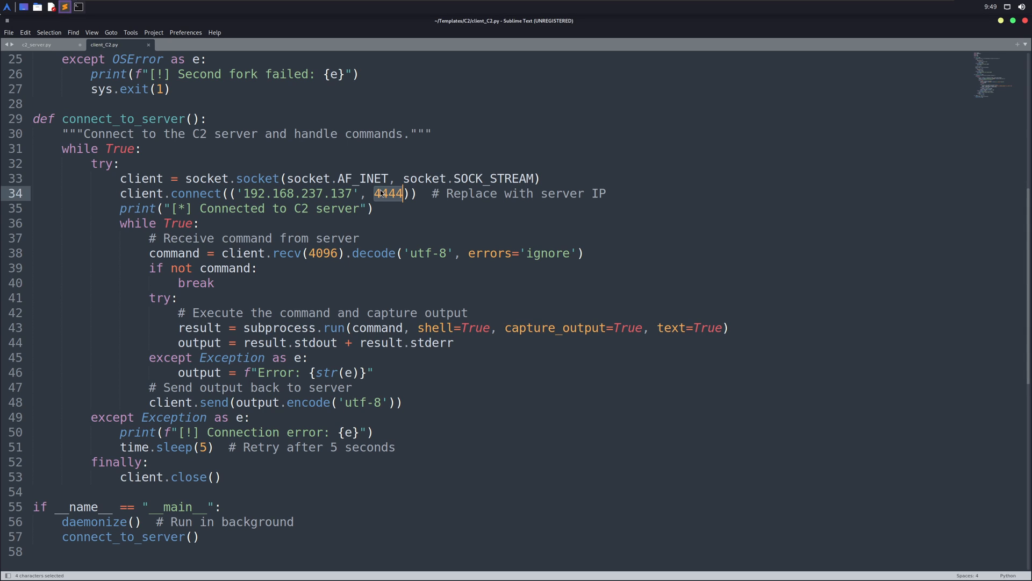
pyautogui.moveTo(225, 449)
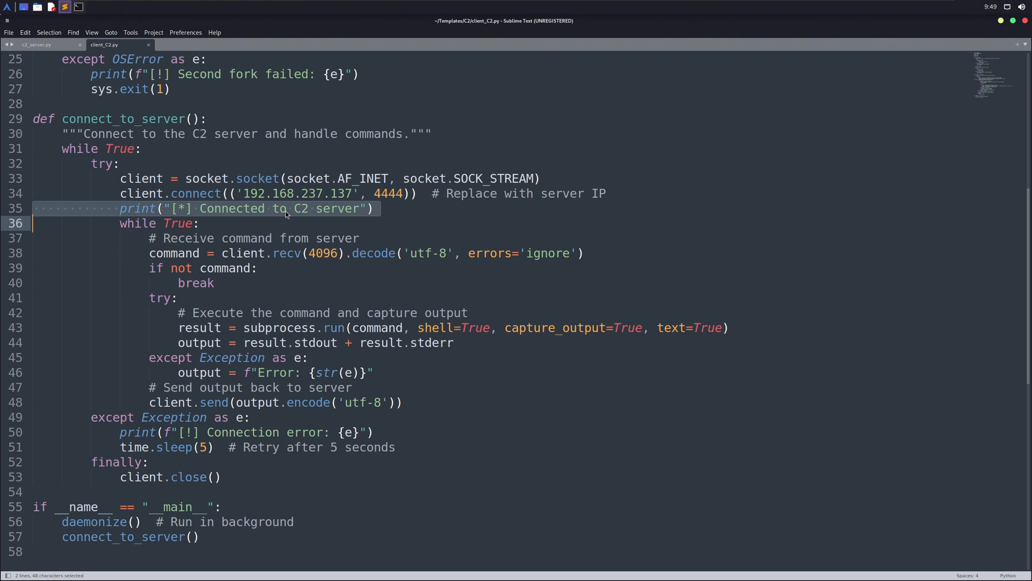
pyautogui.moveTo(255, 213)
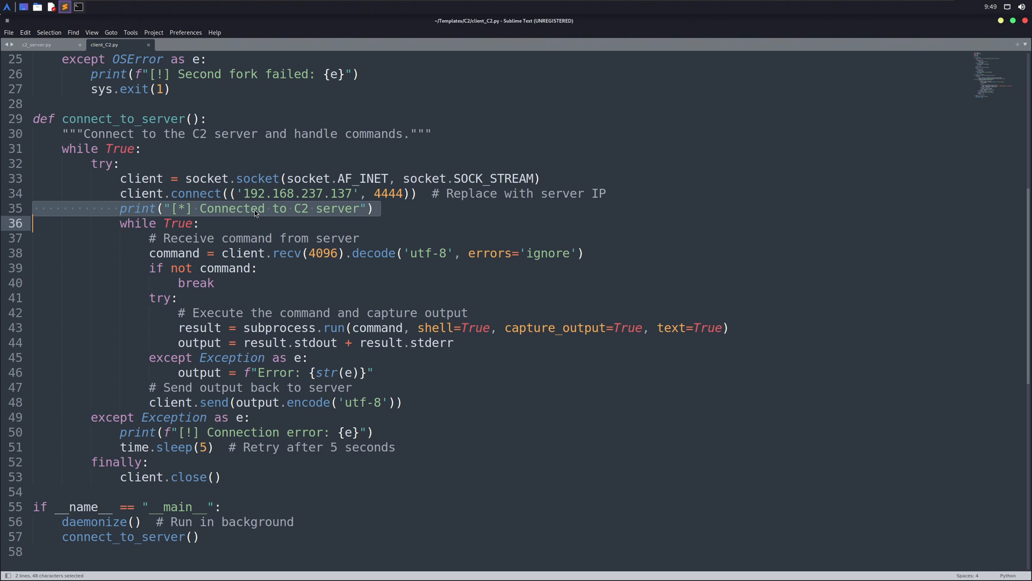
pyautogui.moveTo(366, 205)
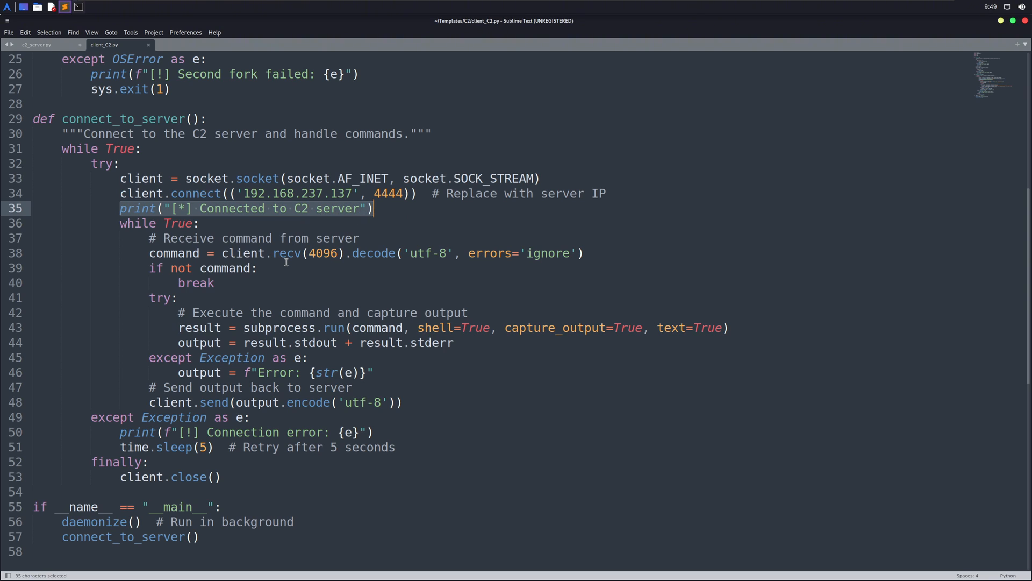
pyautogui.moveTo(187, 448)
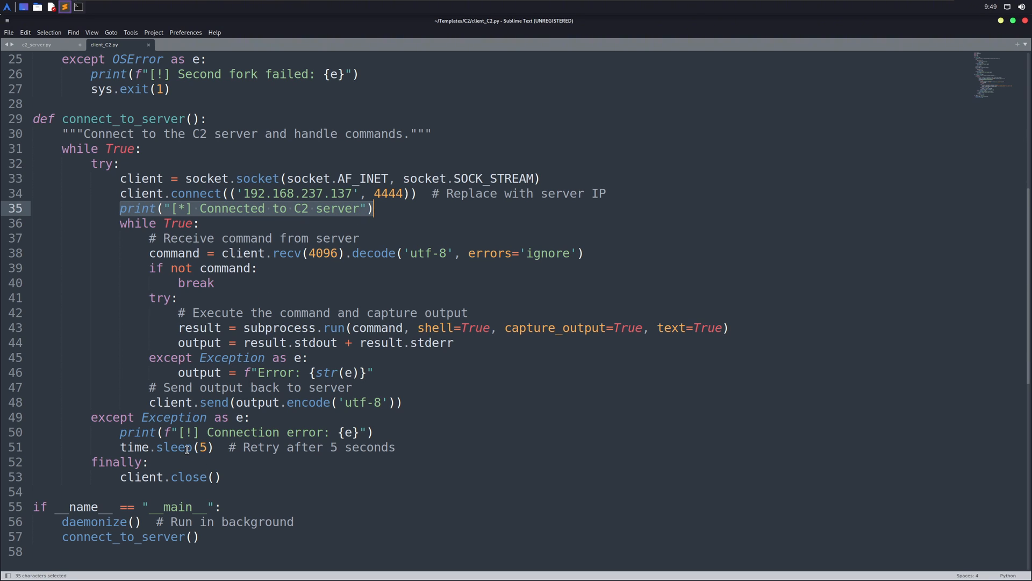
pyautogui.click(218, 458)
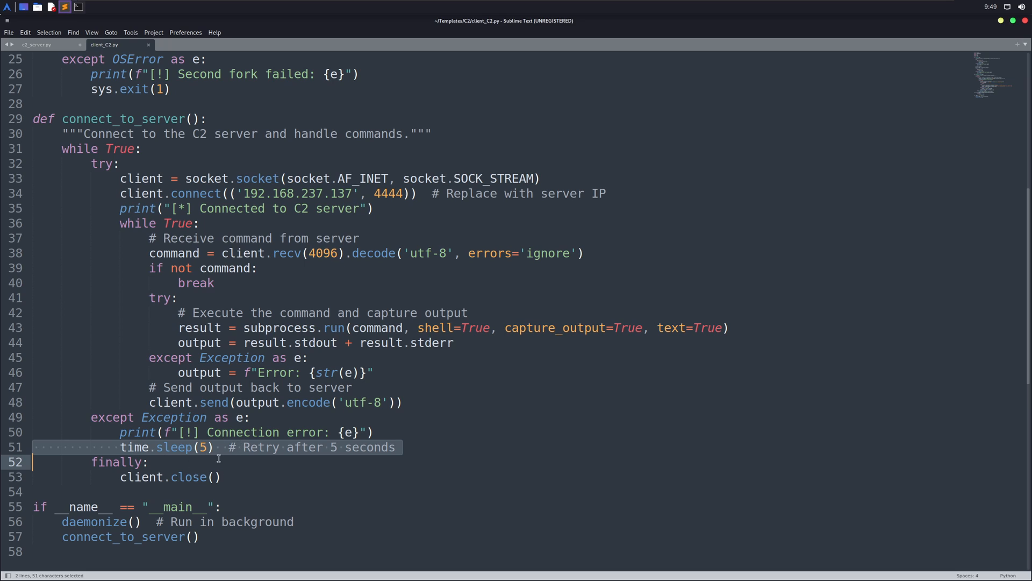
pyautogui.moveTo(274, 455)
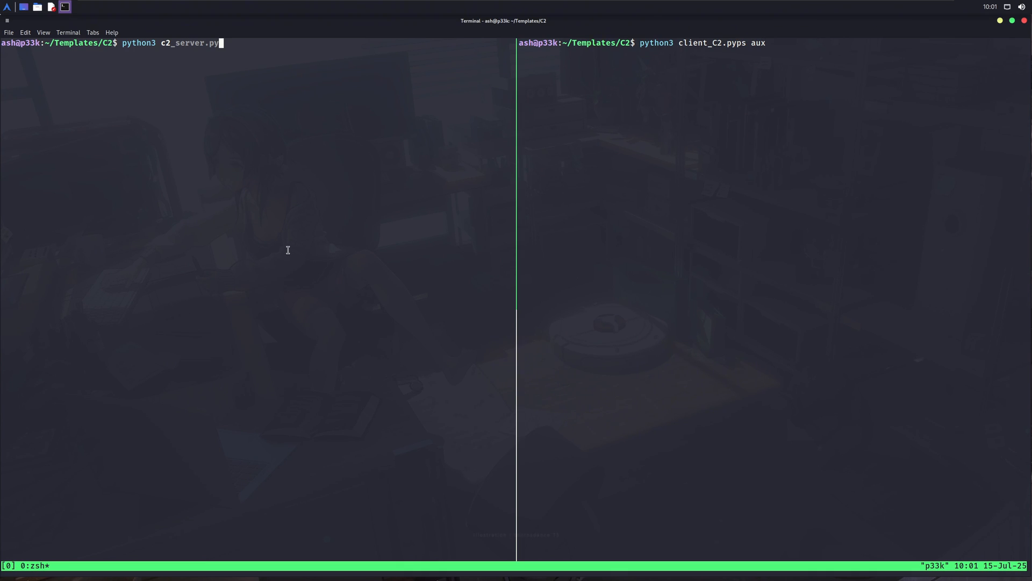
# Start the C2 server, fix and run the client command, then list sessions 1–6.
pyautogui.press('Return')
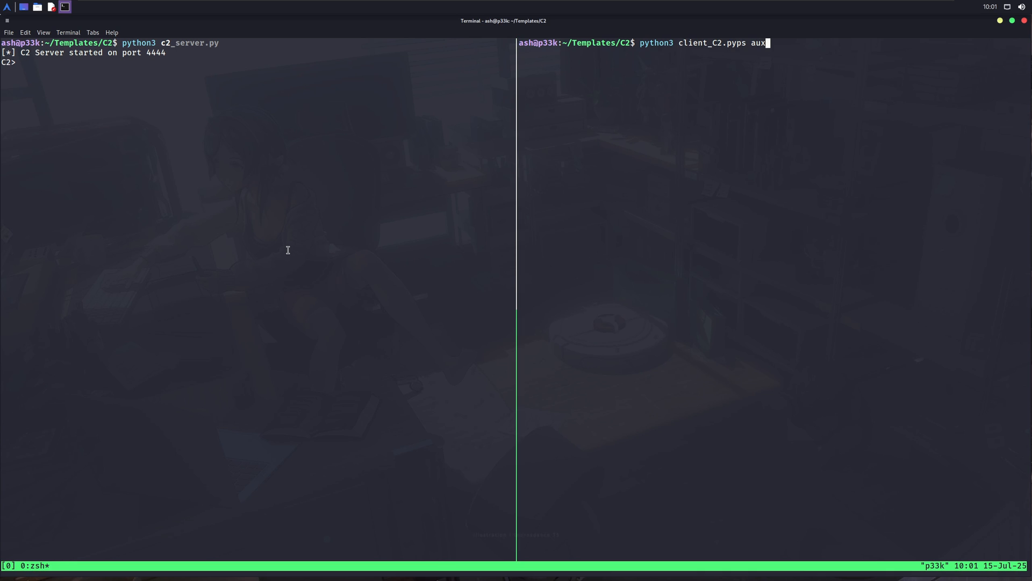
pyautogui.press('Left')
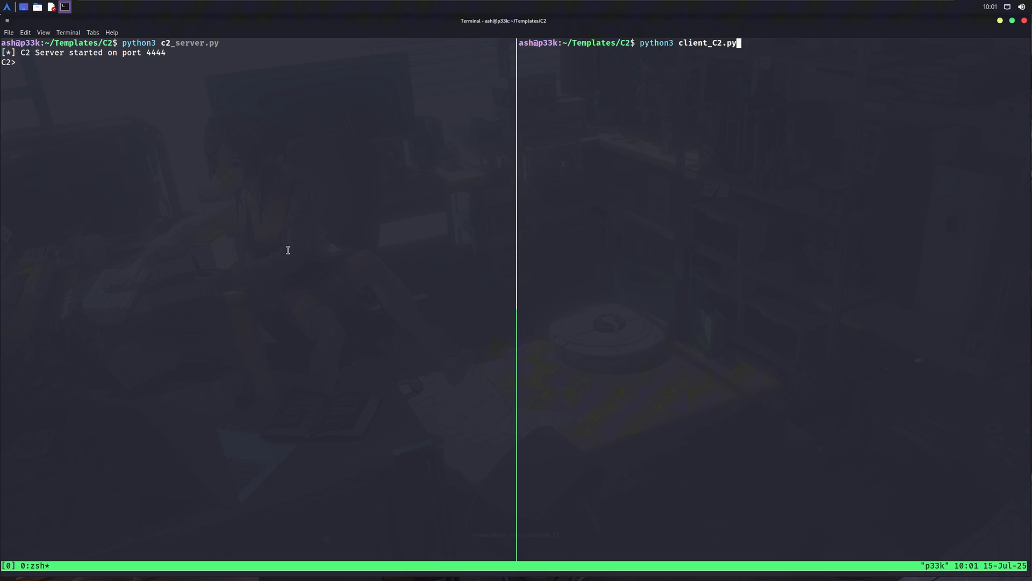
pyautogui.press('Return')
pyautogui.write('session')
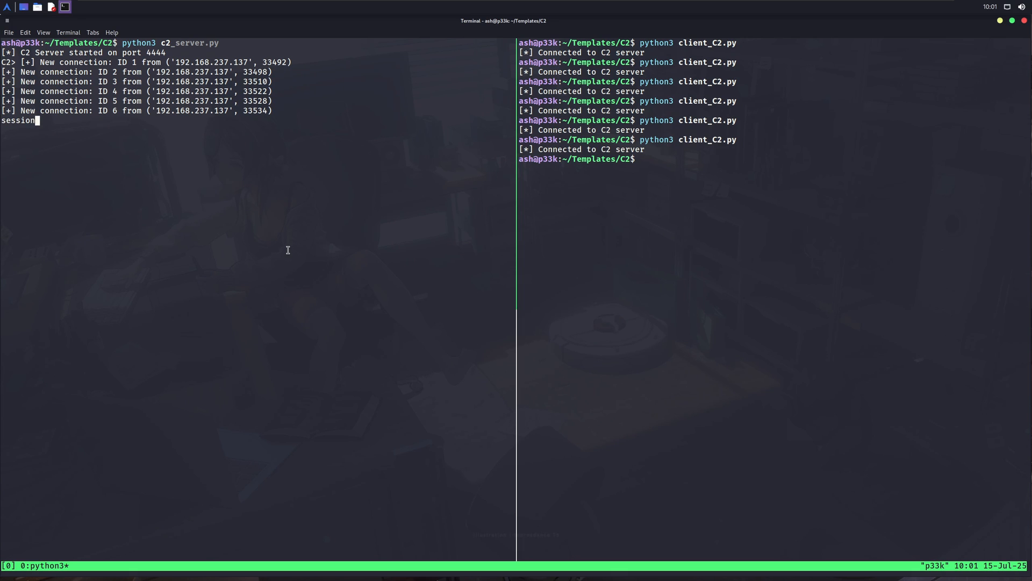
pyautogui.write('s')
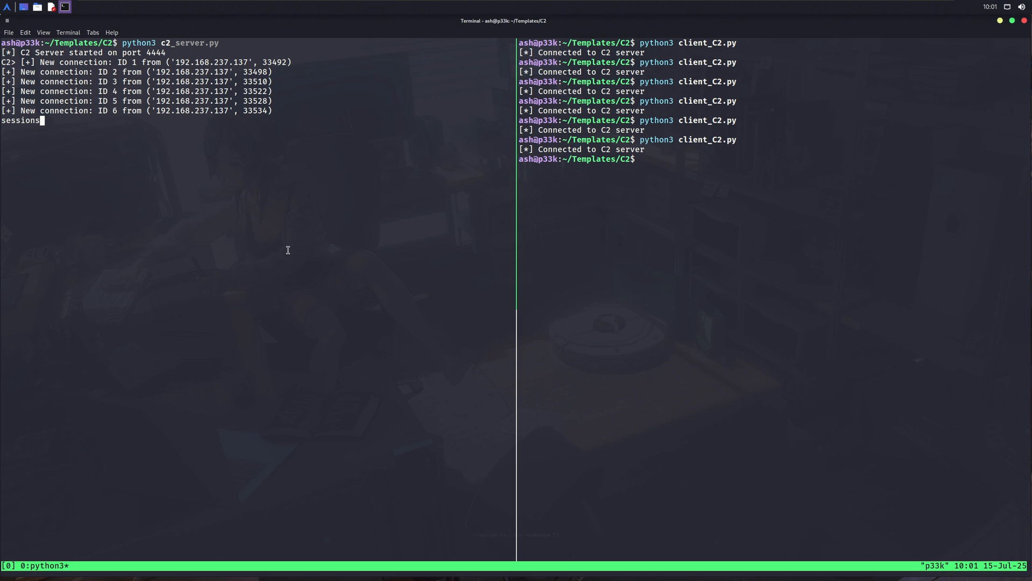
pyautogui.press('Return')
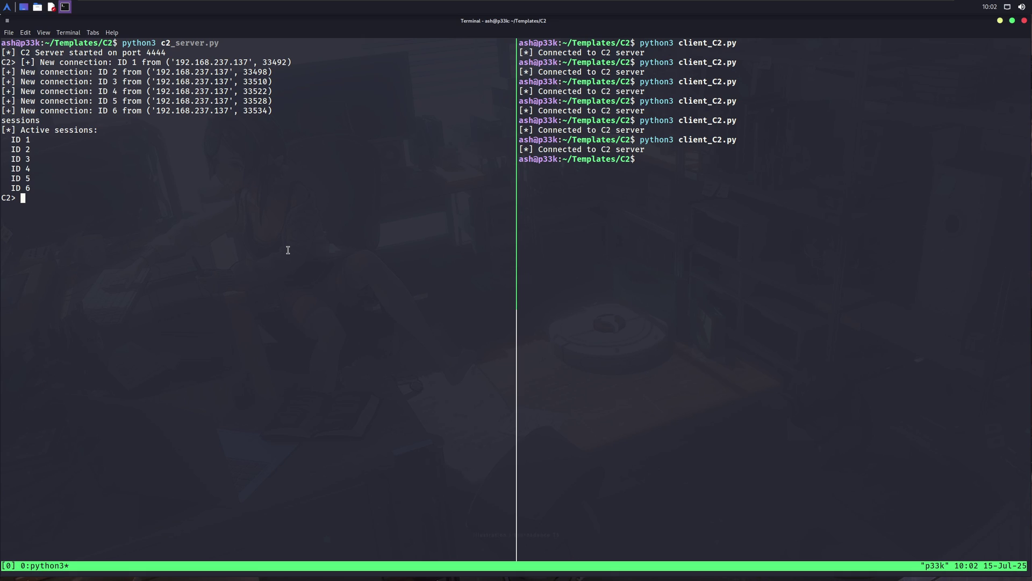
# Interact with session 2, run ls and whoami, then background it.
pyautogui.write('interac')
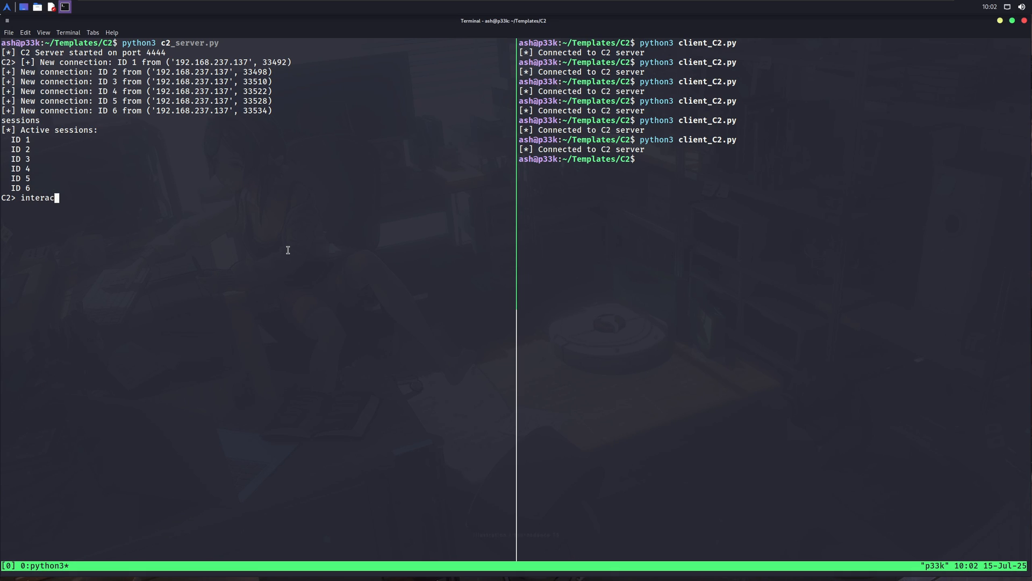
pyautogui.write('t')
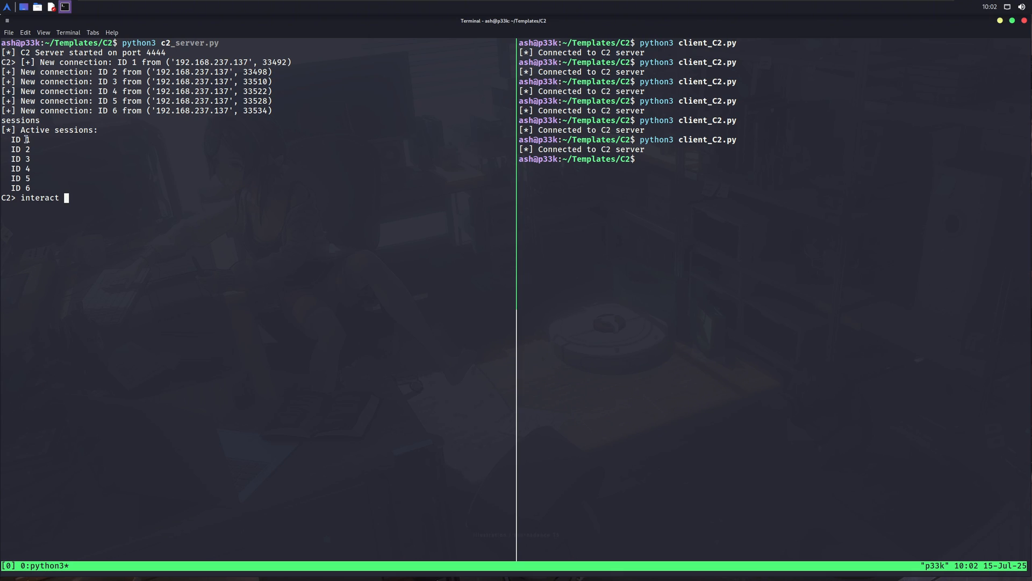
pyautogui.moveTo(91, 202)
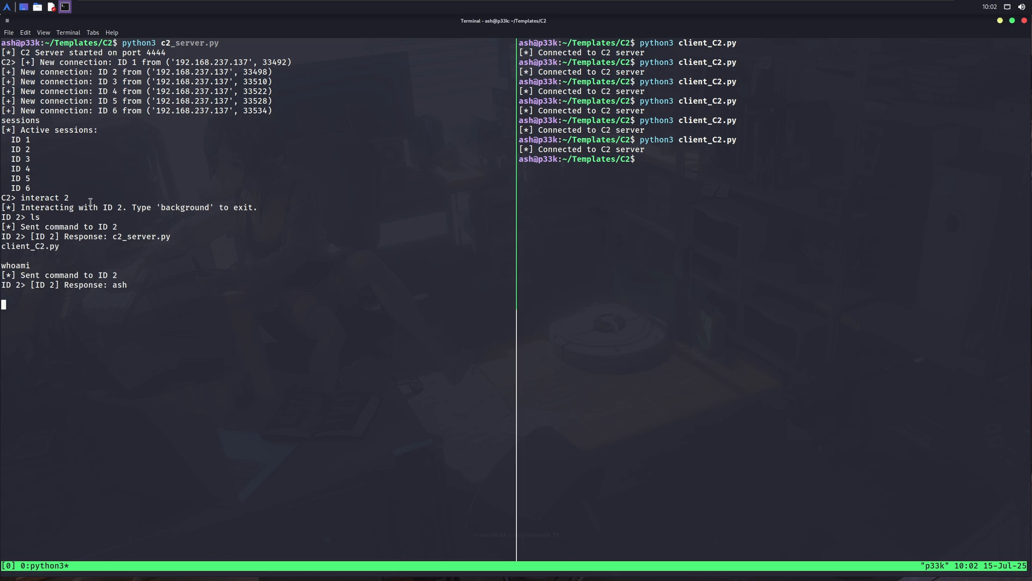
pyautogui.write('backg')
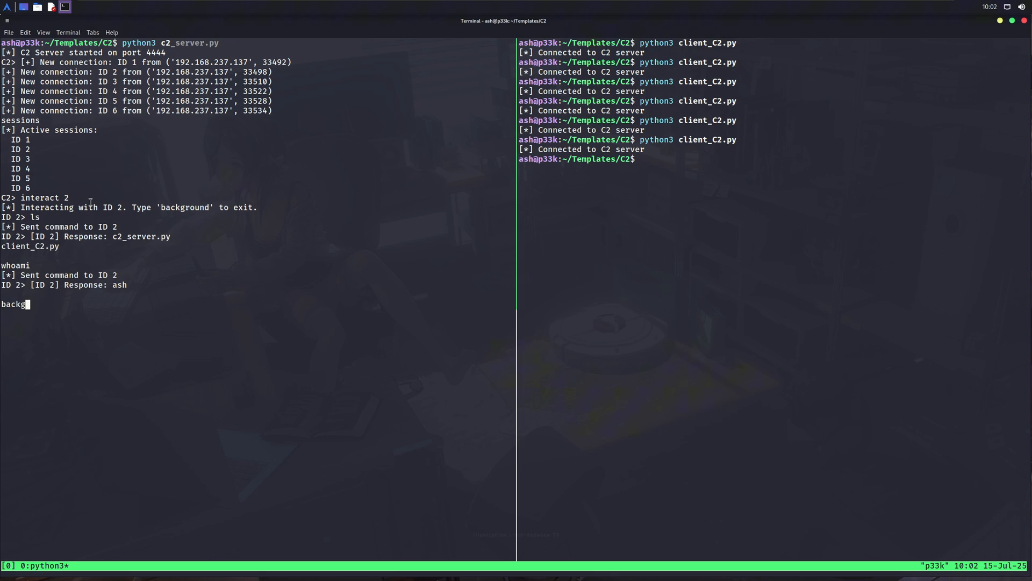
pyautogui.write('round')
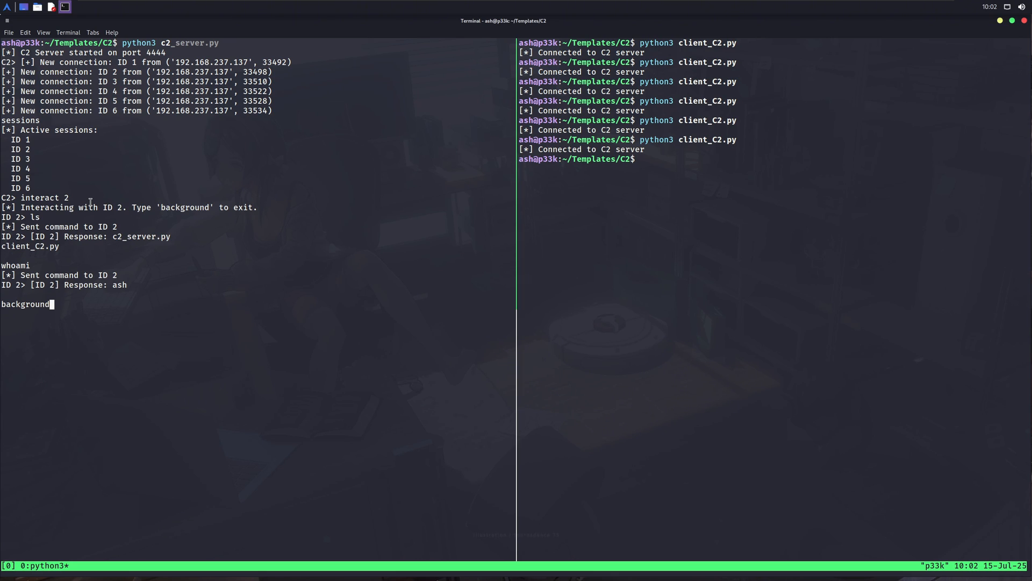
pyautogui.press('Return')
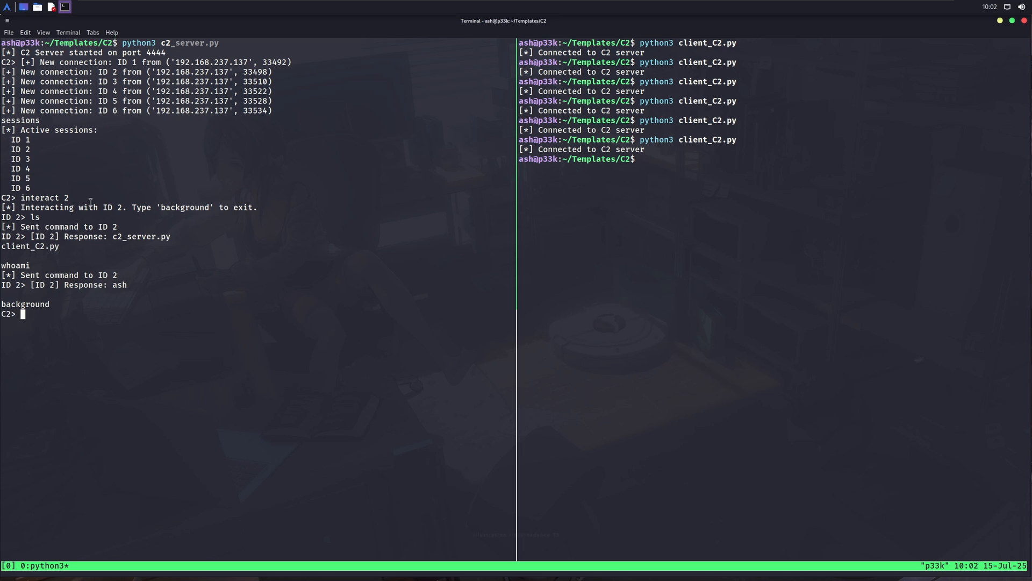
# Re-list active sessions 1 through 6 and type broadcast at the C2> prompt.
pyautogui.write('sess')
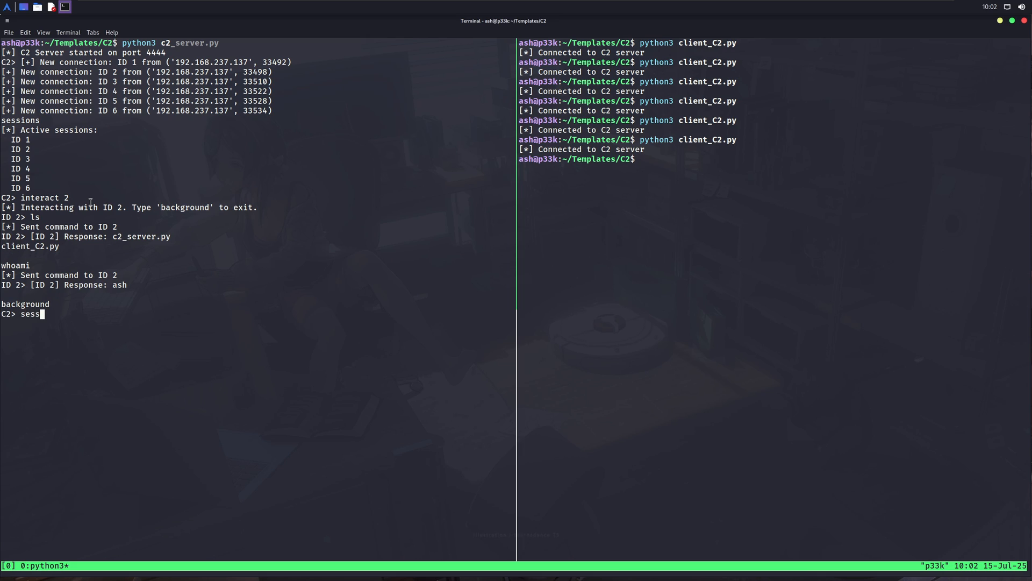
pyautogui.press('Return')
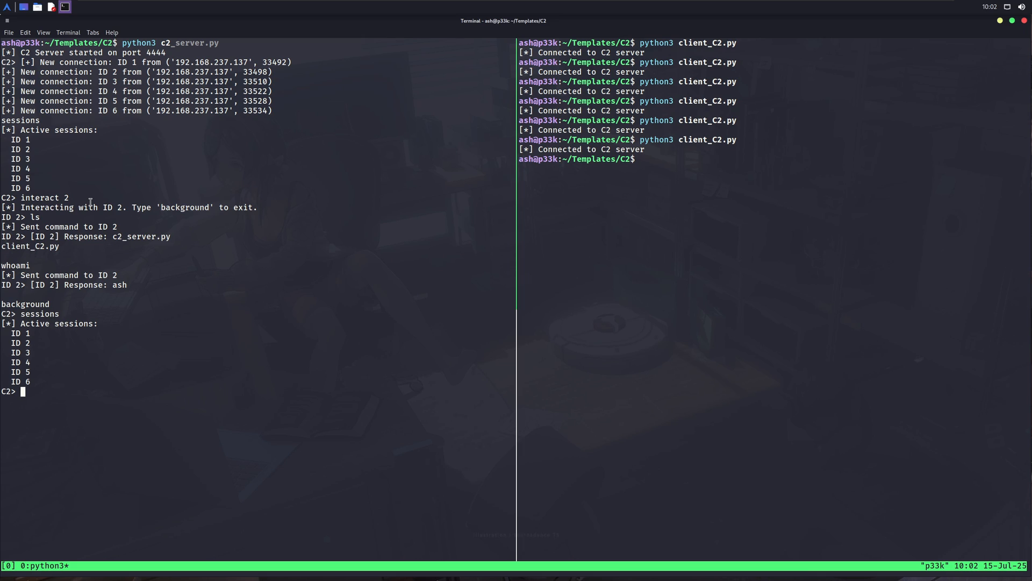
pyautogui.write('broad')
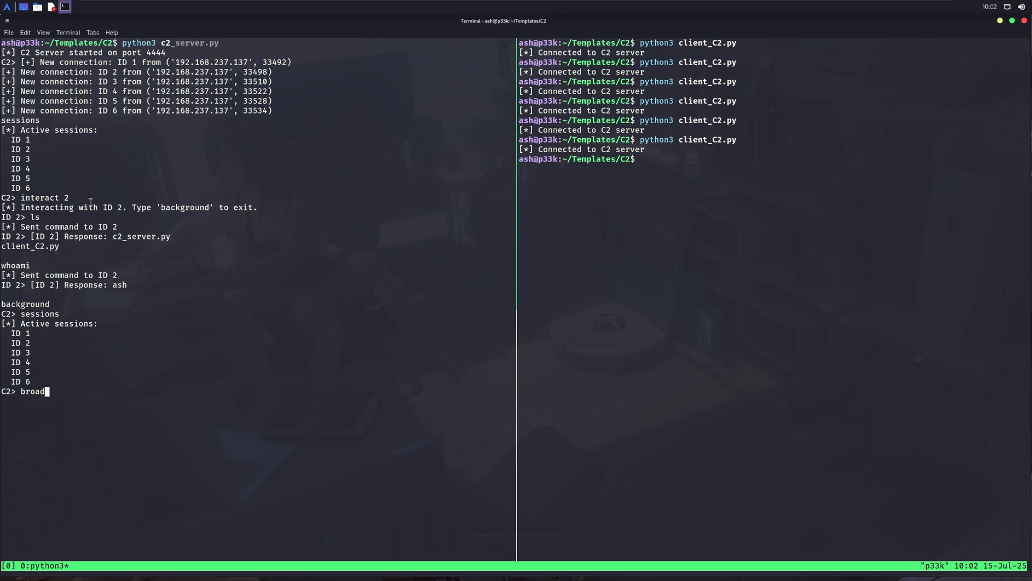
pyautogui.write('cast')
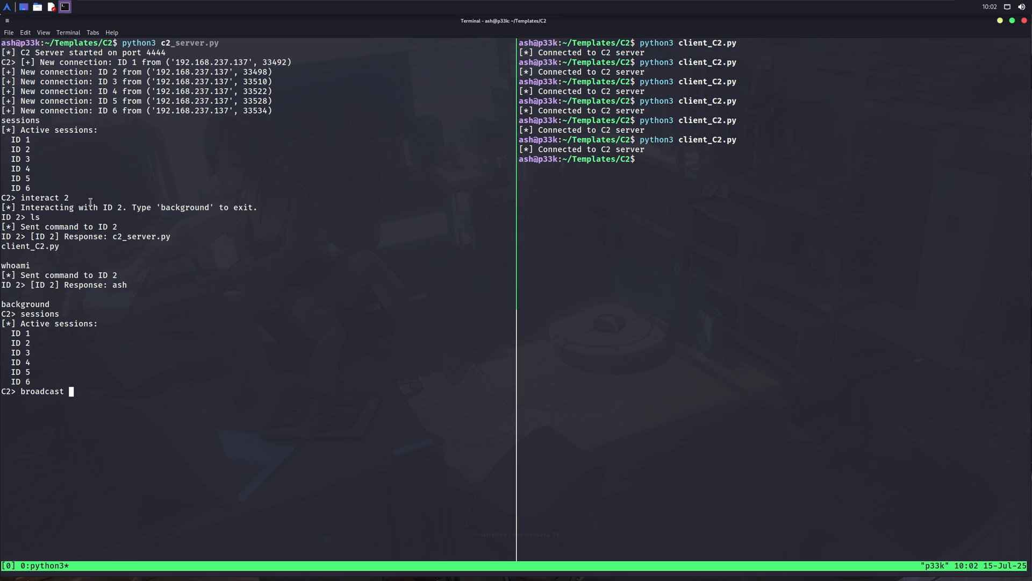
# Broadcast id to all six sessions and get each client's uid, gid and groups.
pyautogui.write('id')
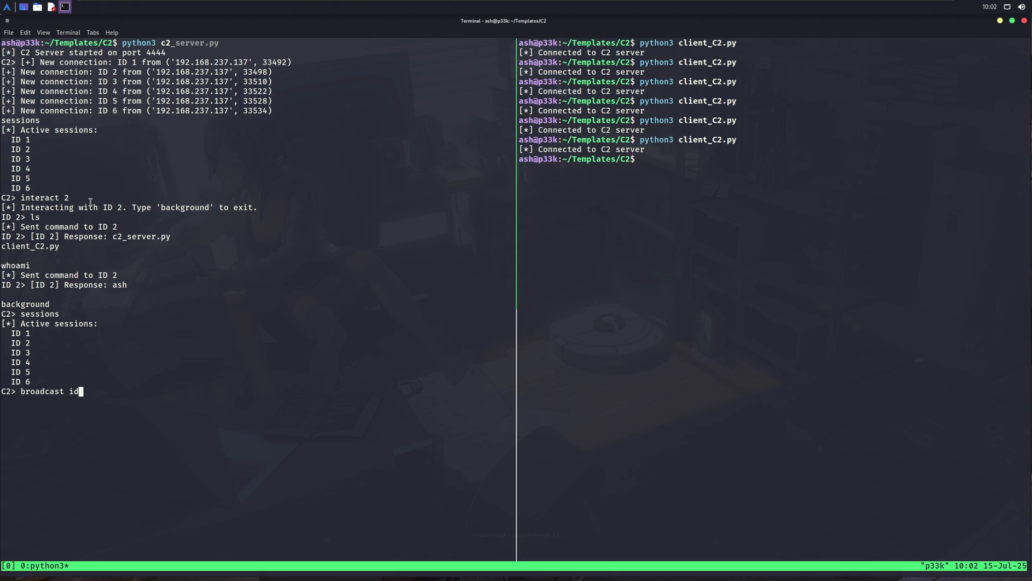
pyautogui.press('Return')
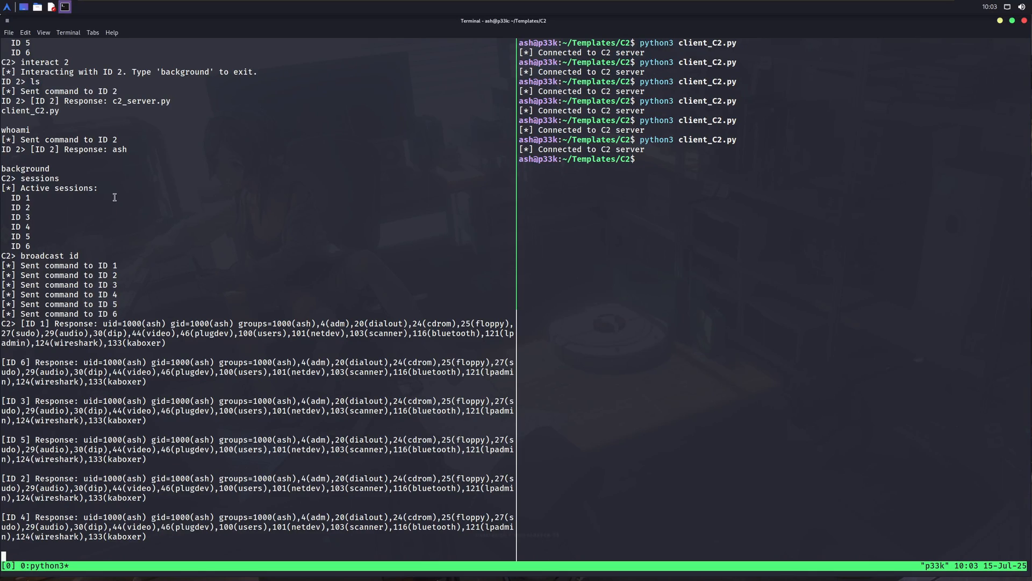
pyautogui.moveTo(206, 407)
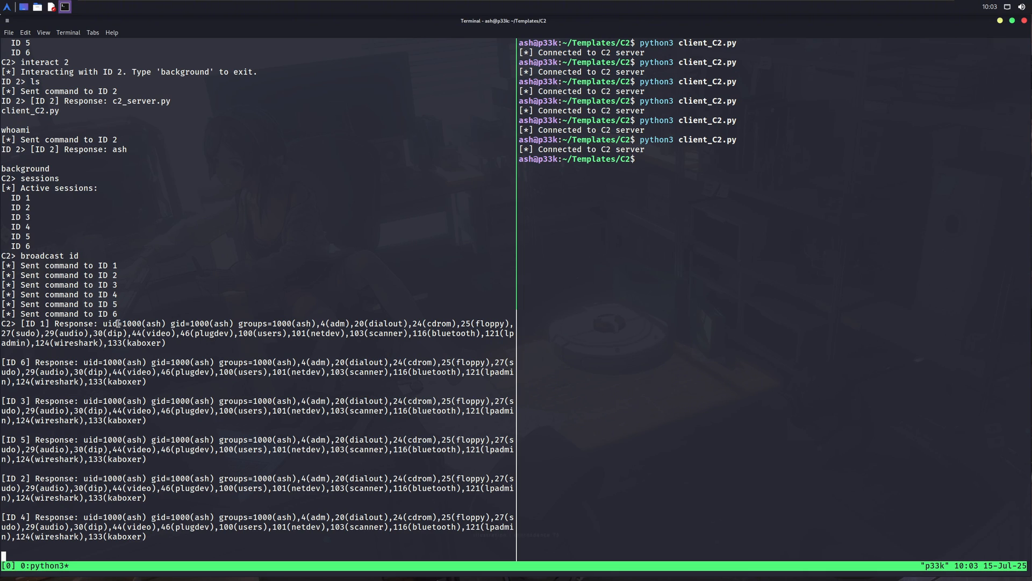
pyautogui.moveTo(115, 349)
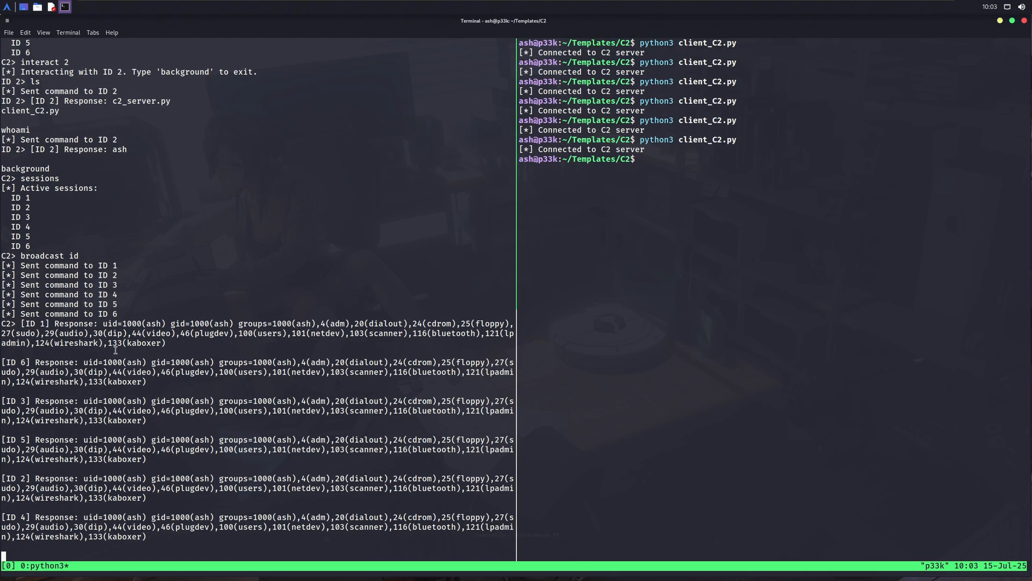